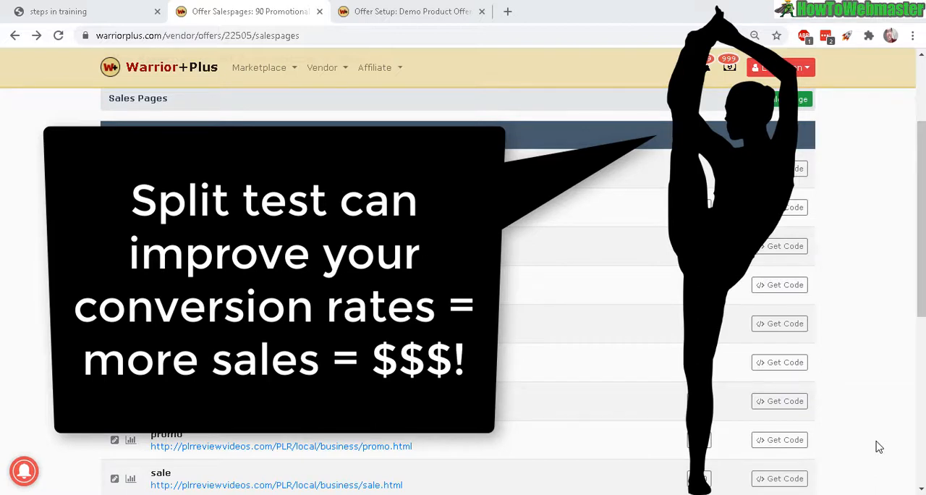
mouse_move(540, 351)
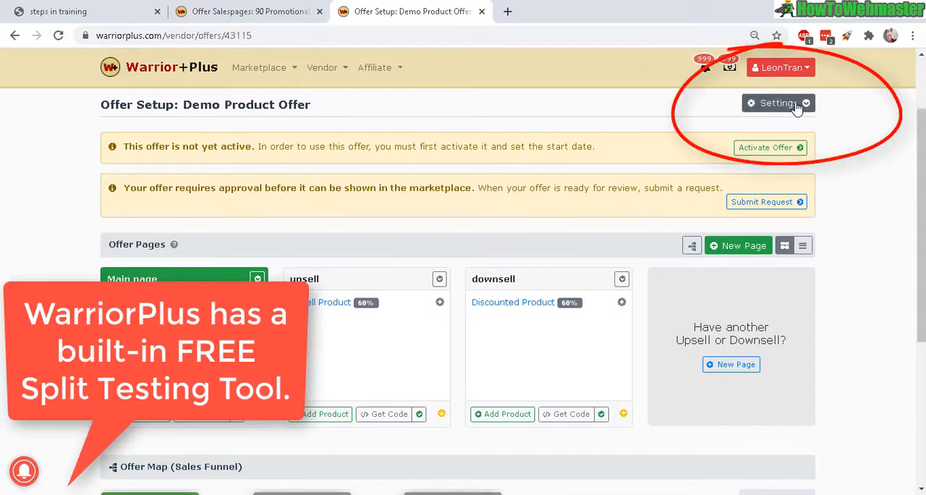
- Open the Demo Product Offer's Multiple Salespages / Split Tests page and the local sales page folder
click(778, 103)
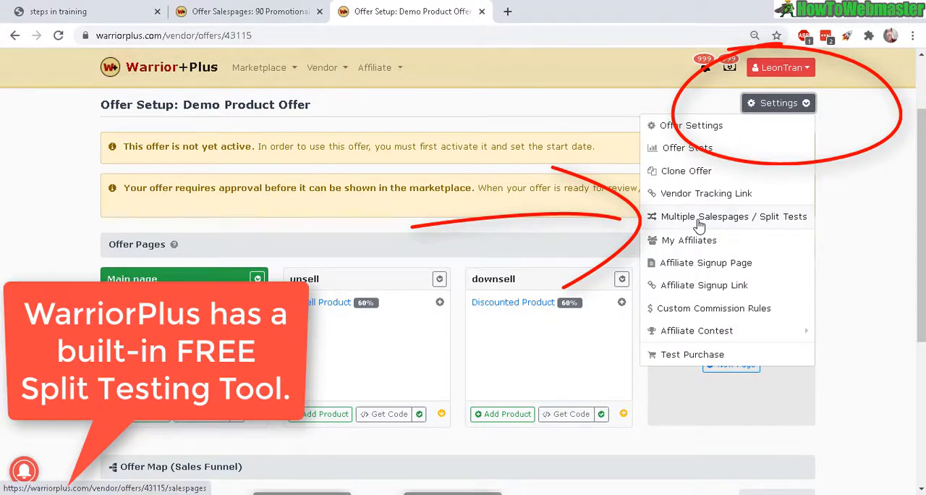
click(728, 216)
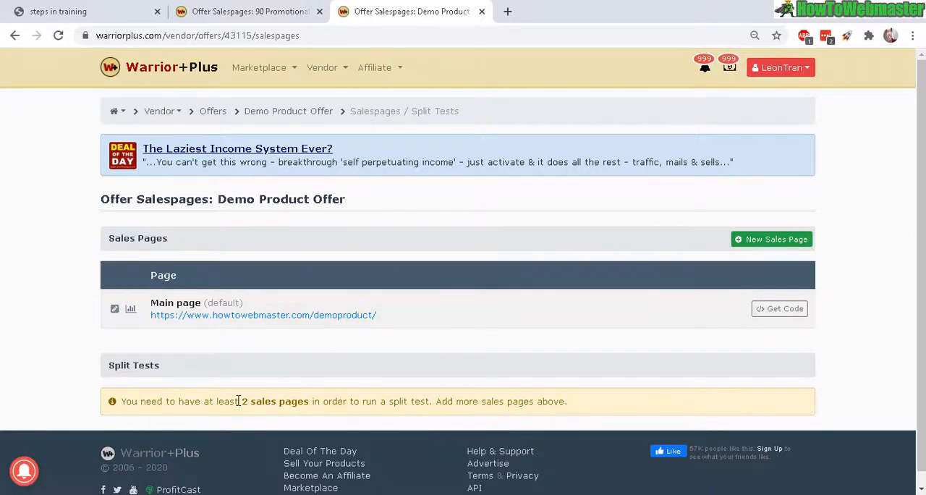
double_click(277, 401)
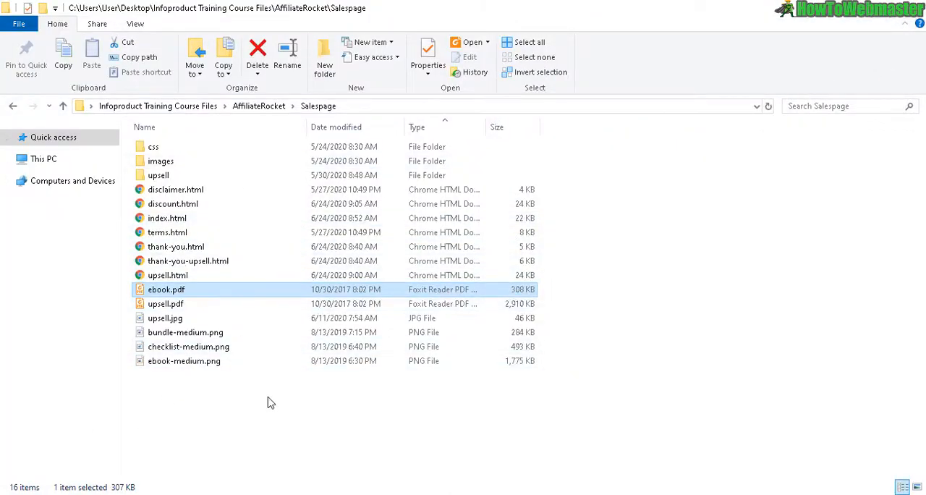
- Select index.html in the AffiliateRocket > Salespage folder
click(167, 218)
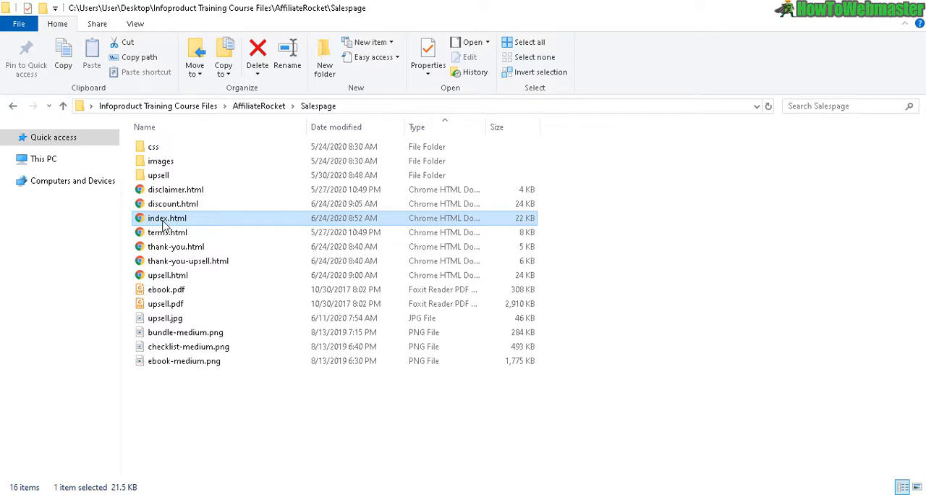
mouse_move(167, 218)
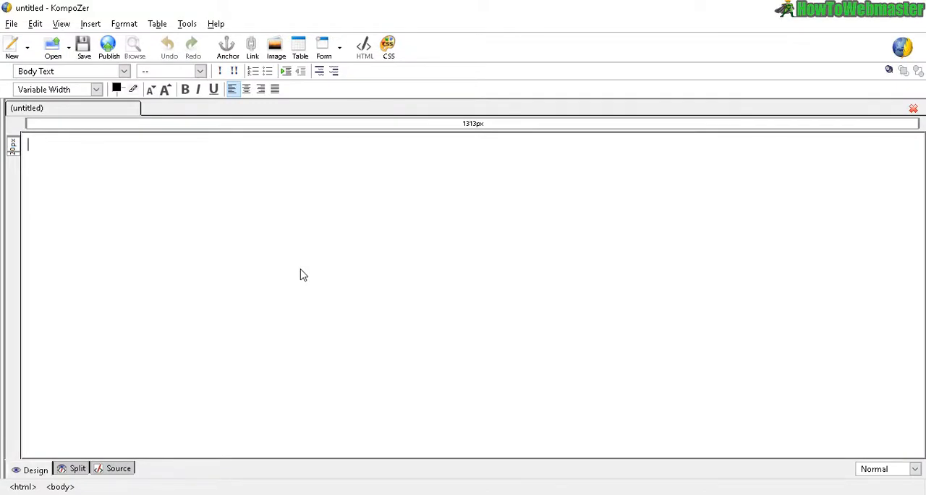
mouse_move(135, 187)
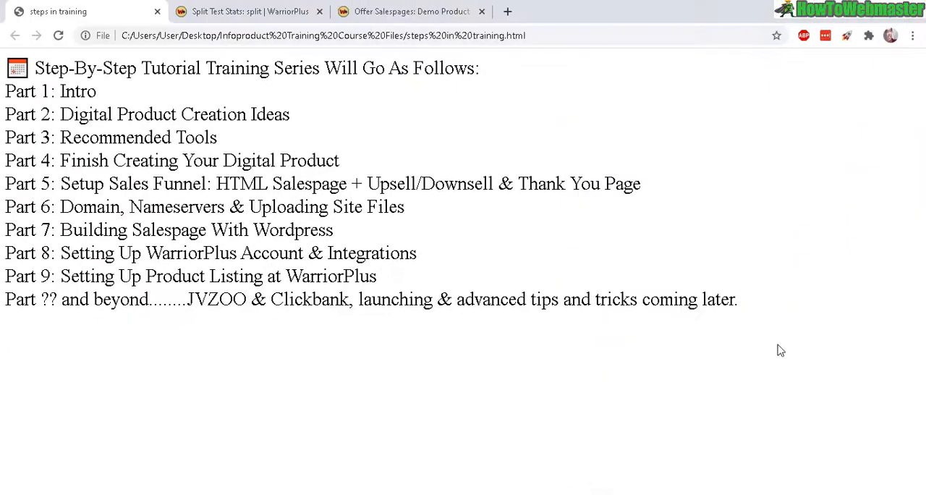
drag(5, 137, 738, 299)
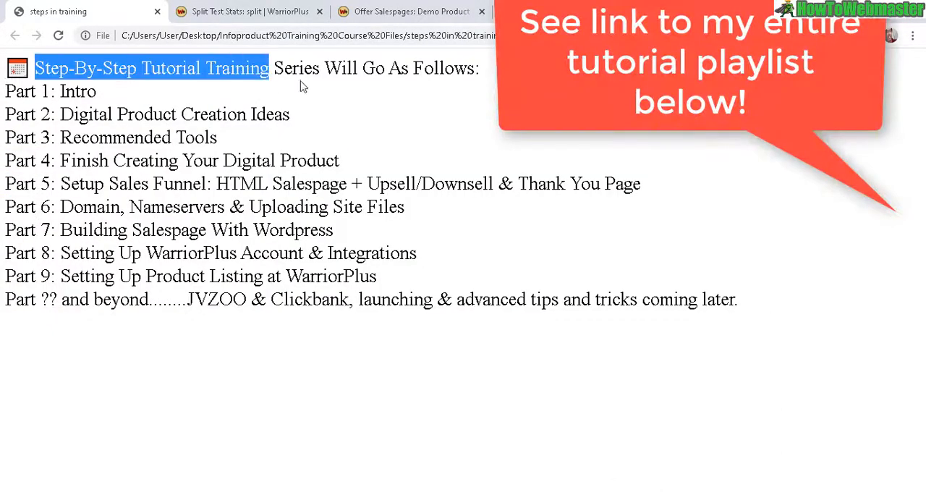
click(76, 91)
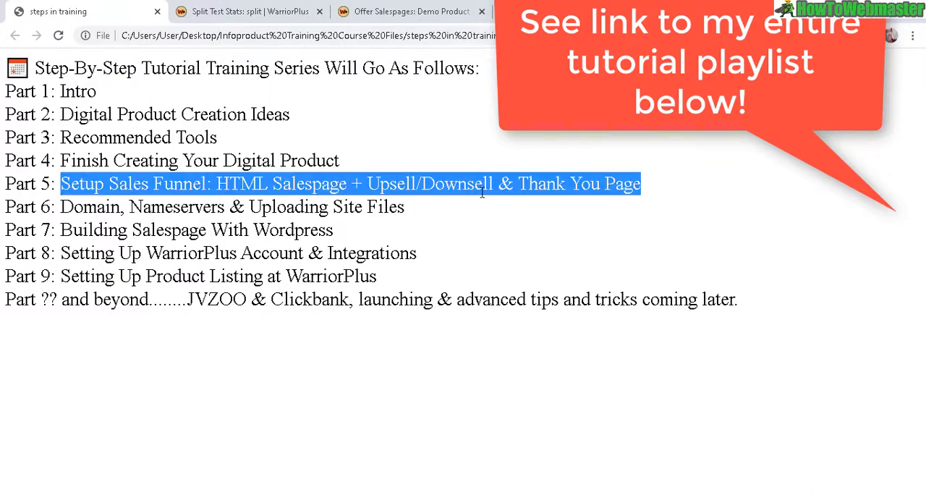
mouse_move(552, 184)
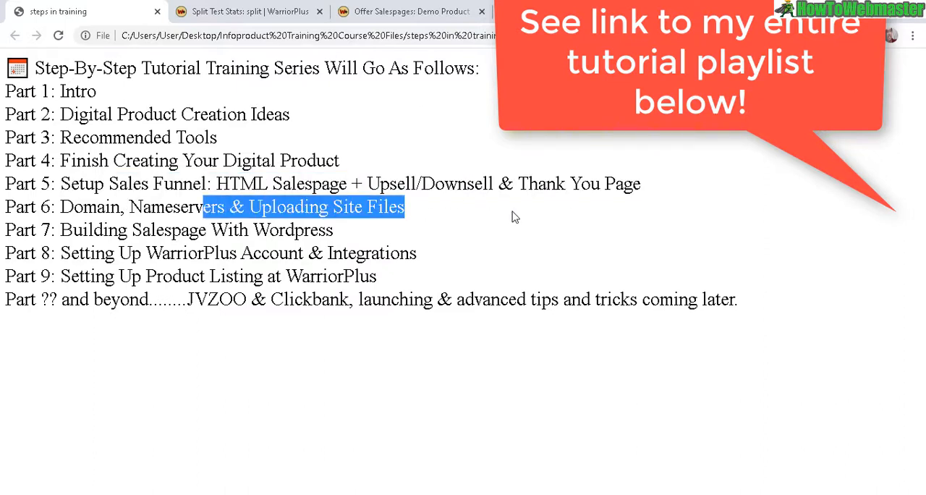
mouse_move(662, 350)
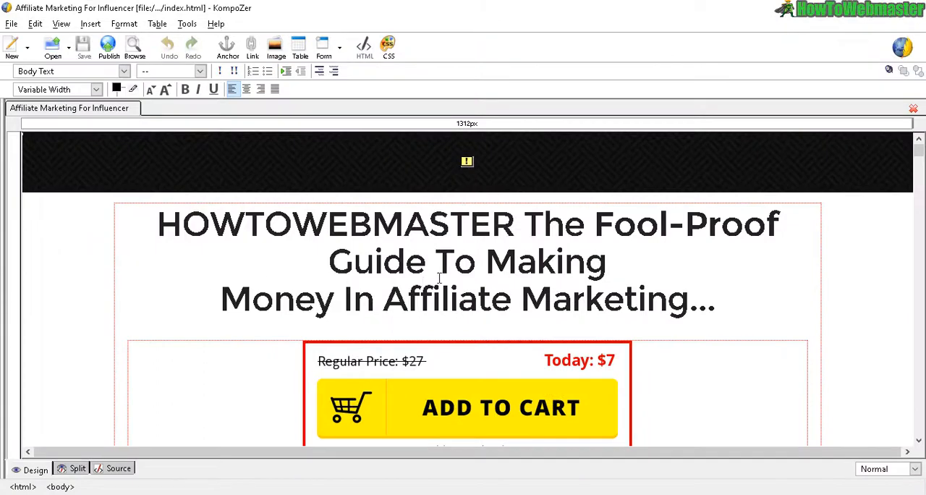
- Save a duplicate of the index sales page as 2.html in the Salespage folder
scroll(down, 3)
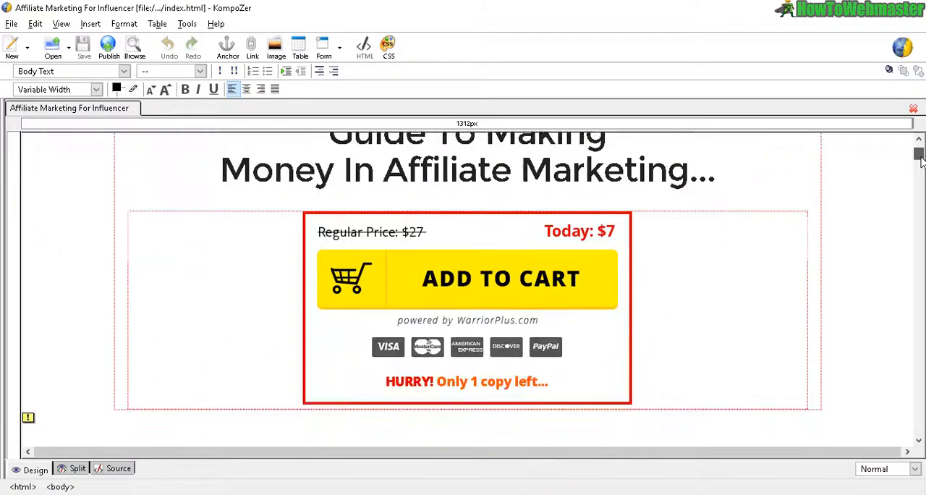
scroll(up, 3)
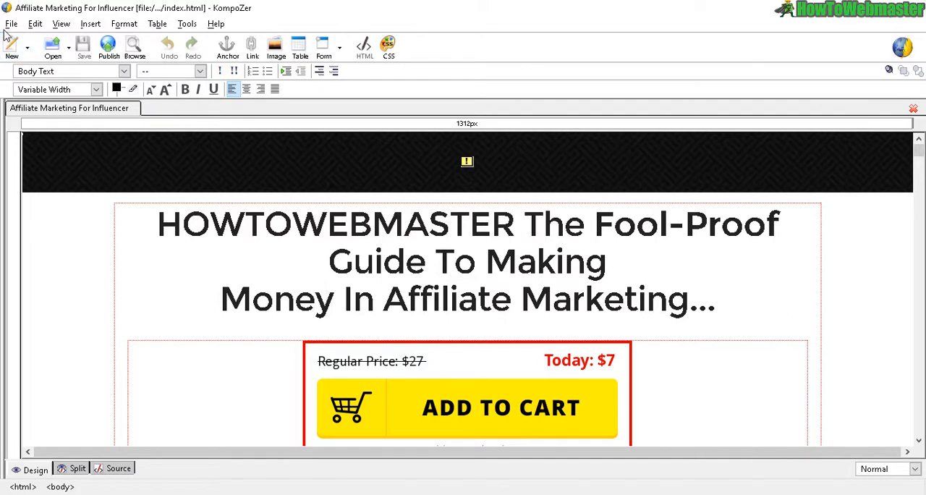
click(11, 24)
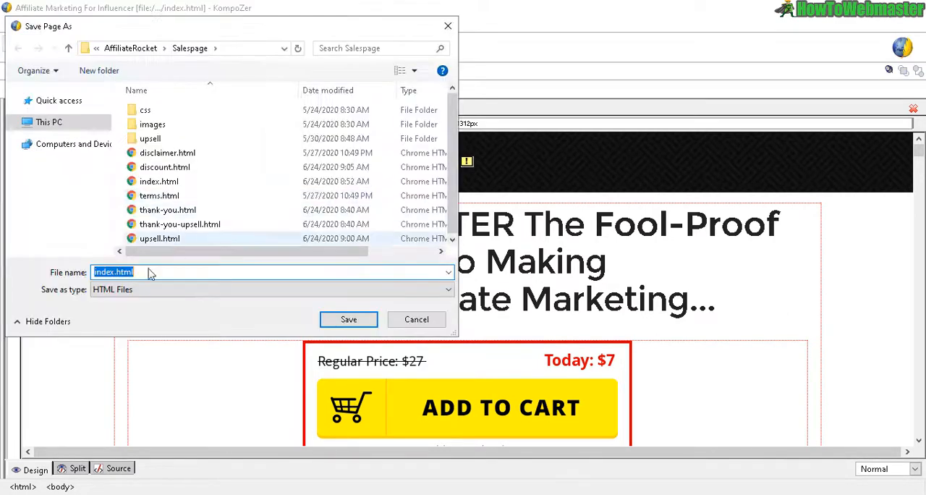
text(2)
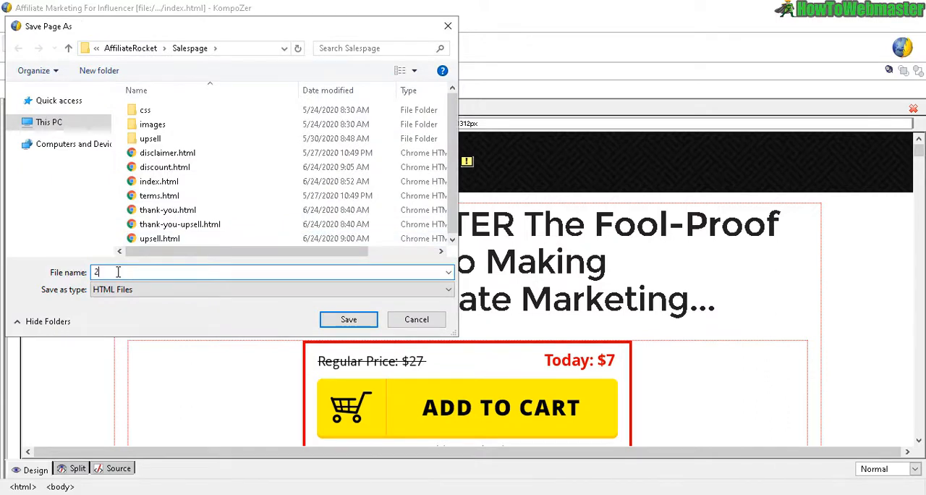
click(348, 319)
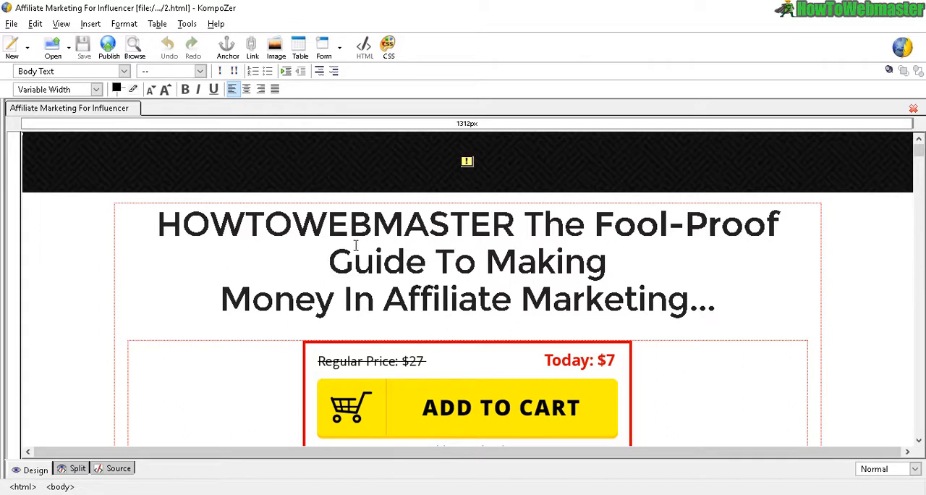
mouse_move(788, 294)
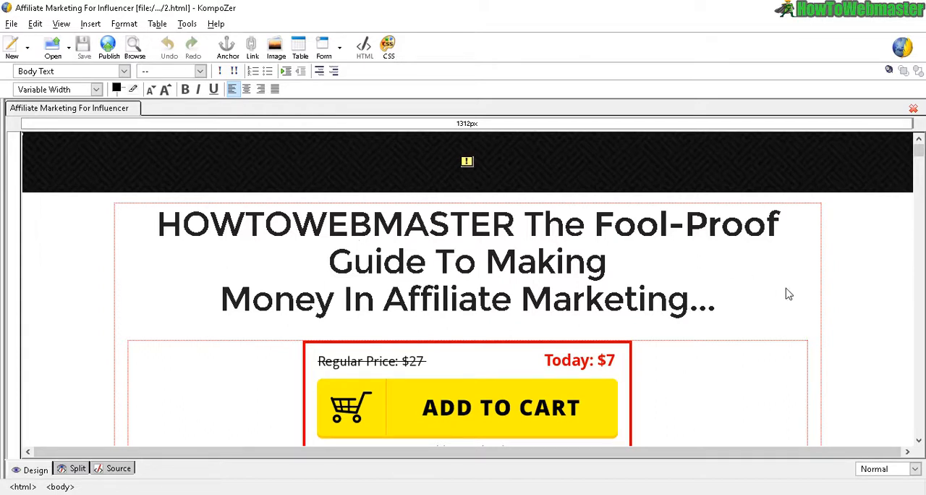
mouse_move(731, 279)
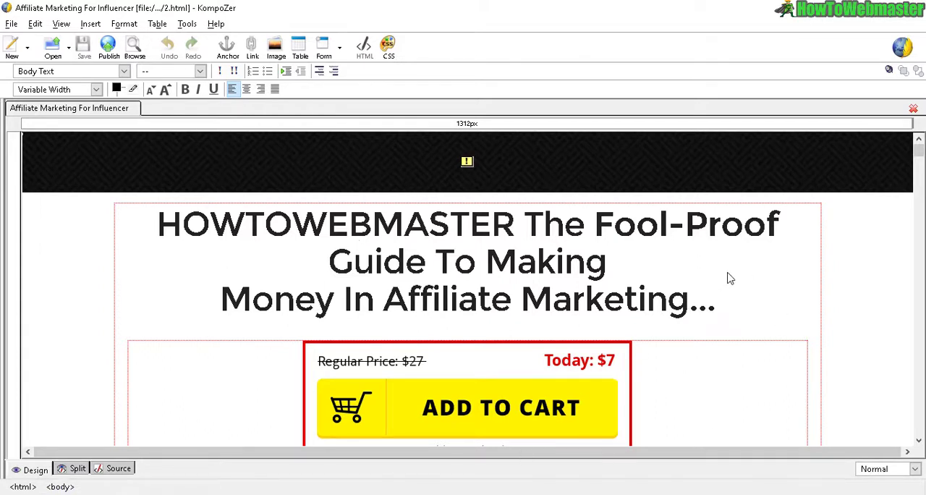
mouse_move(447, 279)
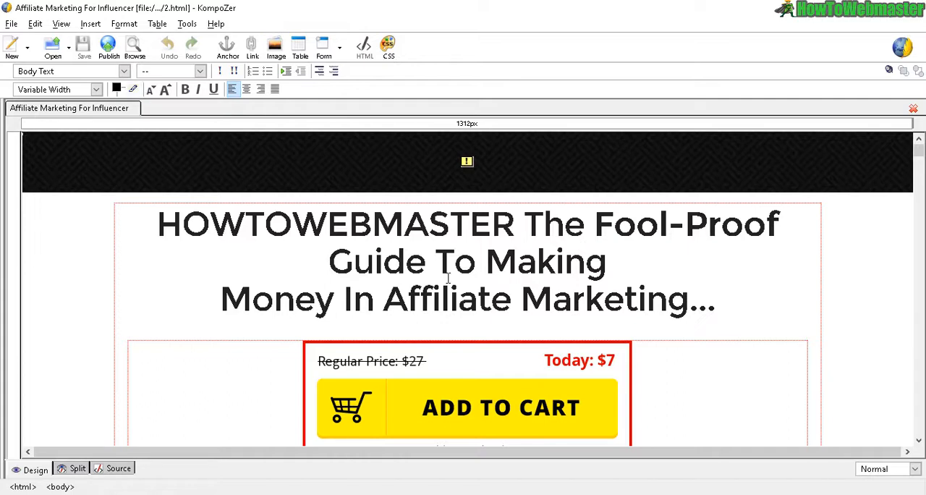
mouse_move(763, 319)
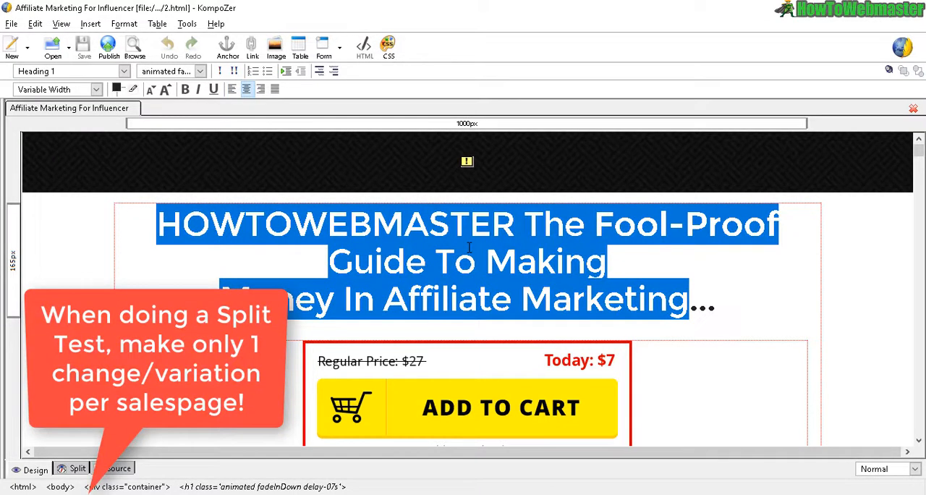
- Select the 2.html headline to change it to 'HOW I Made $10,000 in Affiliate Marketing...'
scroll(down, 3)
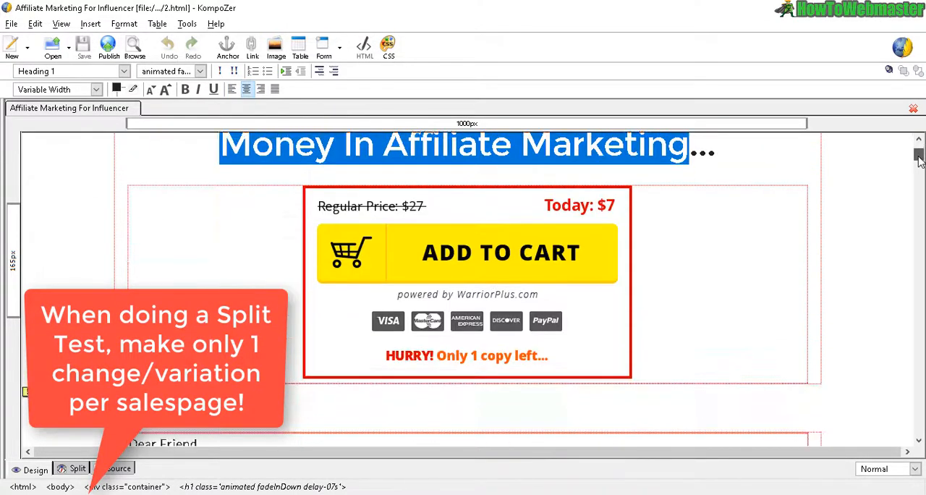
scroll(down, 3)
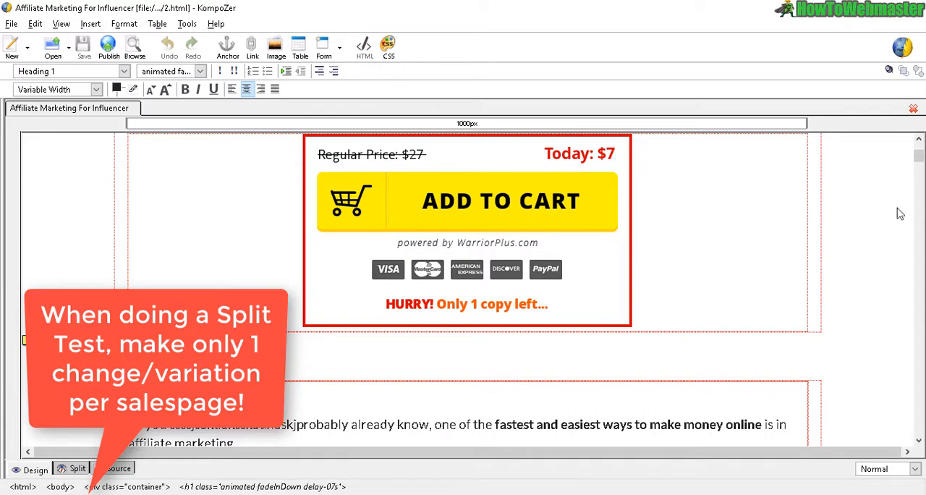
scroll(down, 3)
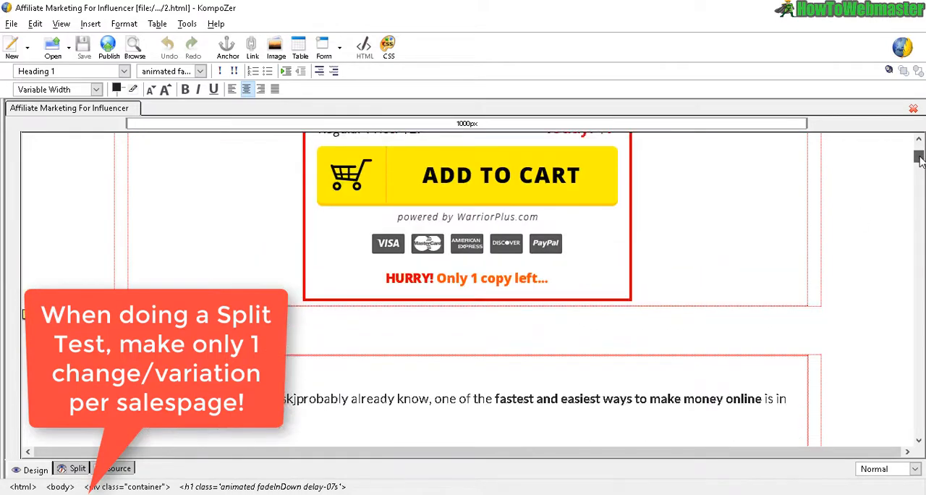
scroll(up, 3)
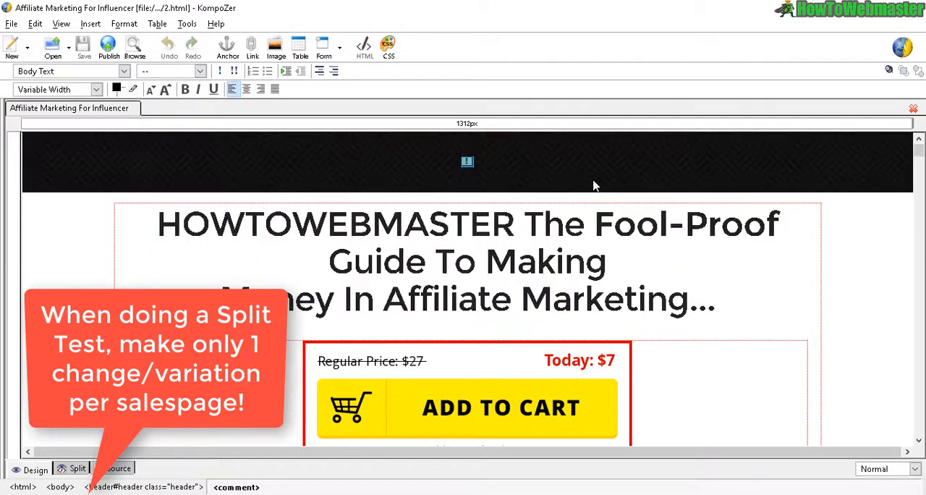
click(585, 299)
text(HOW I Made $10,000 in)
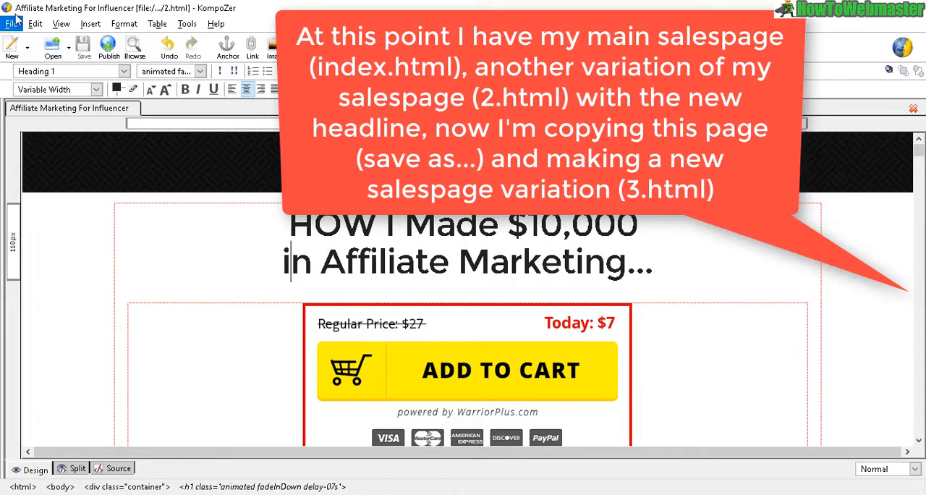
- Save the new-headline page as another copy named 3.html
click(12, 23)
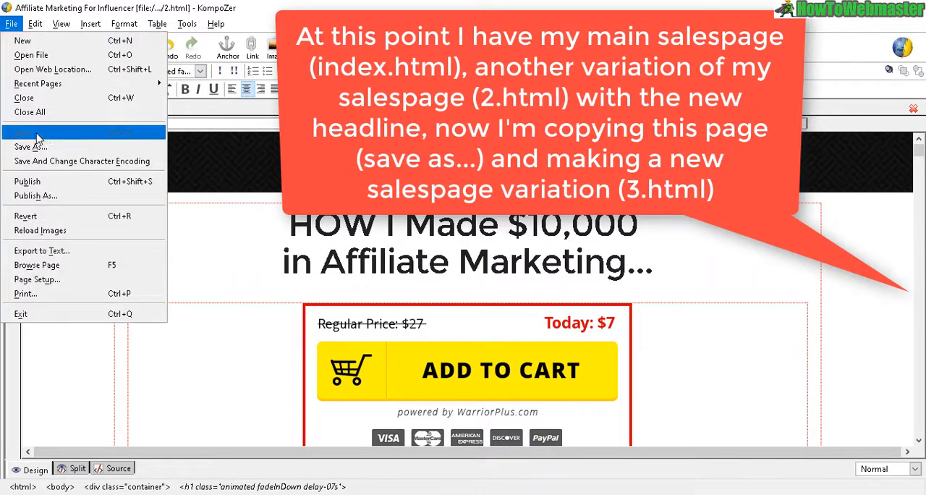
click(30, 146)
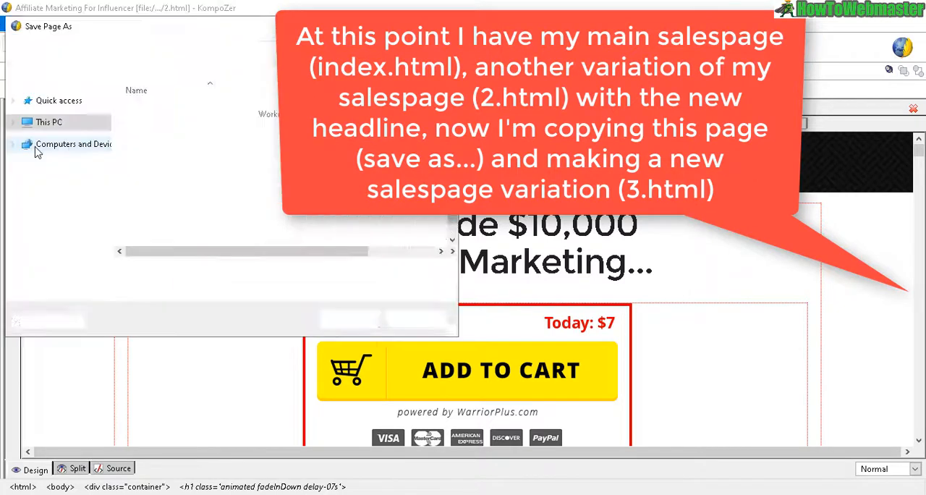
click(49, 122)
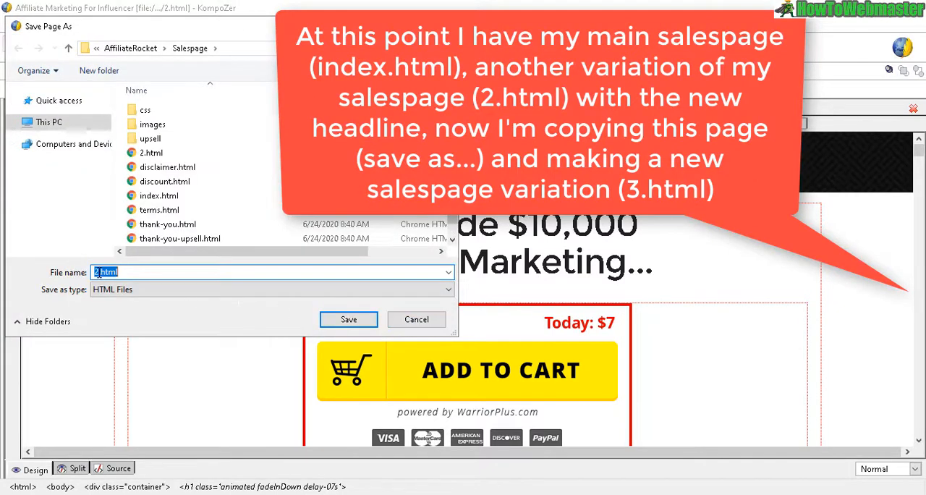
text(3.html)
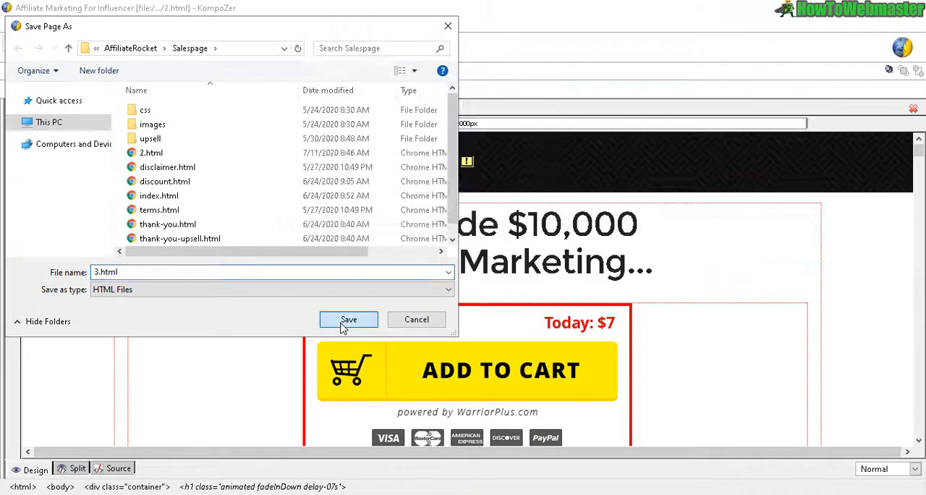
click(348, 320)
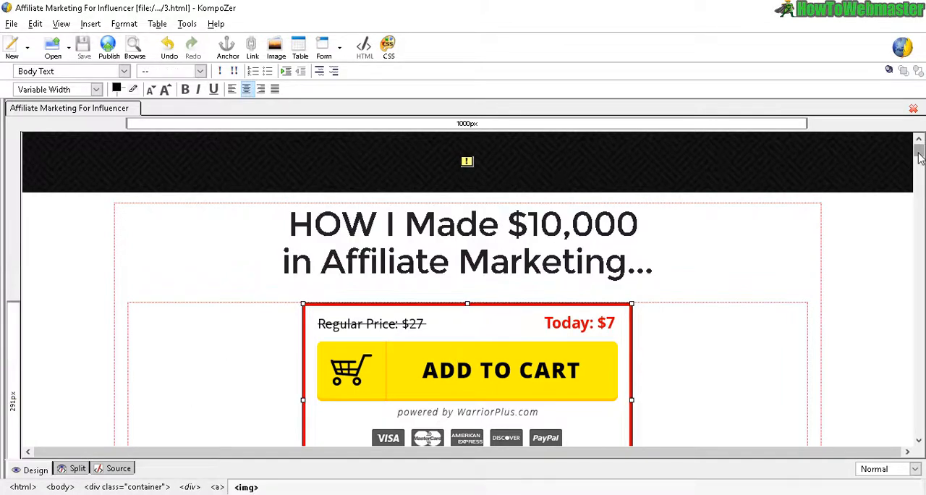
scroll(down, 3)
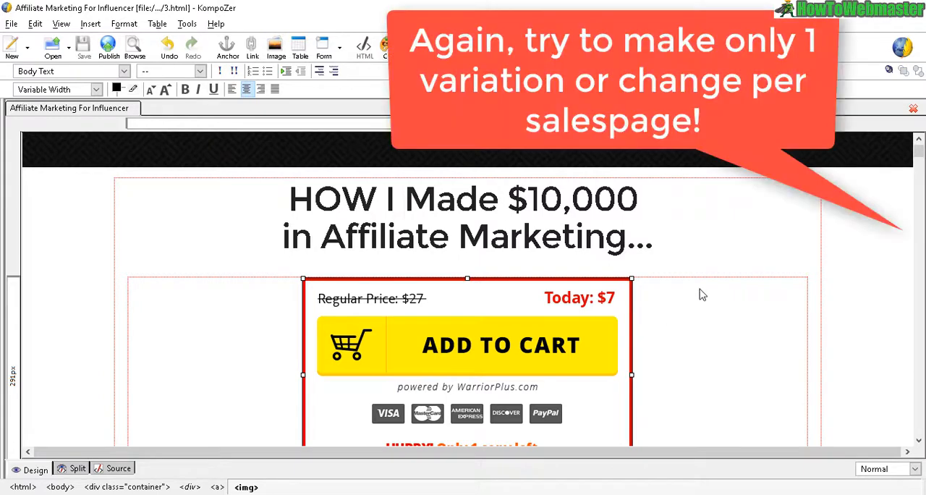
mouse_move(631, 379)
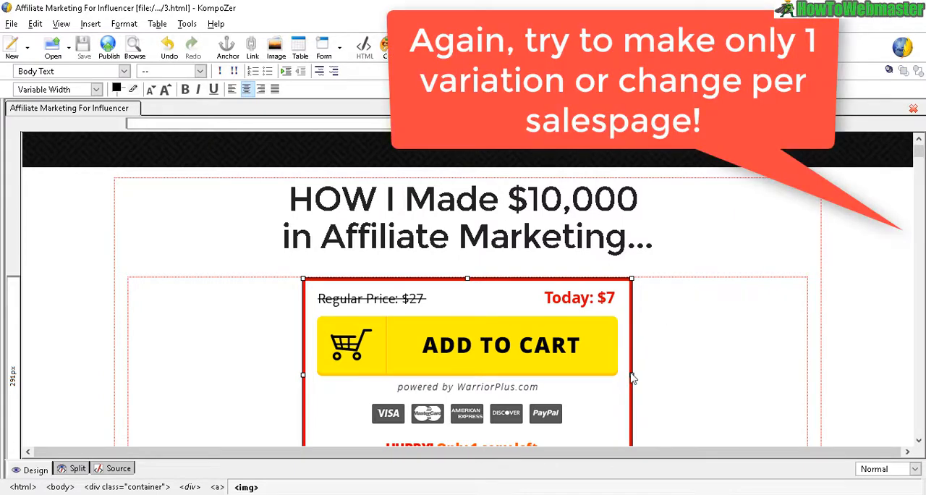
click(467, 217)
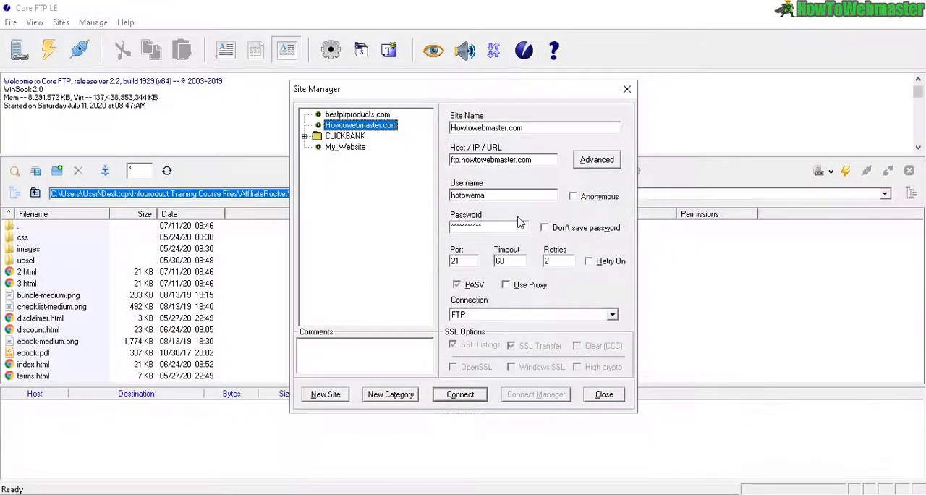
- Connect to Howtowebmaster.com and select 2.html and 3.html in the local pane
click(460, 394)
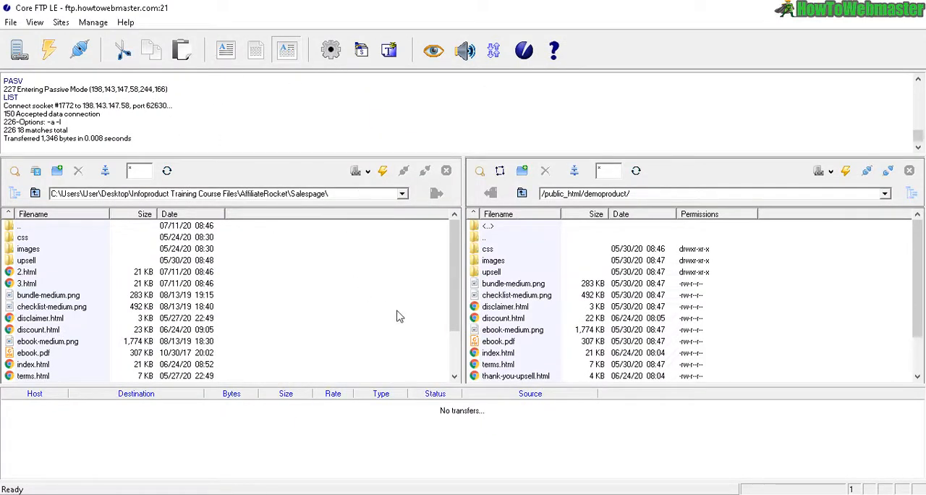
click(27, 272)
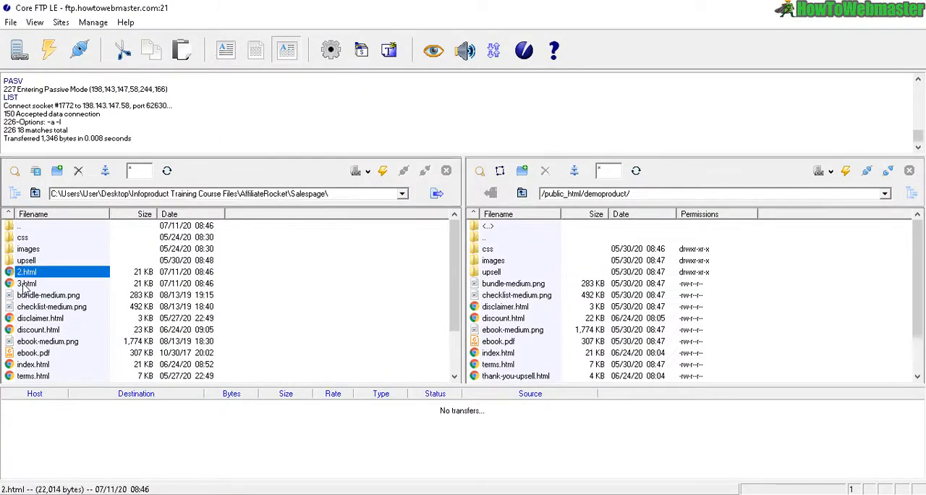
click(27, 283)
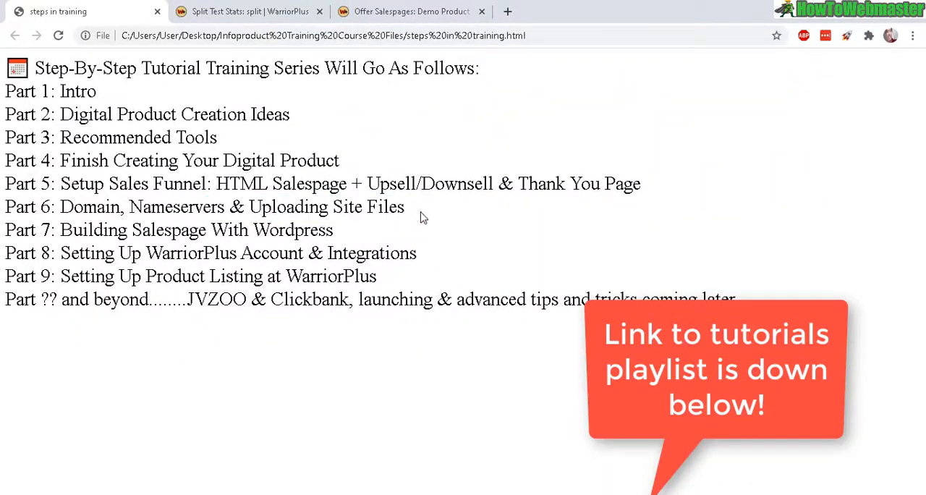
triple_click(205, 207)
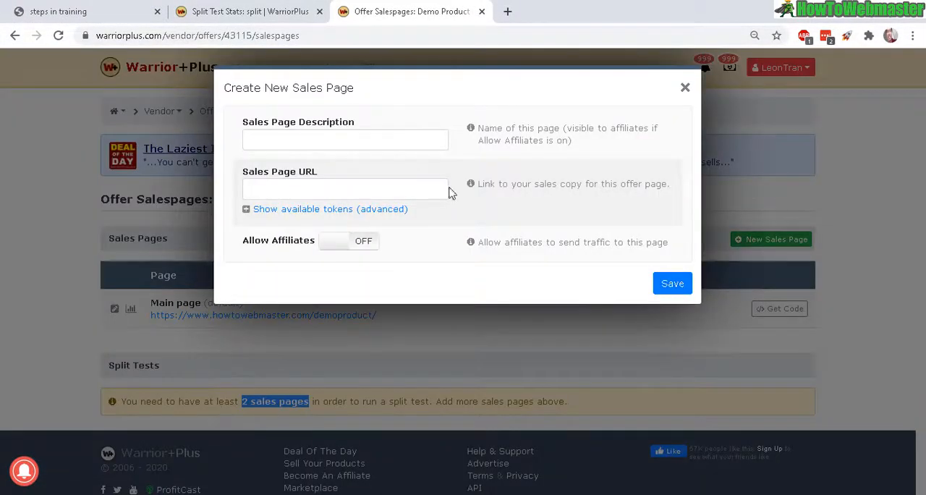
text(New Headline)
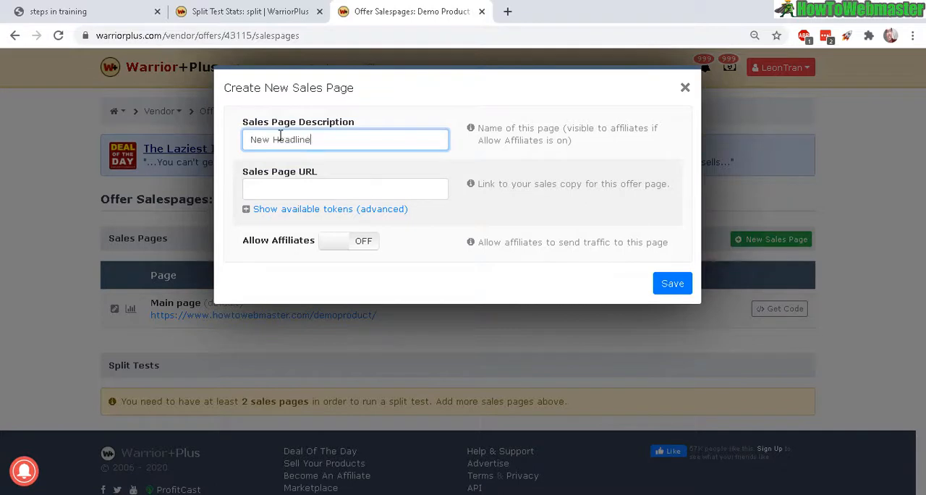
text(10k)
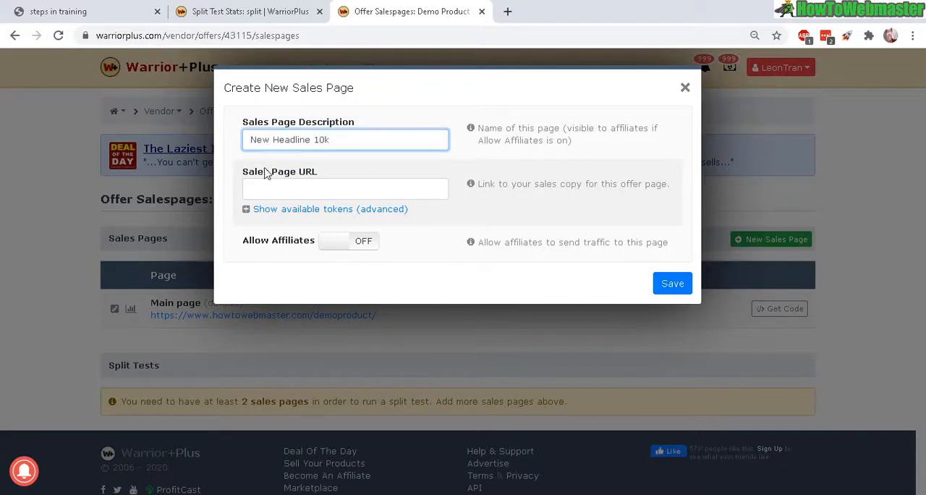
text(www.howtowebmaster.com/demoproduct/)
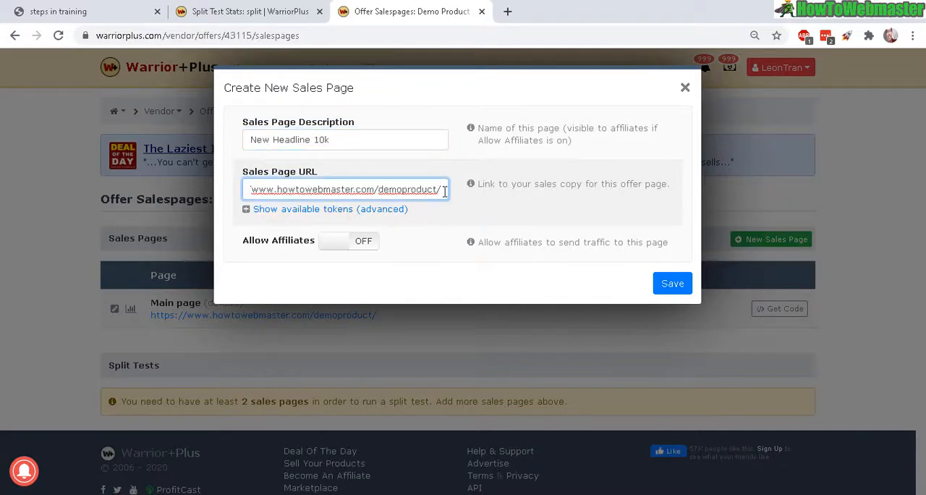
text(2.html)
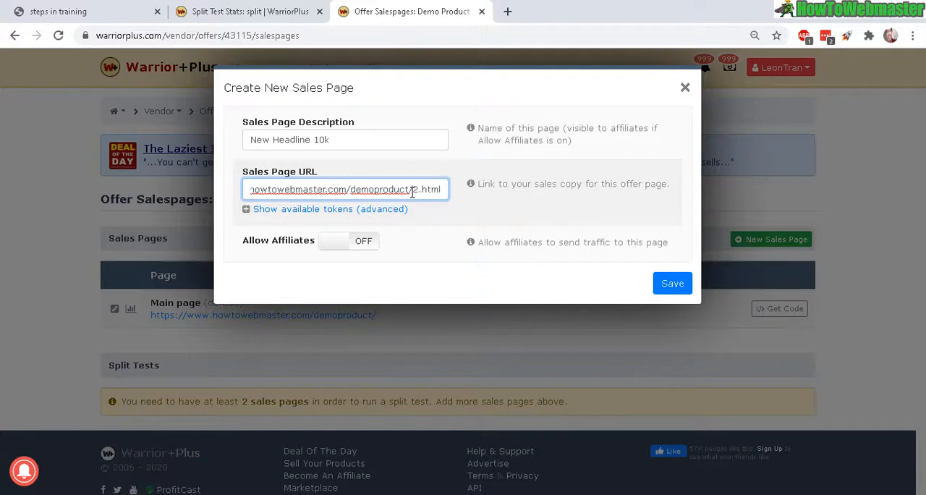
double_click(425, 189)
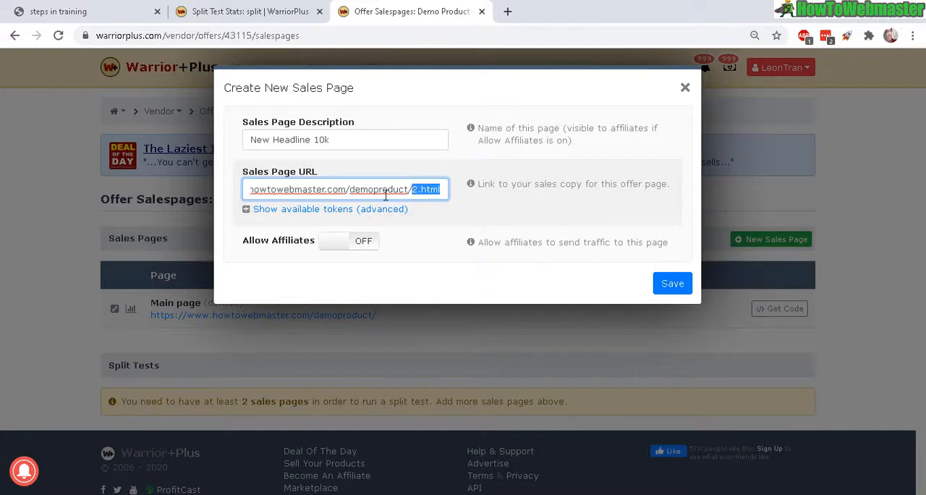
mouse_move(341, 216)
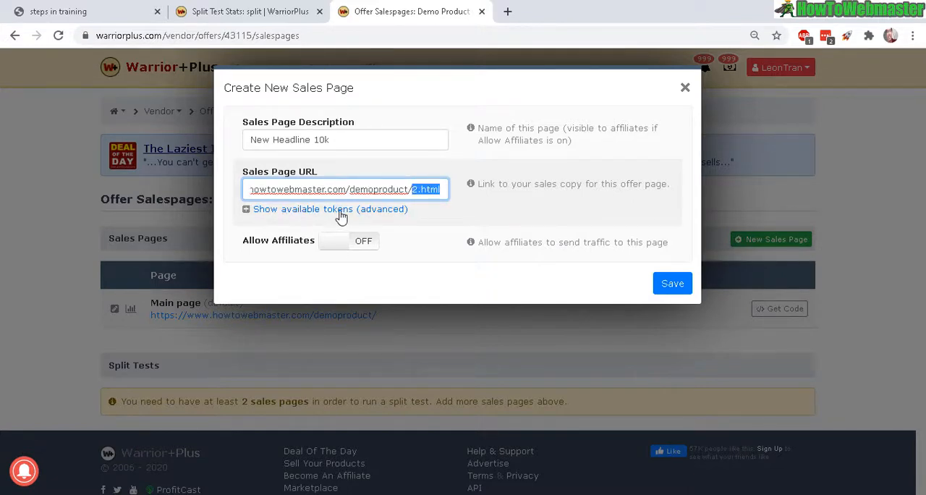
mouse_move(295, 249)
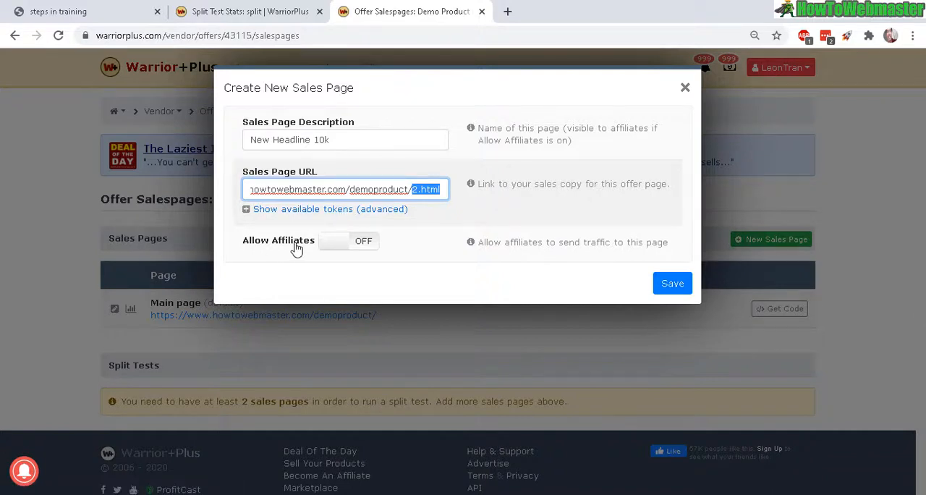
click(348, 240)
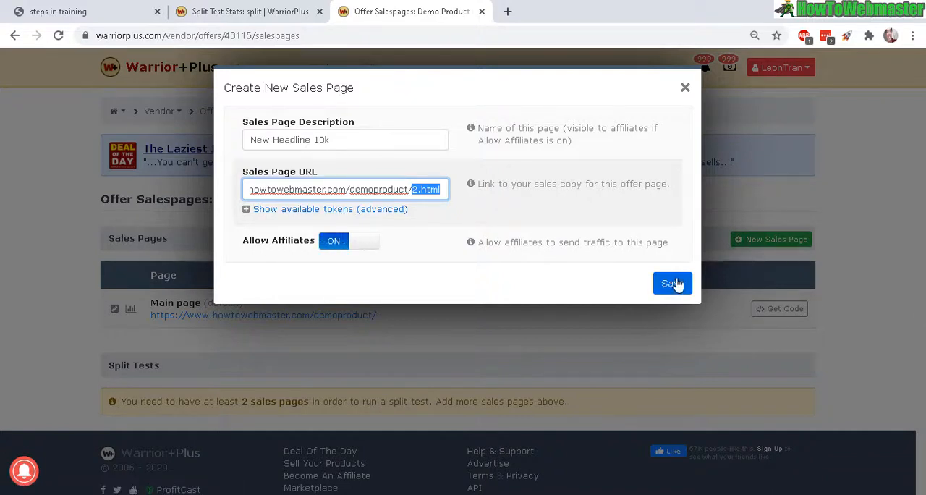
click(671, 283)
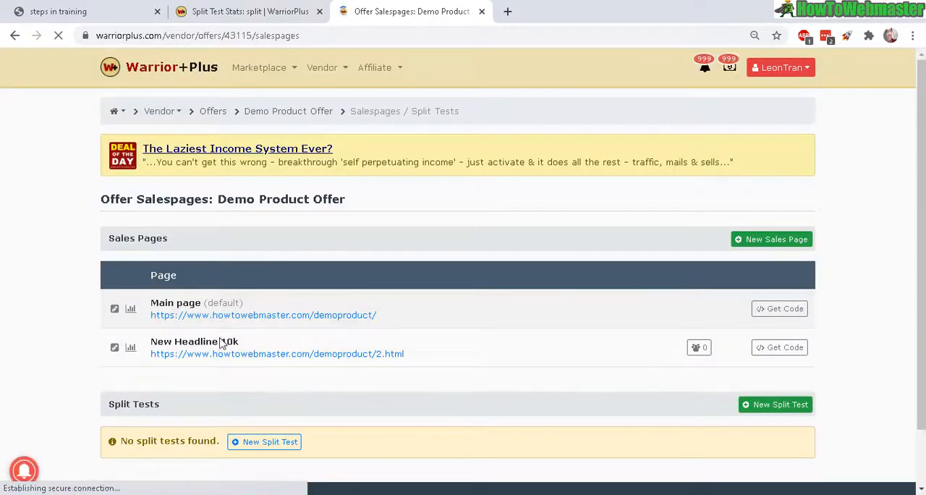
- Add sales page 'Red Buy Button' pointing to demoproduct/3.html with affiliates allowed
click(771, 239)
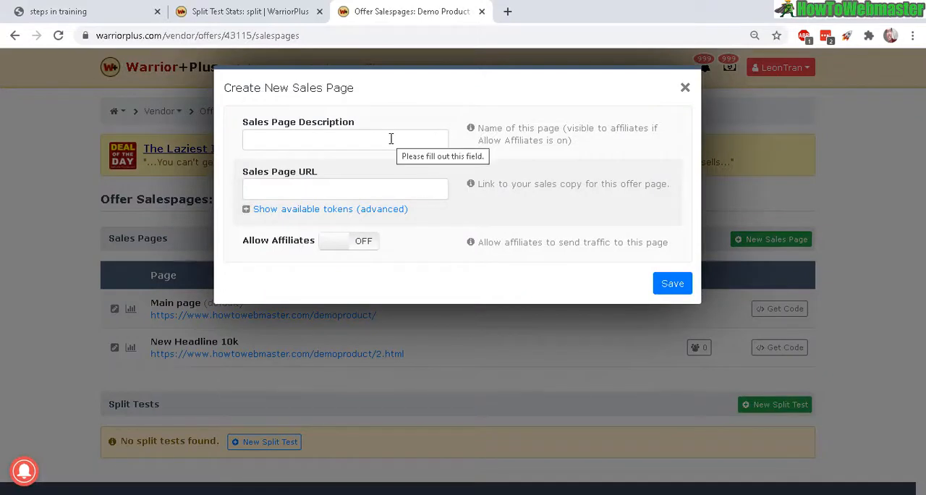
text(Red Buy Button)
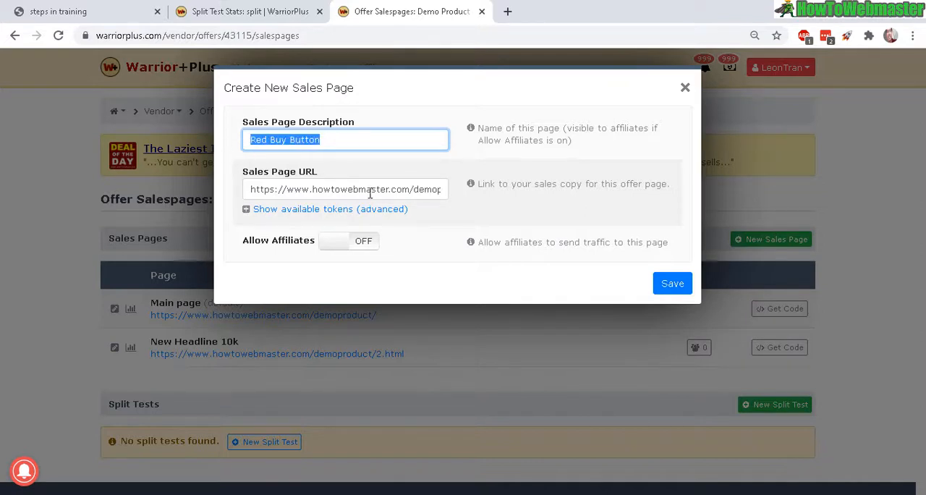
click(345, 188)
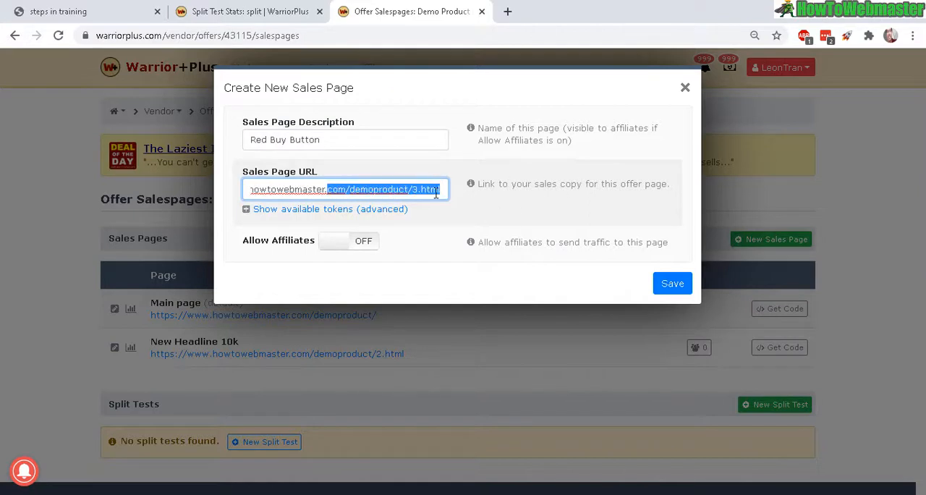
click(349, 241)
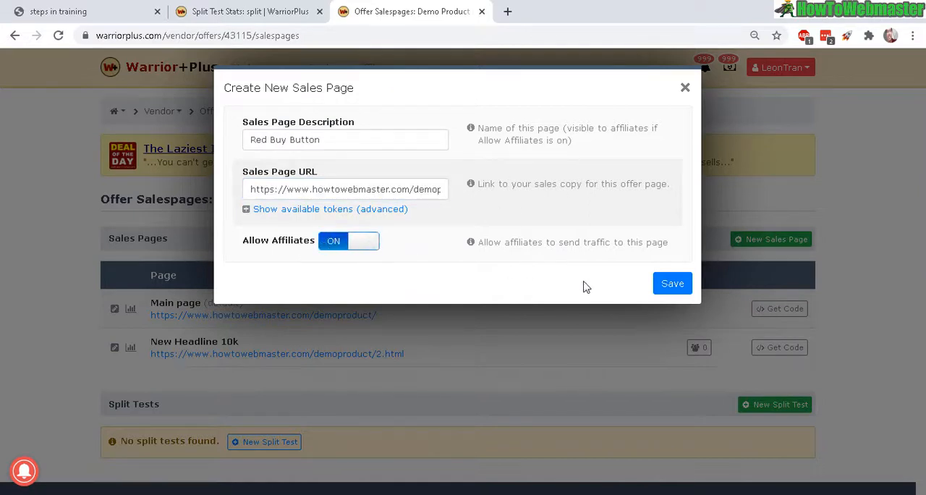
click(672, 283)
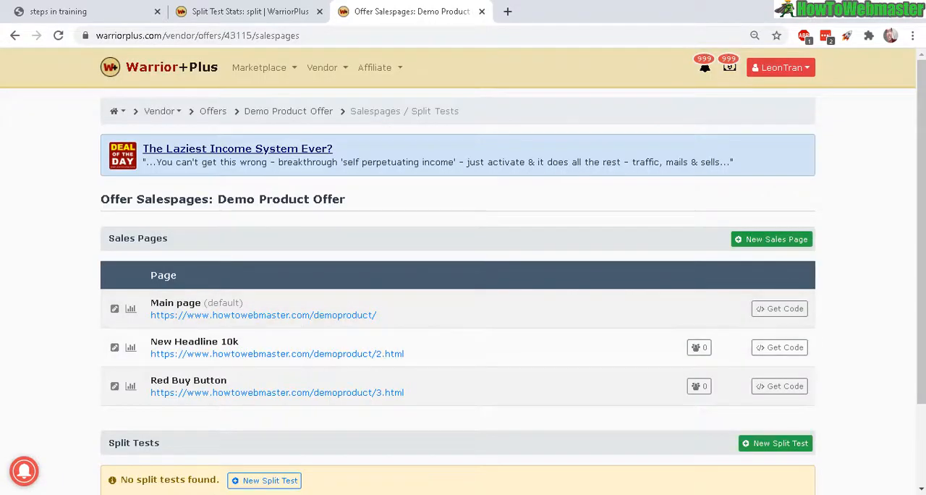
scroll(down, 3)
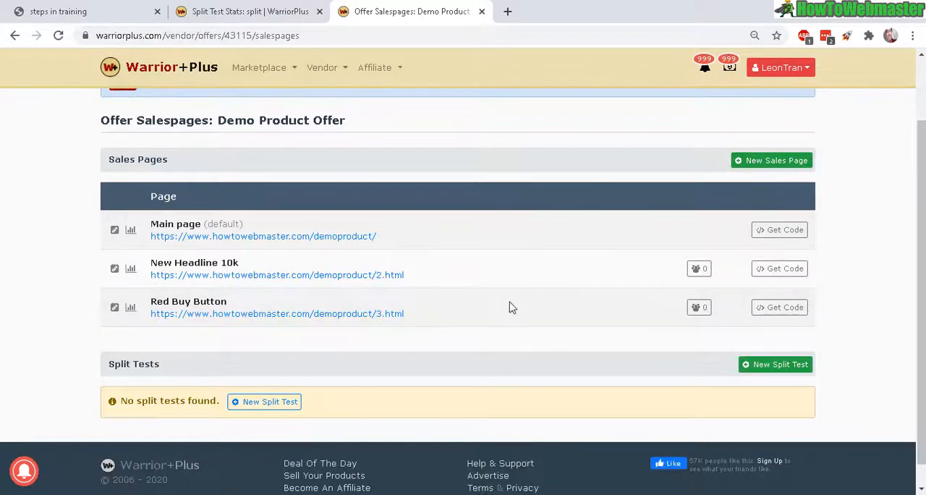
mouse_move(617, 373)
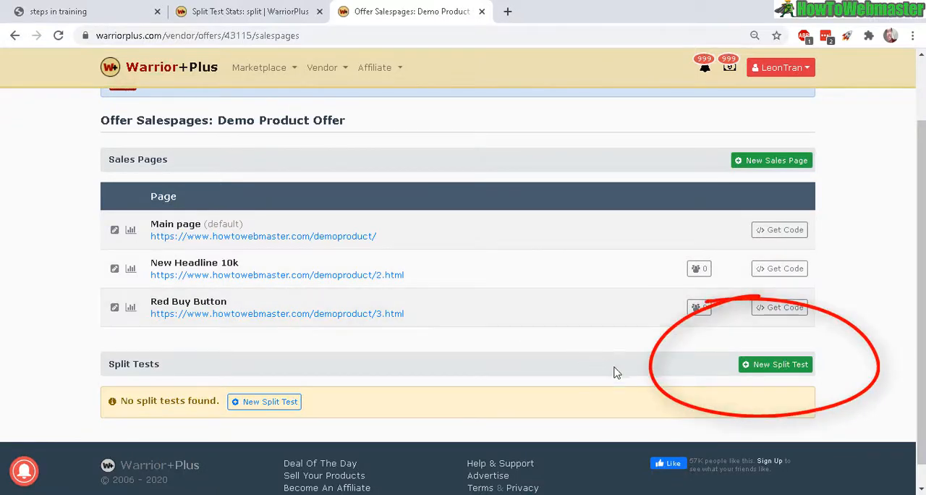
mouse_move(776, 364)
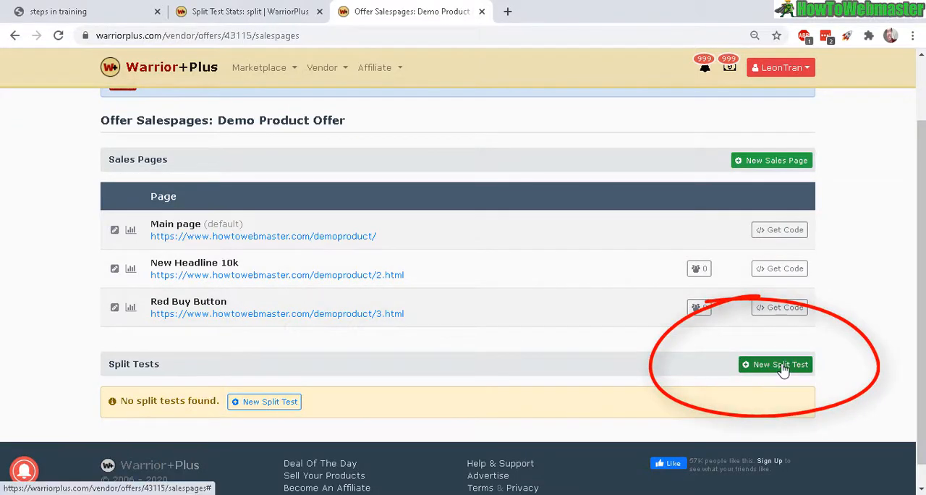
- Name the new split test '1st split test' with Simple Rotation type and Active status
click(775, 364)
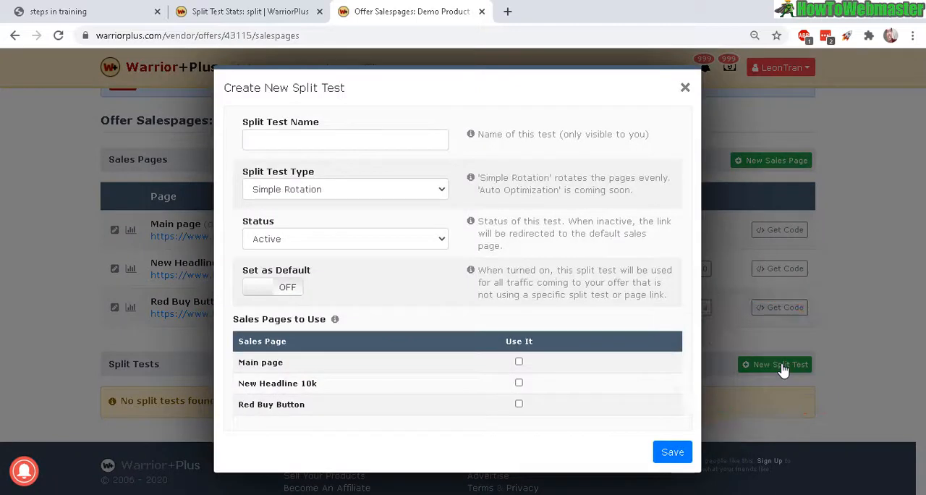
text(1st split test)
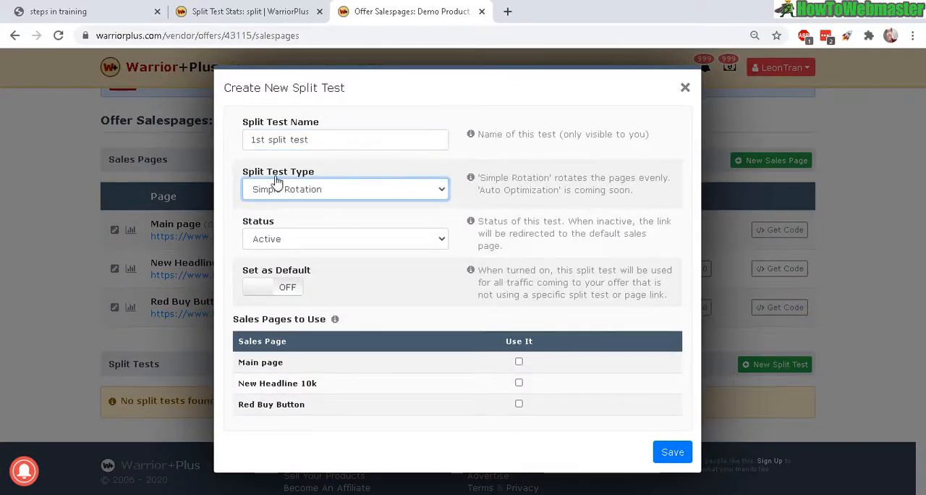
mouse_move(322, 202)
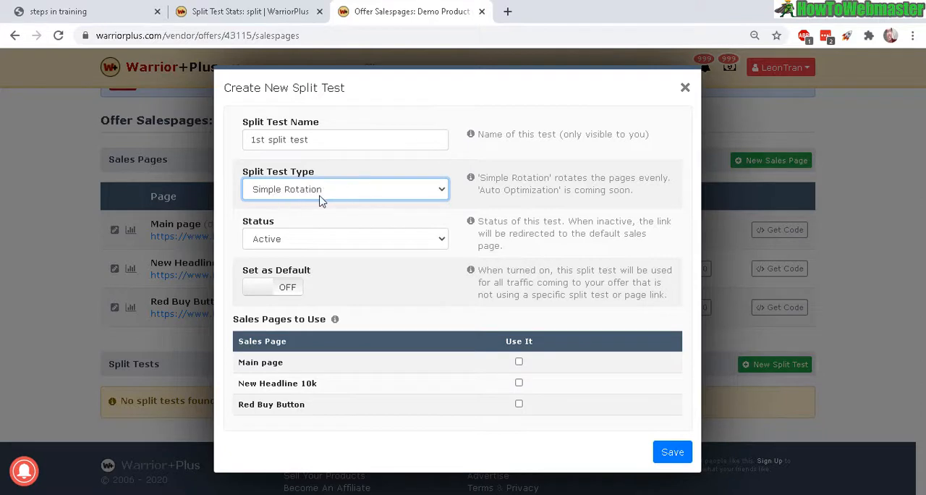
mouse_move(347, 202)
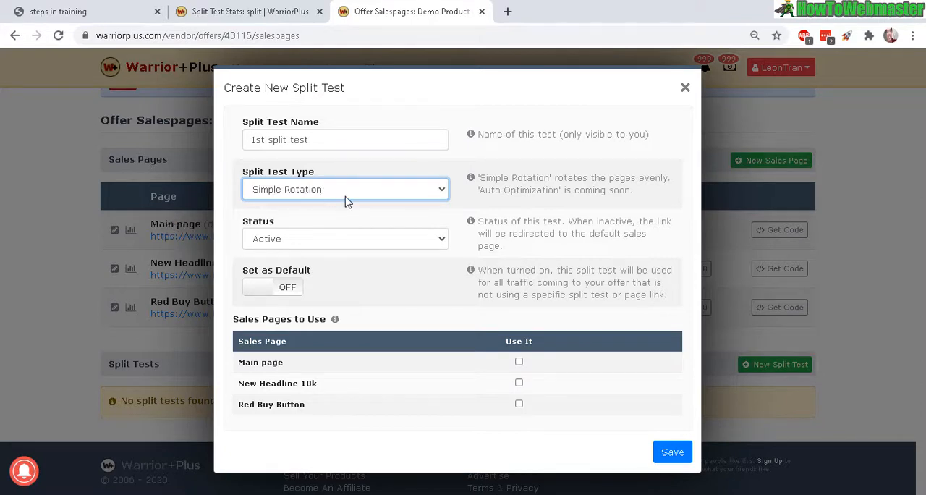
mouse_move(354, 261)
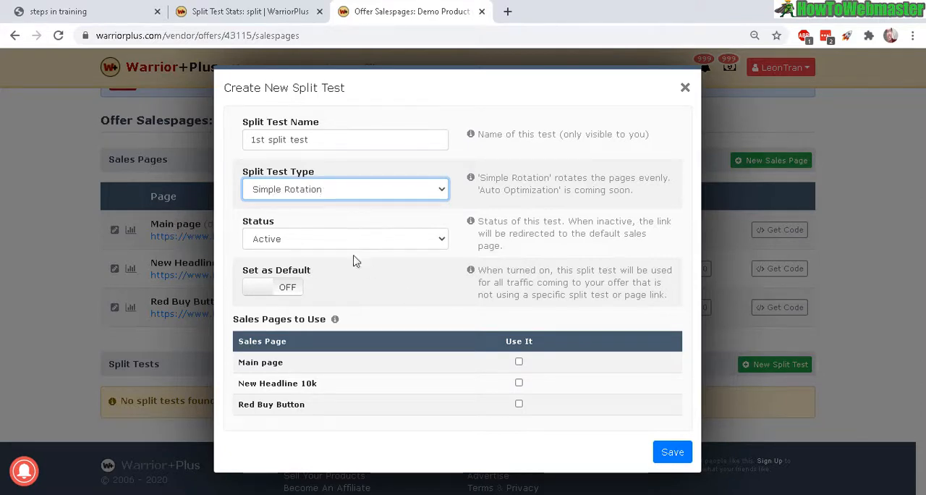
mouse_move(403, 272)
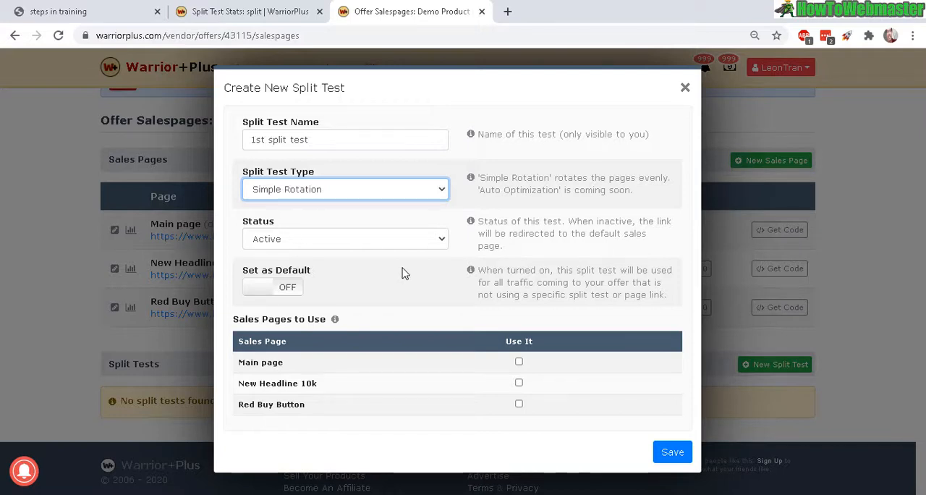
click(345, 189)
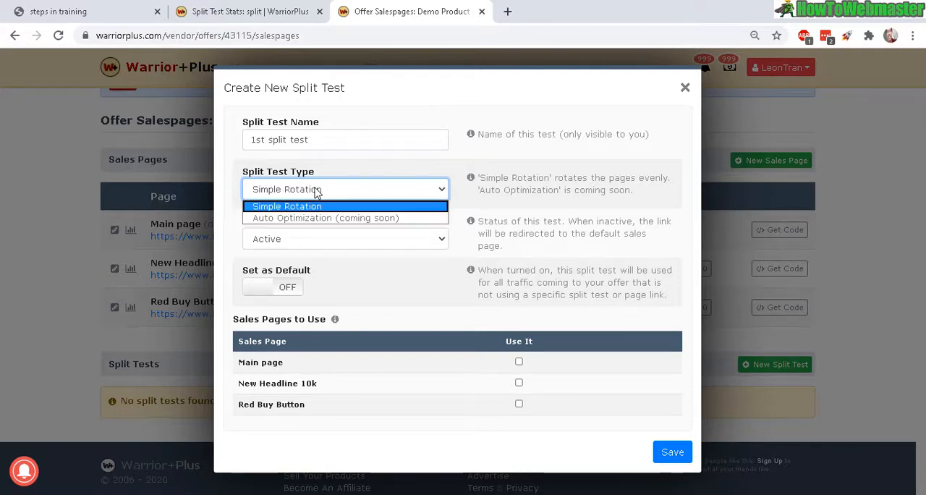
mouse_move(371, 226)
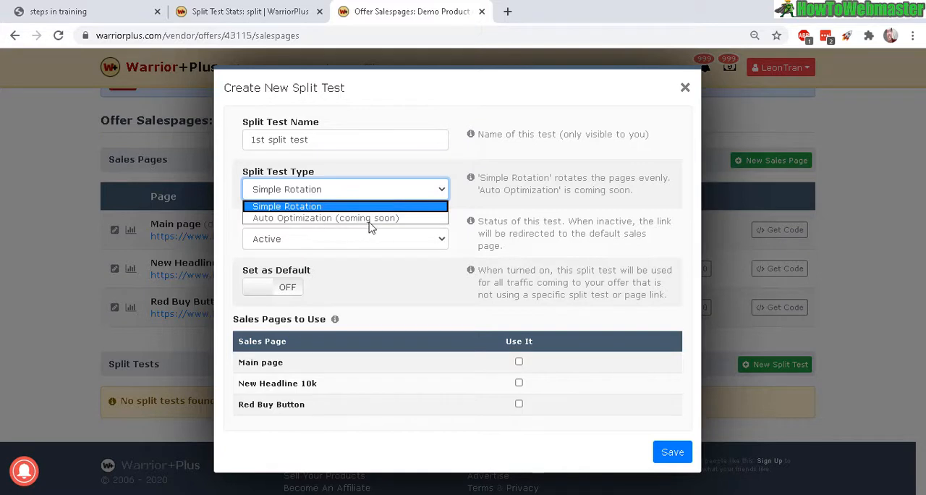
mouse_move(405, 221)
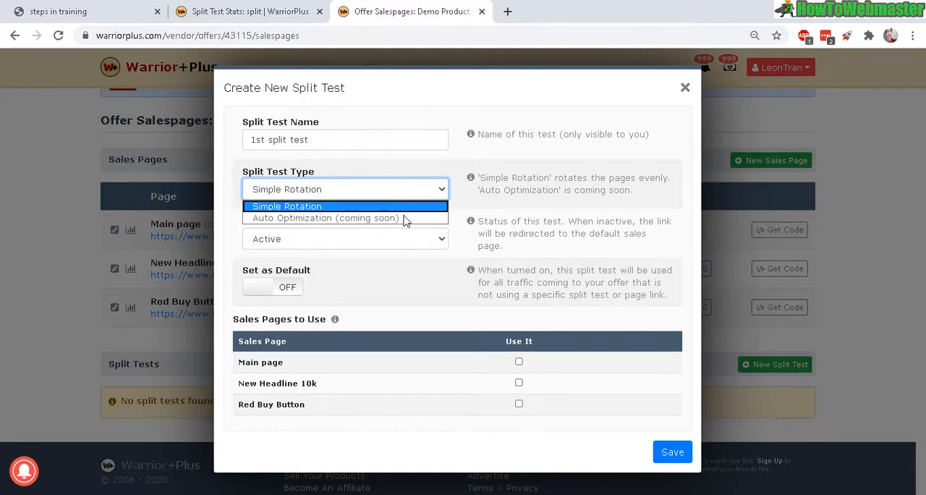
mouse_move(453, 228)
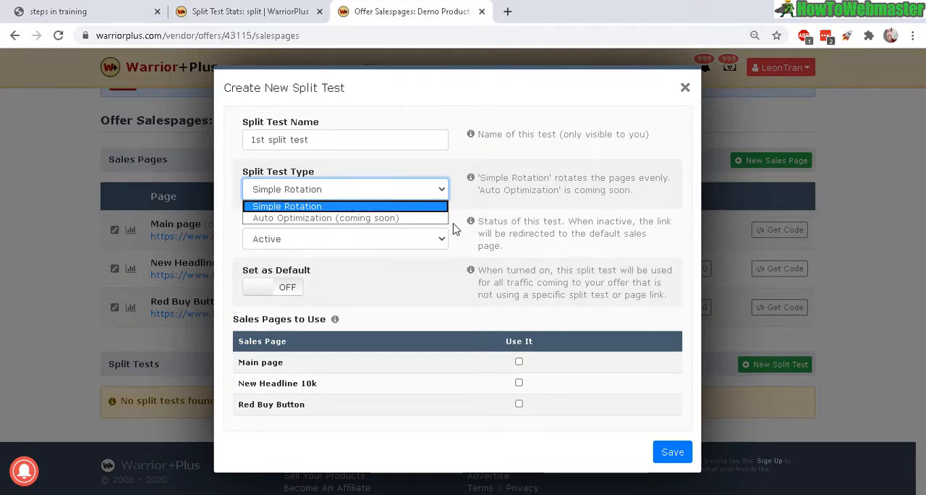
click(286, 207)
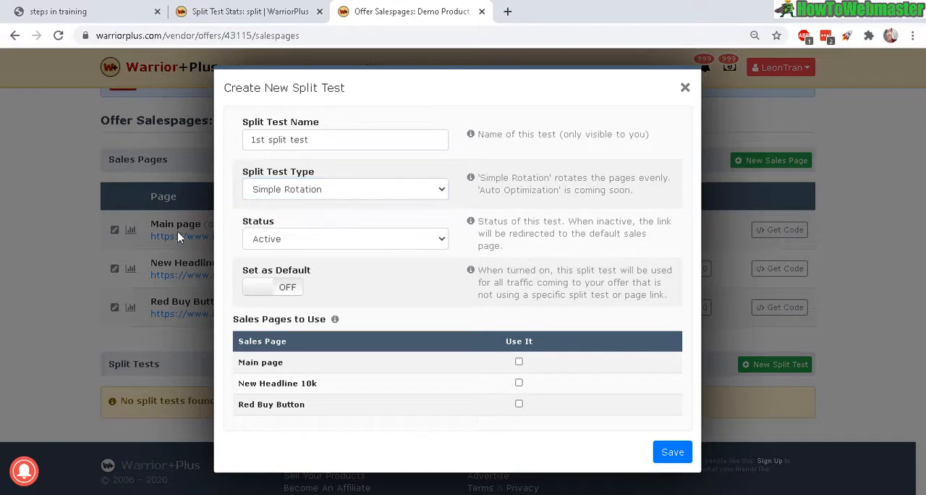
click(344, 189)
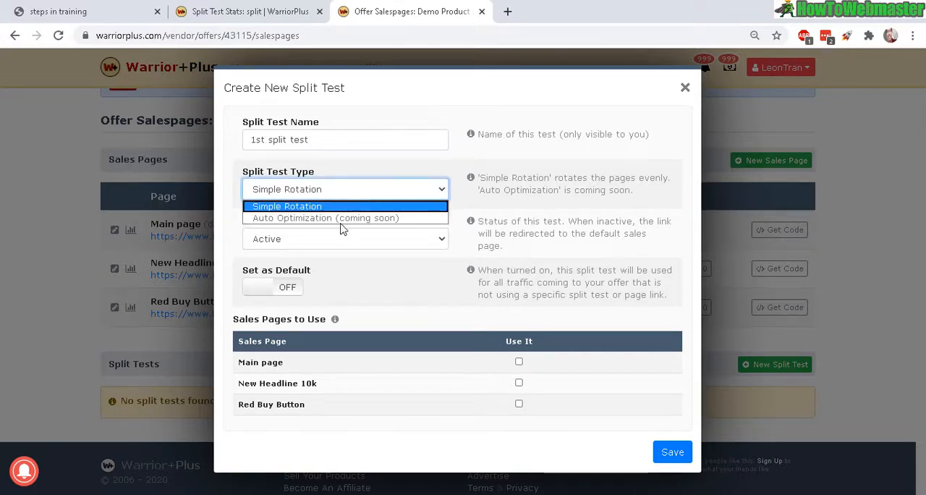
mouse_move(513, 208)
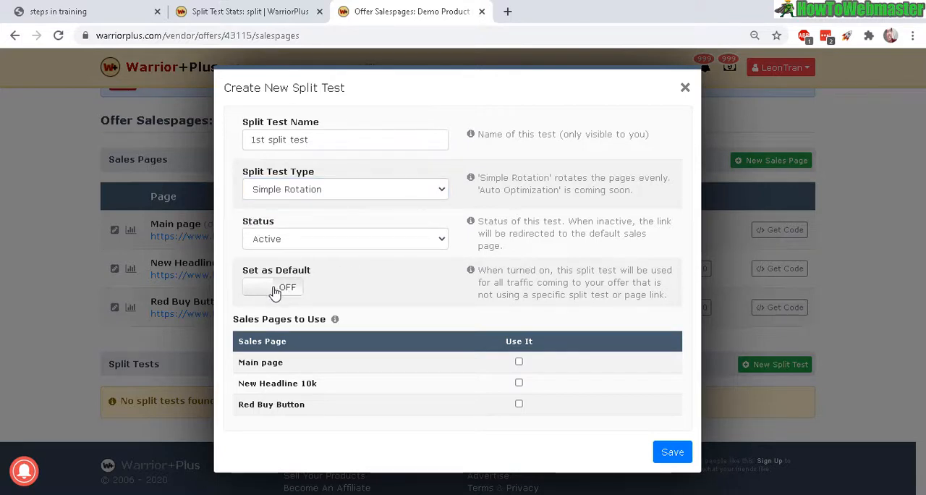
- Make the test default and include Main page, New Headline 10k and Red Buy Button
click(273, 287)
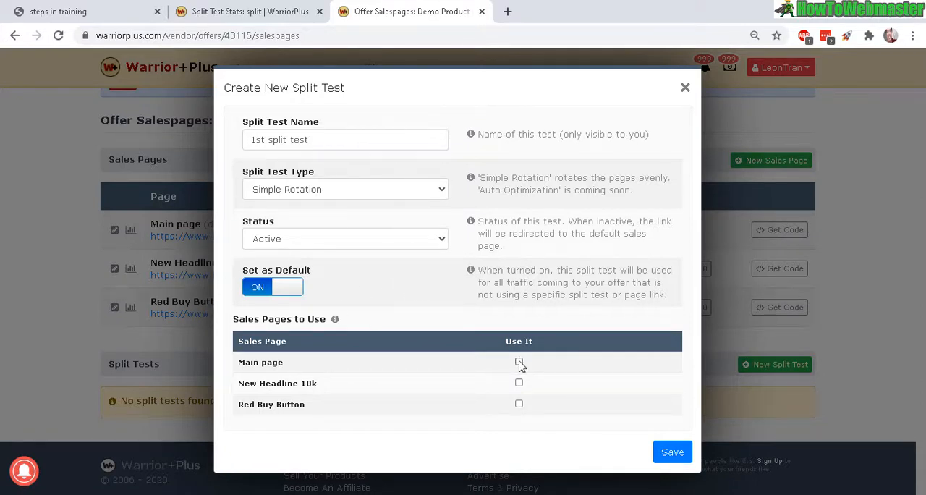
click(519, 362)
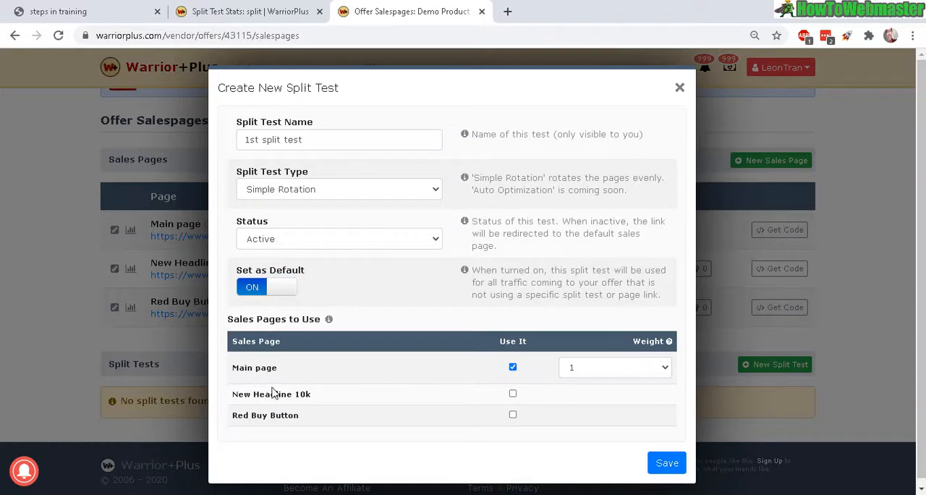
click(512, 393)
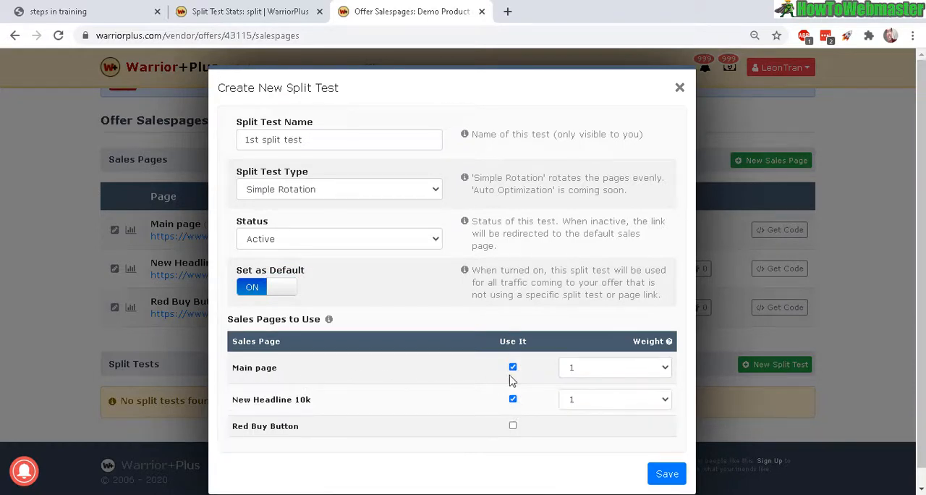
click(512, 425)
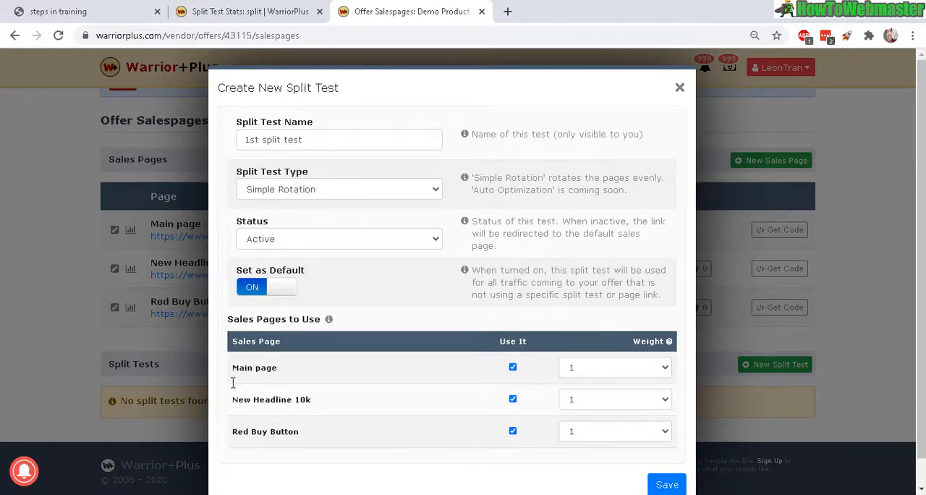
mouse_move(629, 327)
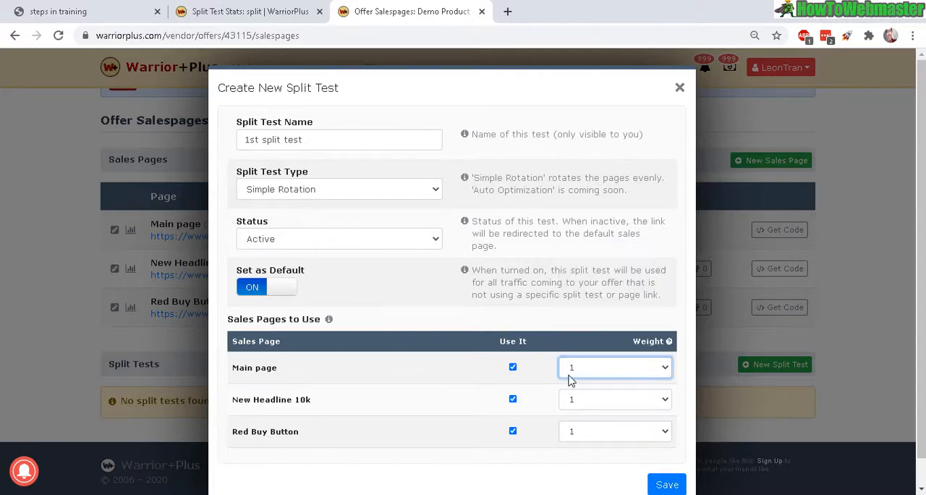
mouse_move(541, 399)
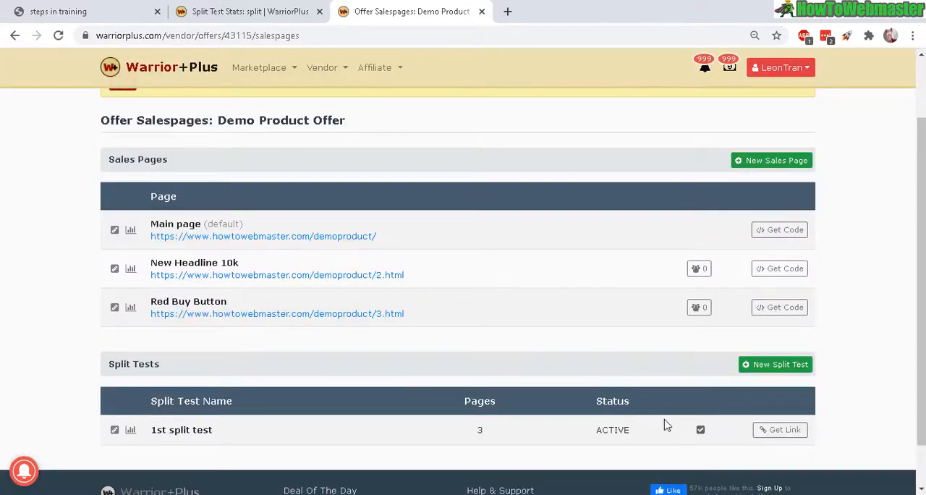
click(781, 430)
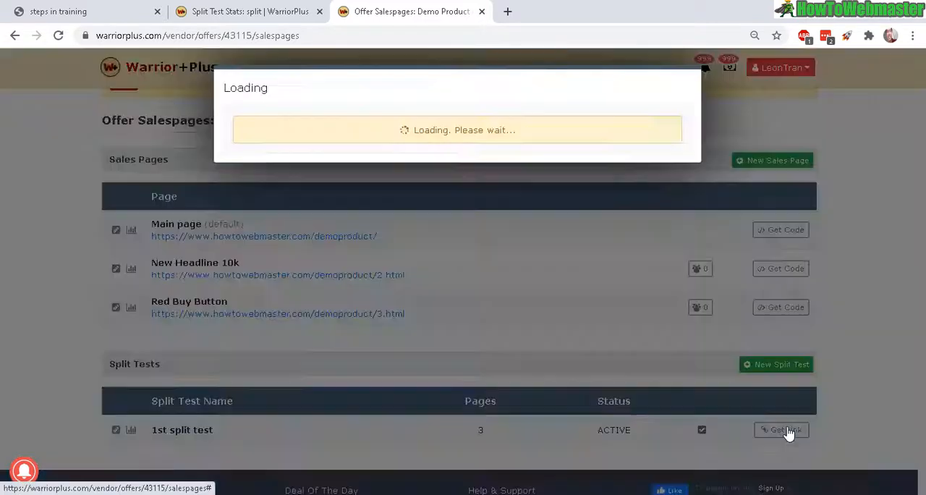
click(781, 430)
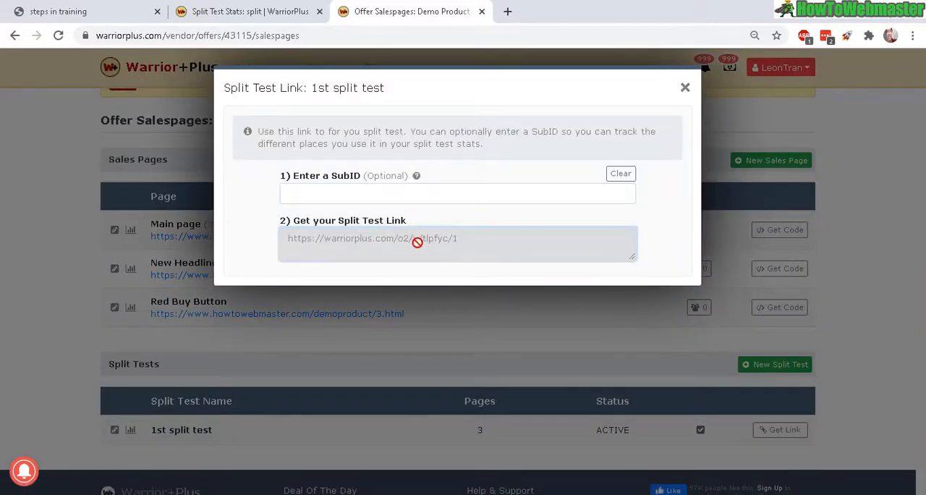
click(458, 244)
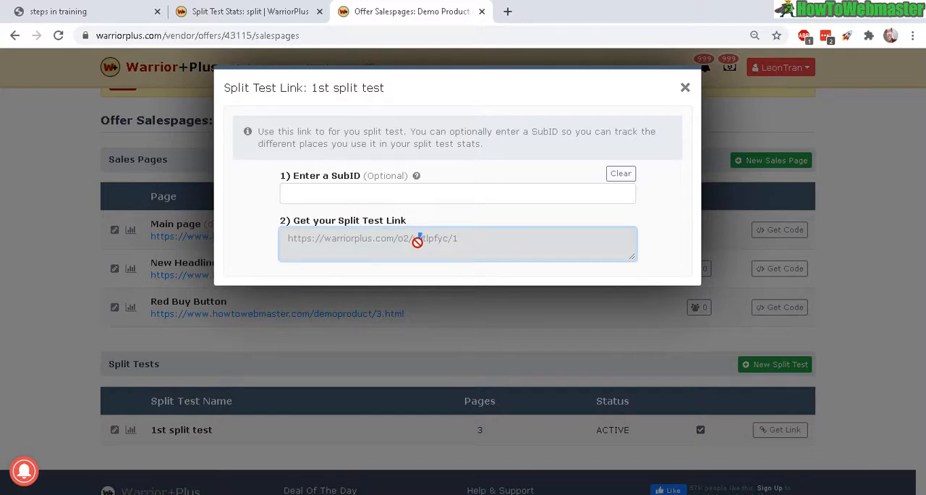
triple_click(372, 238)
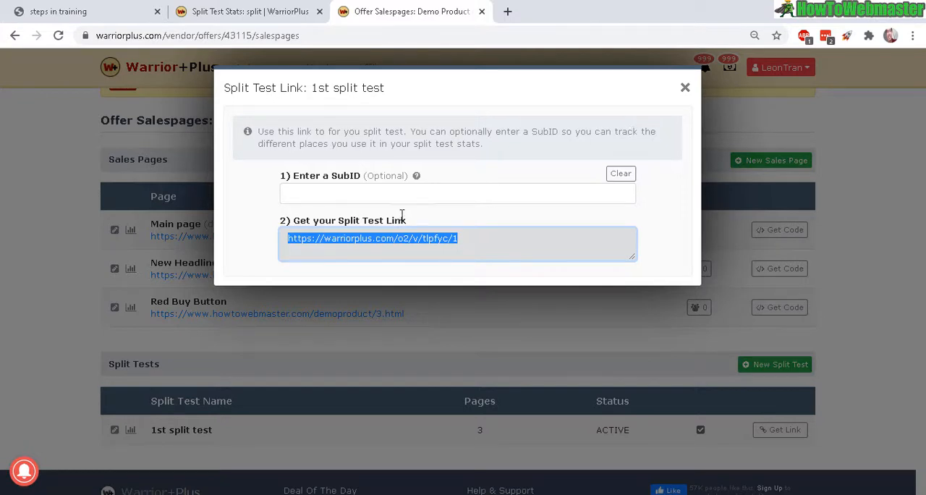
mouse_move(405, 290)
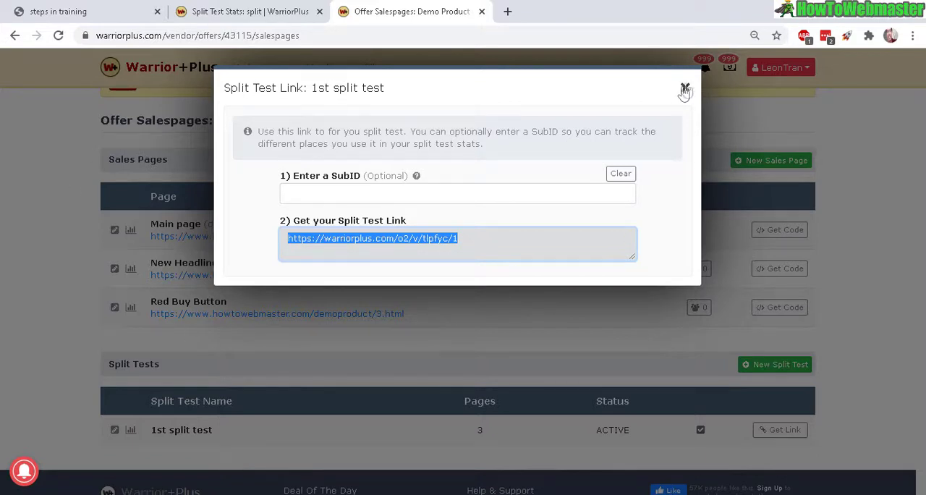
click(684, 92)
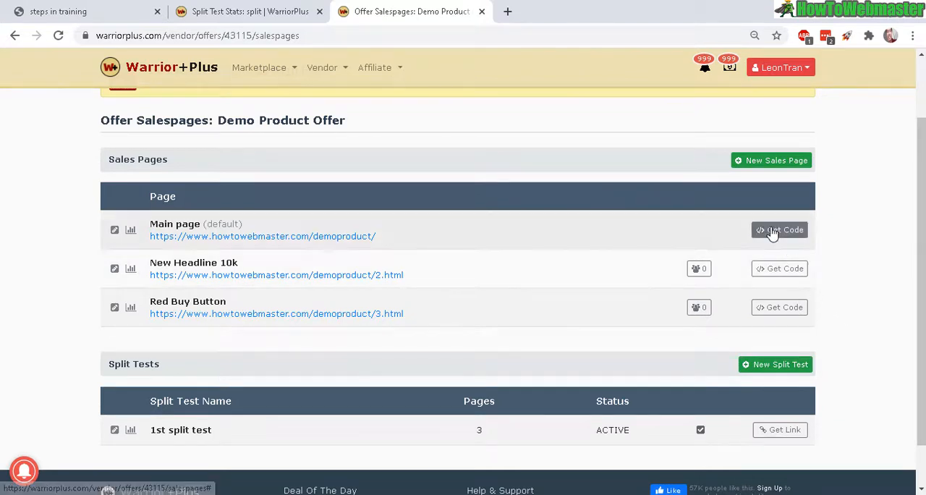
- Show the Main page buy button embed code with a red border applied
click(779, 230)
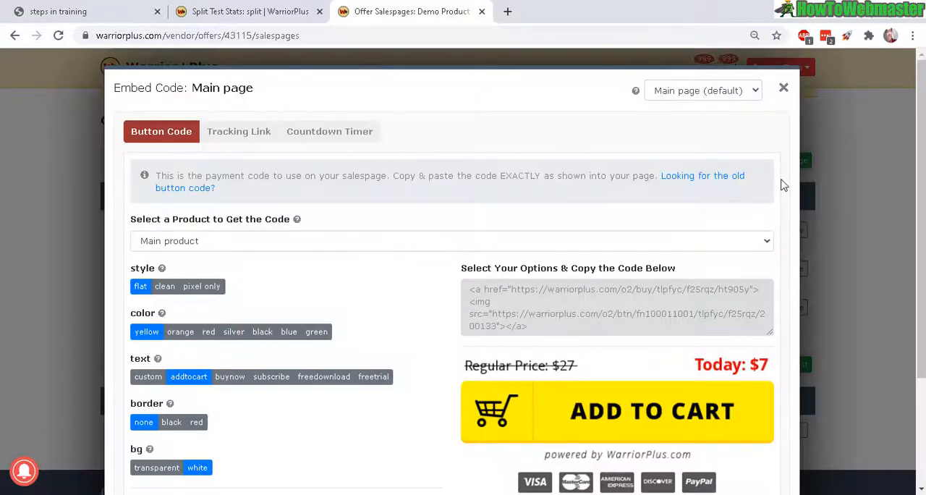
mouse_move(776, 220)
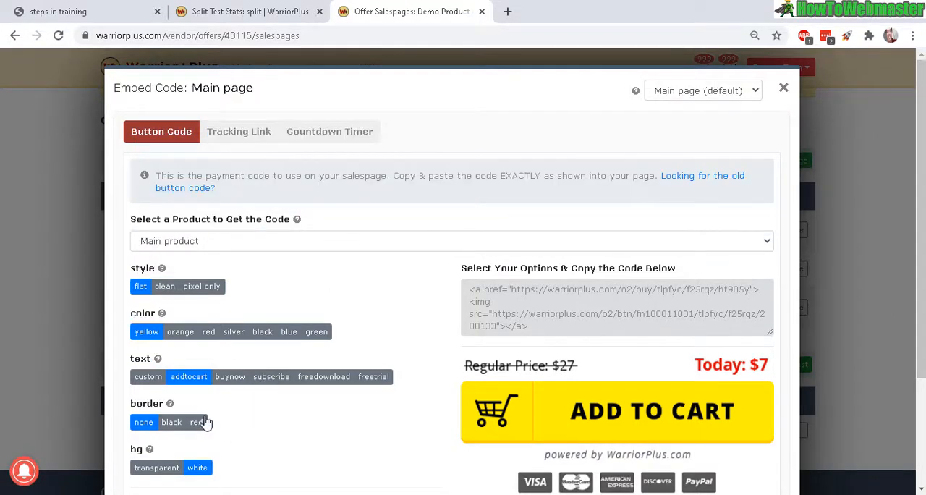
click(197, 422)
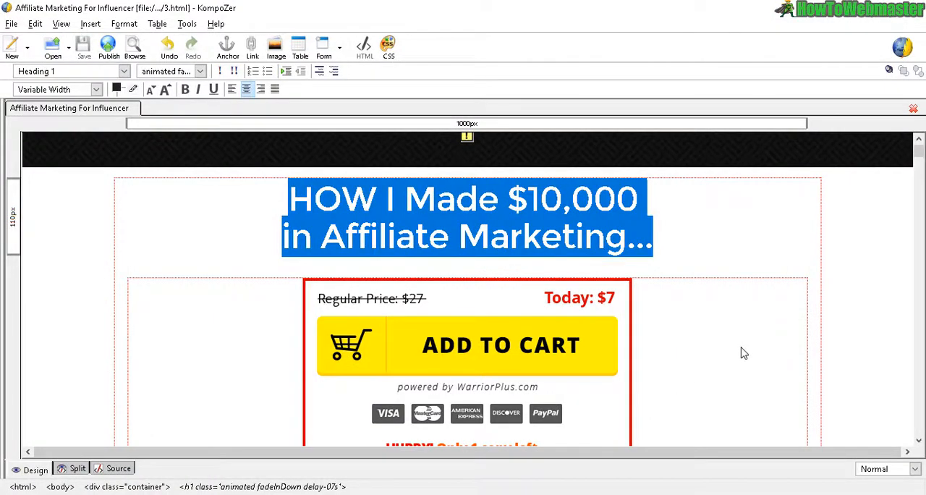
- Open index.html in KompoZer and paste the button code over the old buy button
click(52, 45)
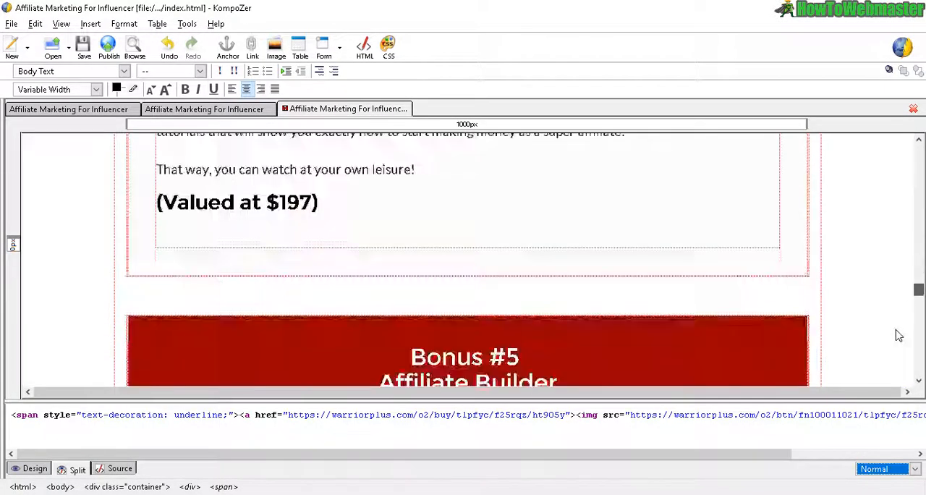
scroll(up, 3)
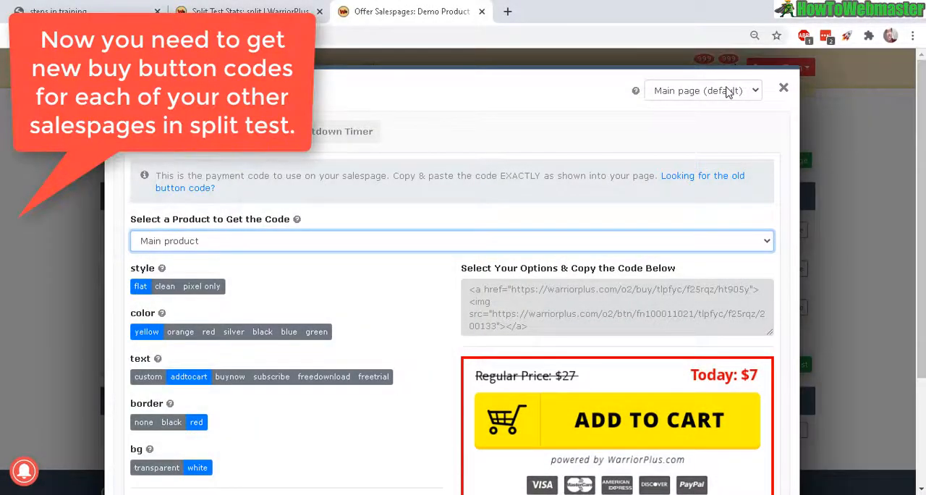
- Switch the embed code to New Headline 10k, add a red border, and select the code
click(701, 90)
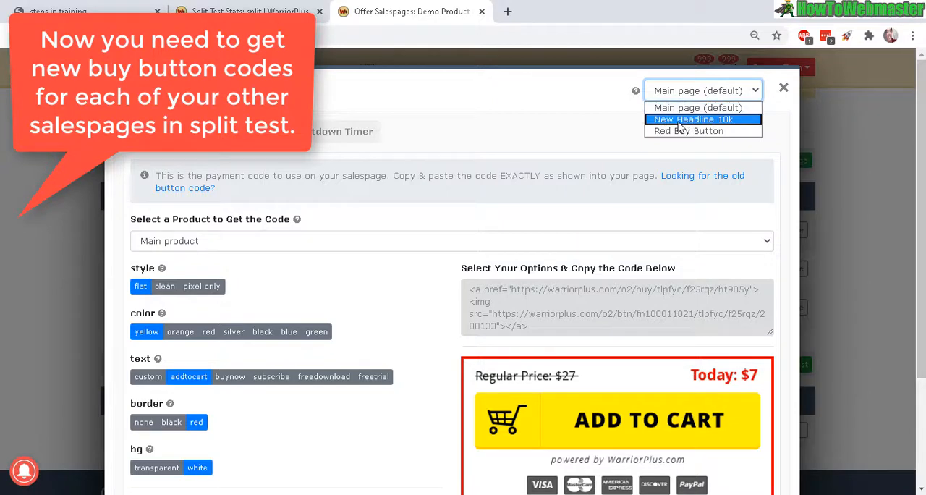
click(697, 120)
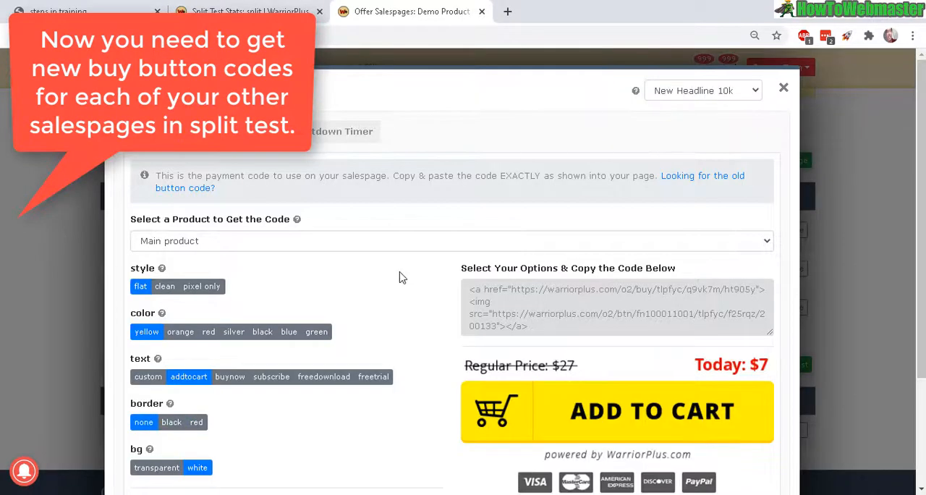
mouse_move(787, 197)
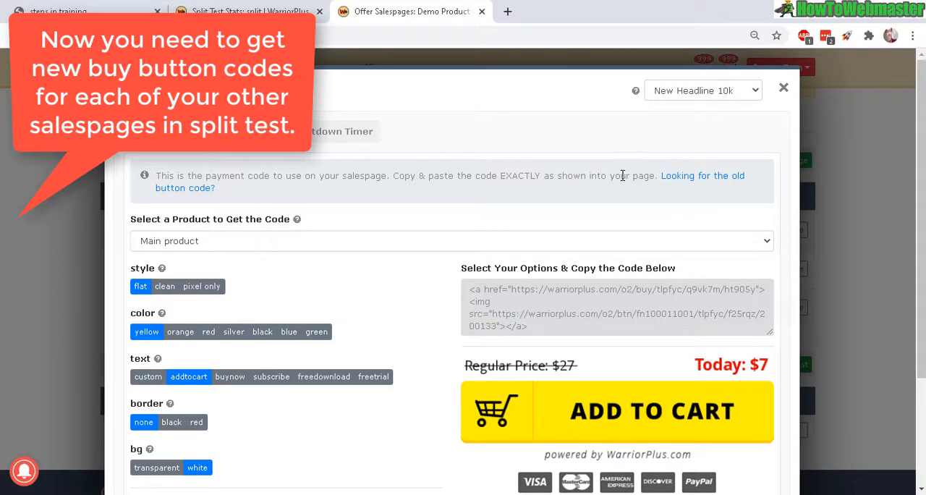
scroll(down, 3)
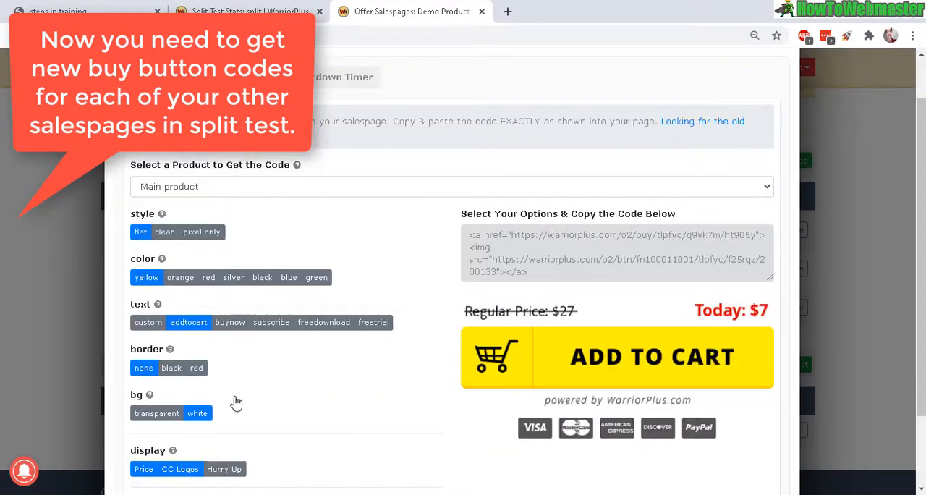
click(196, 368)
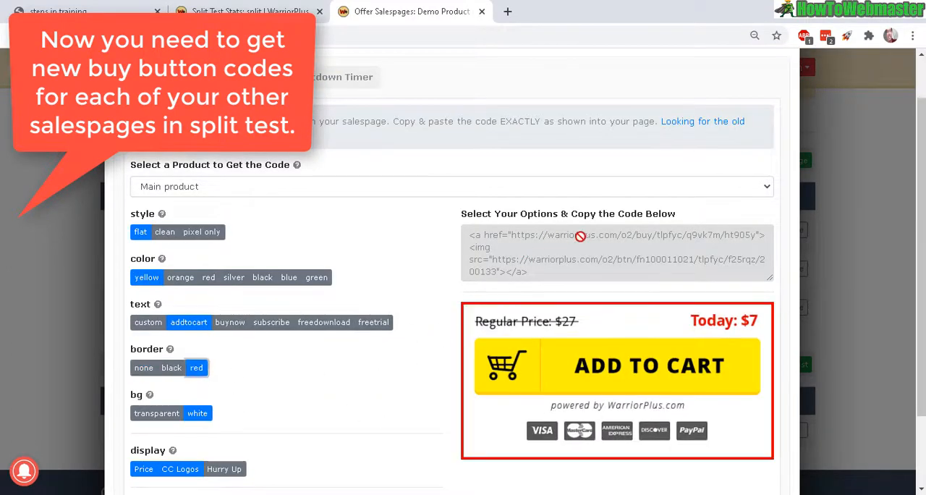
triple_click(615, 253)
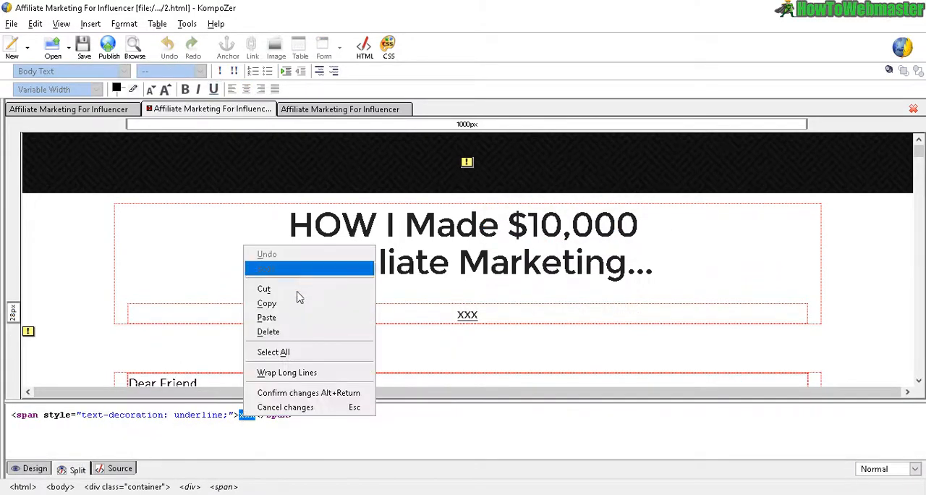
- Paste the button code over the xxx placeholder in 2.html's source pane
click(266, 317)
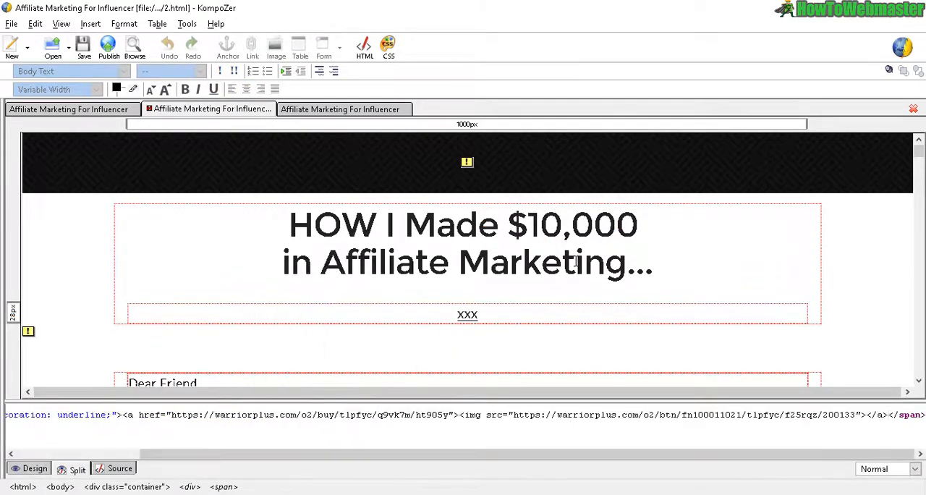
scroll(down, 3)
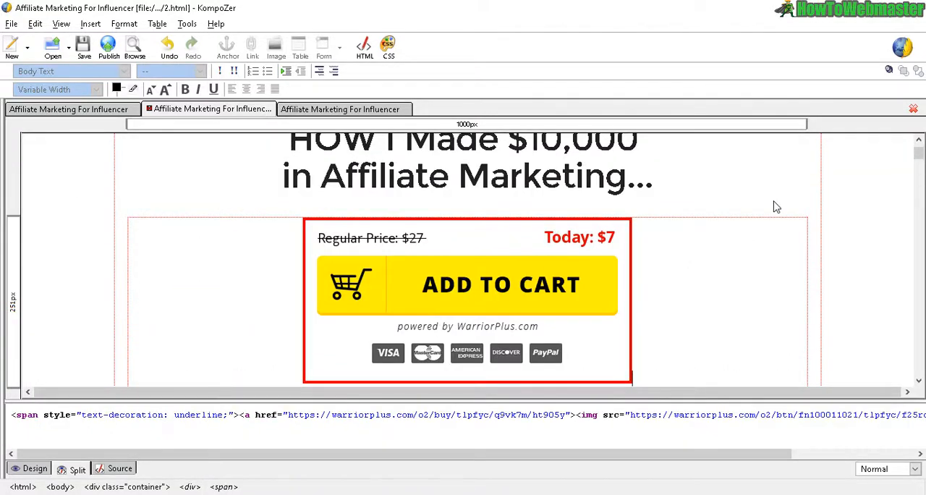
mouse_move(724, 305)
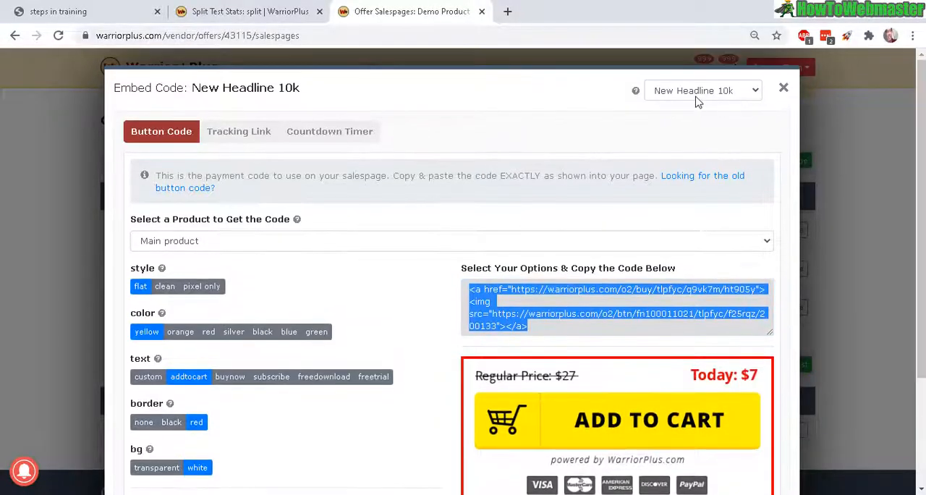
- Choose Red Buy Button, set red border and red colour, and copy the embed code
click(783, 87)
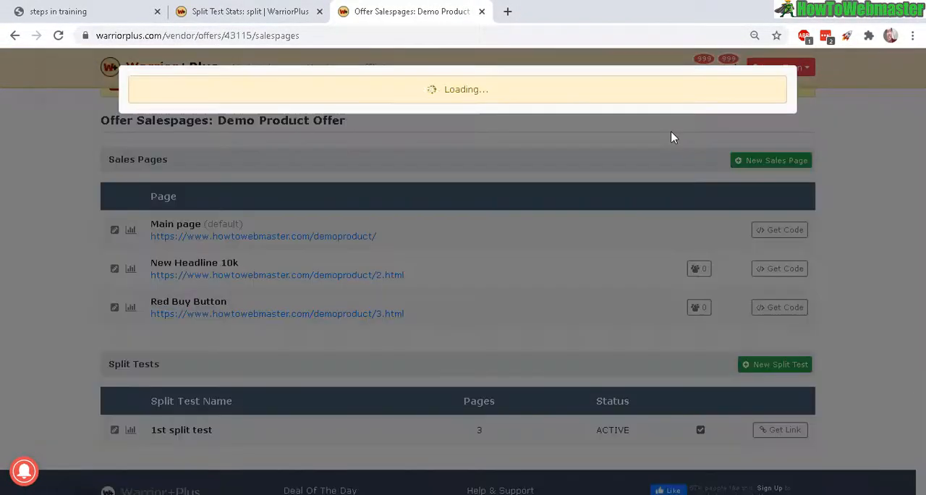
click(780, 307)
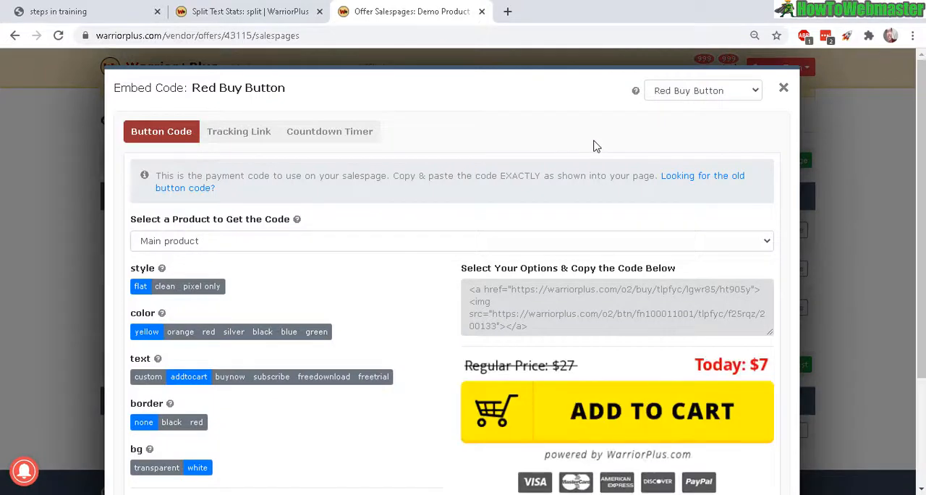
mouse_move(717, 103)
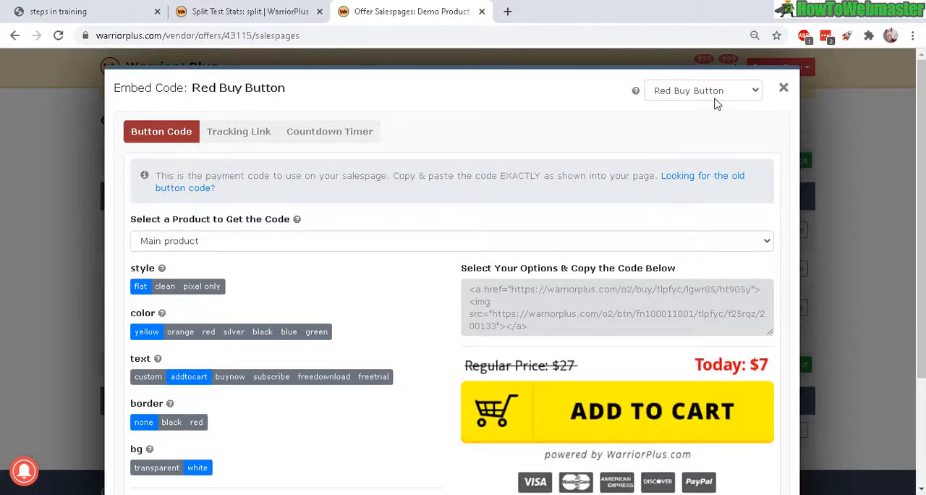
click(702, 90)
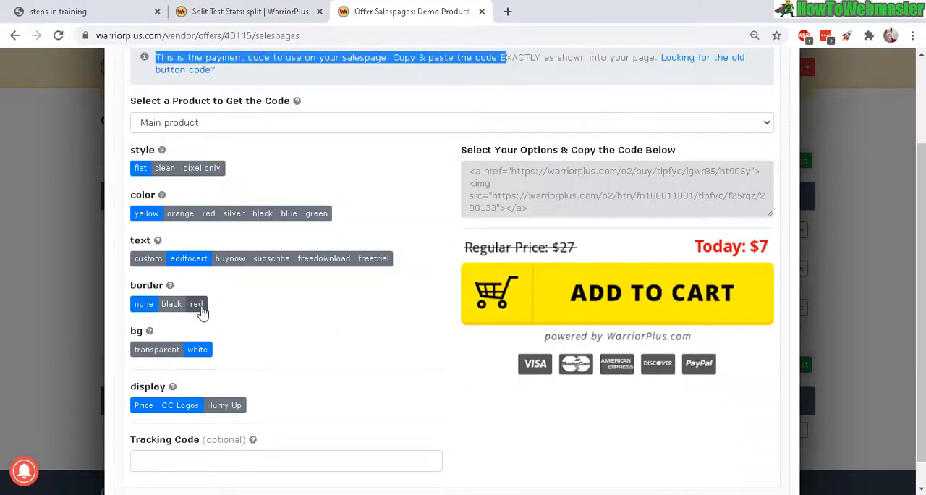
click(196, 303)
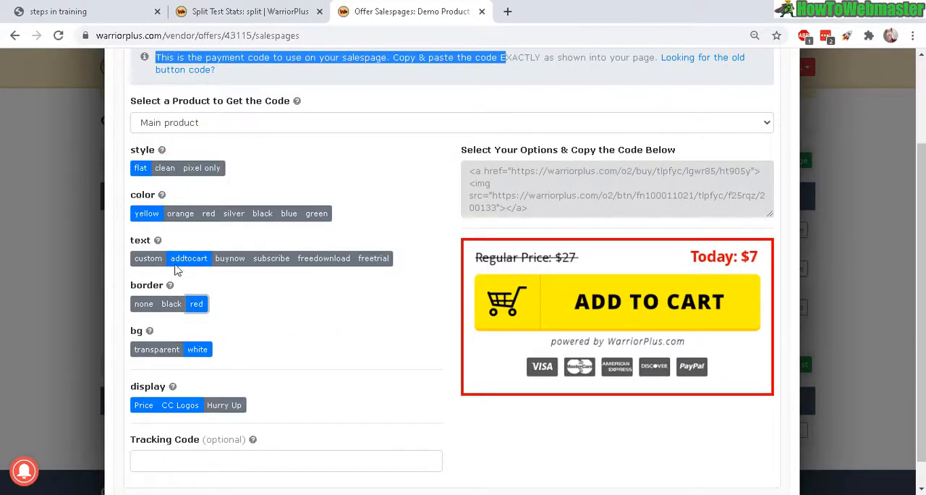
click(208, 213)
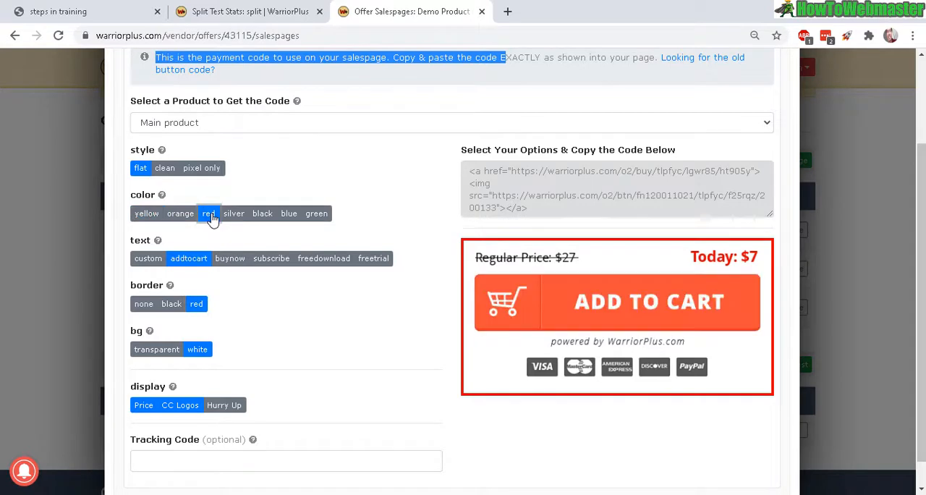
right_click(615, 188)
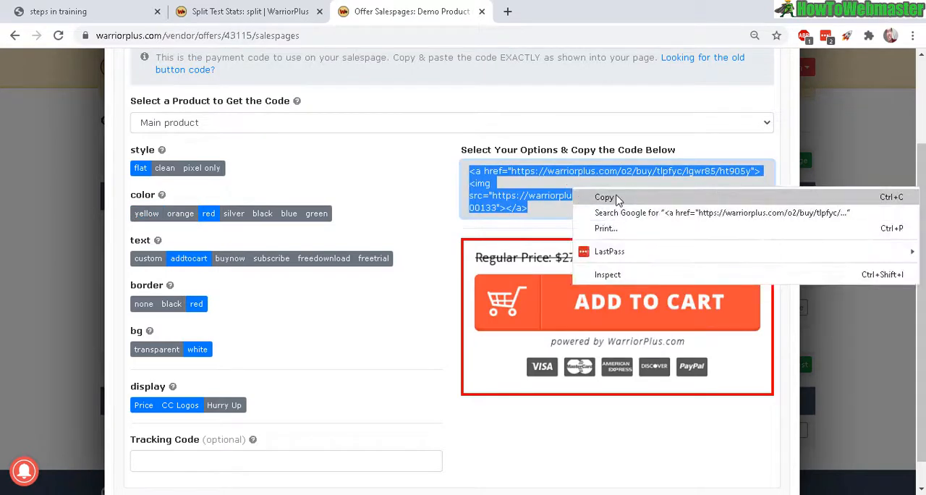
click(605, 197)
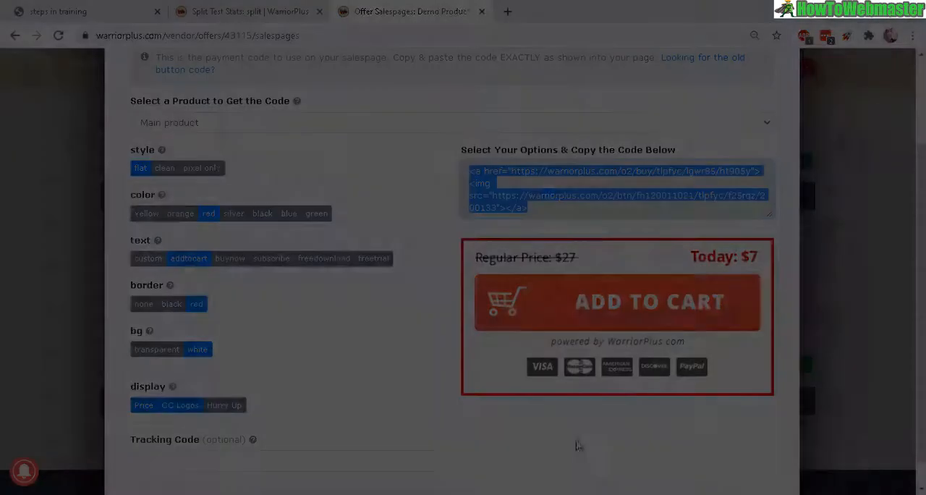
key(alt+tab)
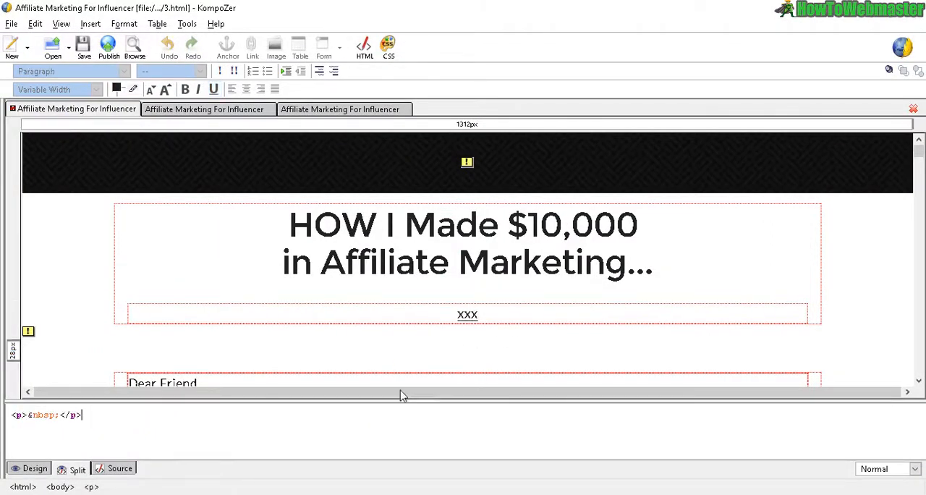
- Paste the red button code over 3.html's xxx placeholder and scroll through the page
click(467, 314)
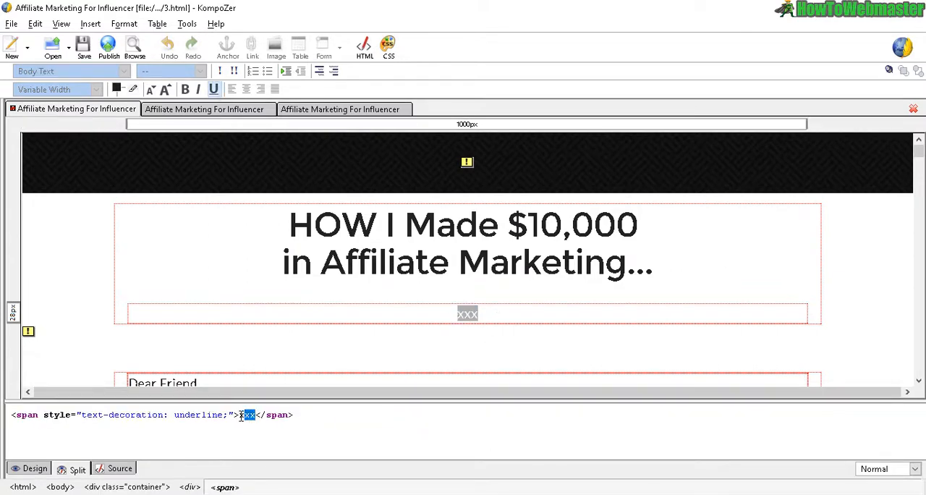
right_click(246, 415)
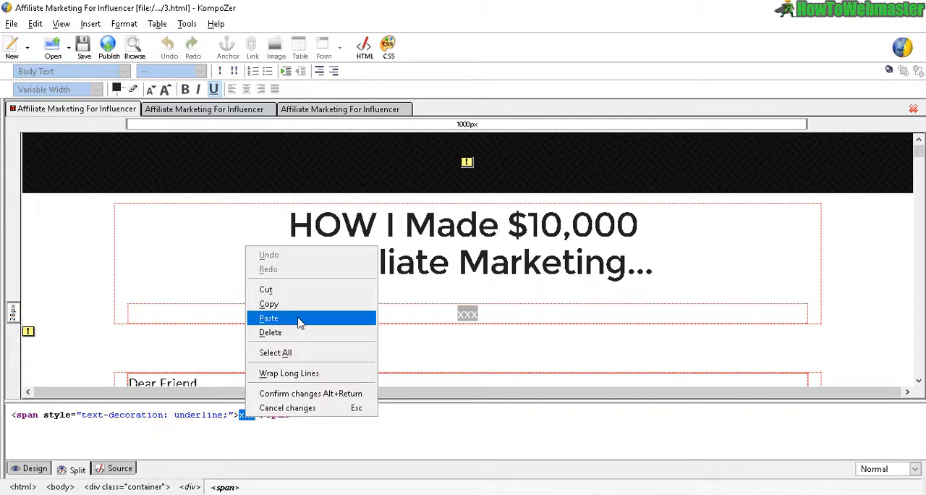
click(268, 318)
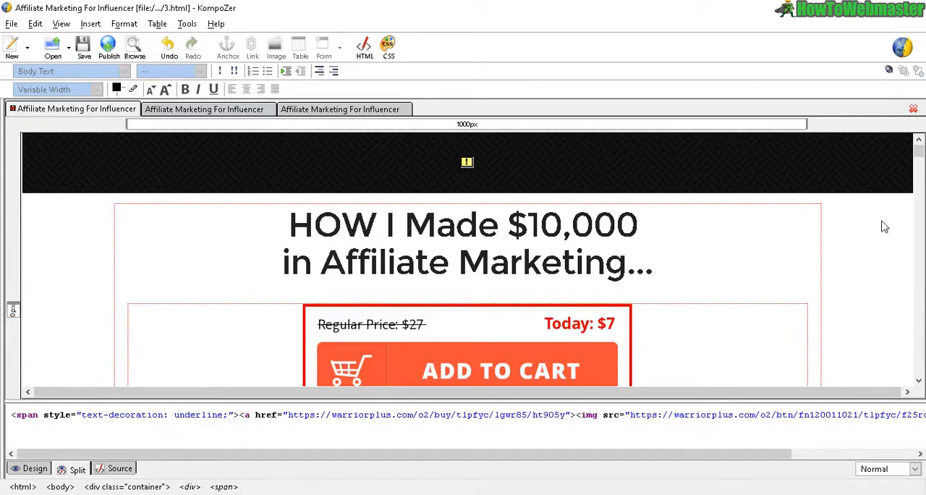
scroll(down, 3)
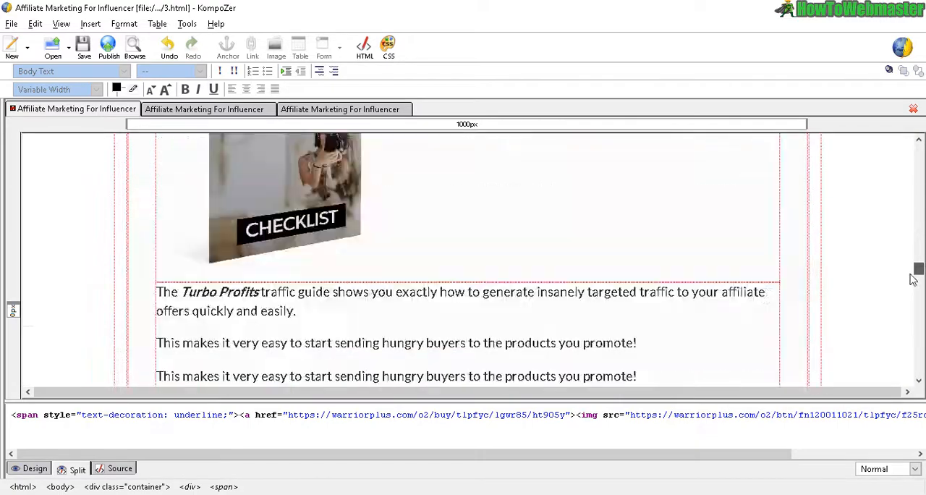
scroll(up, 3)
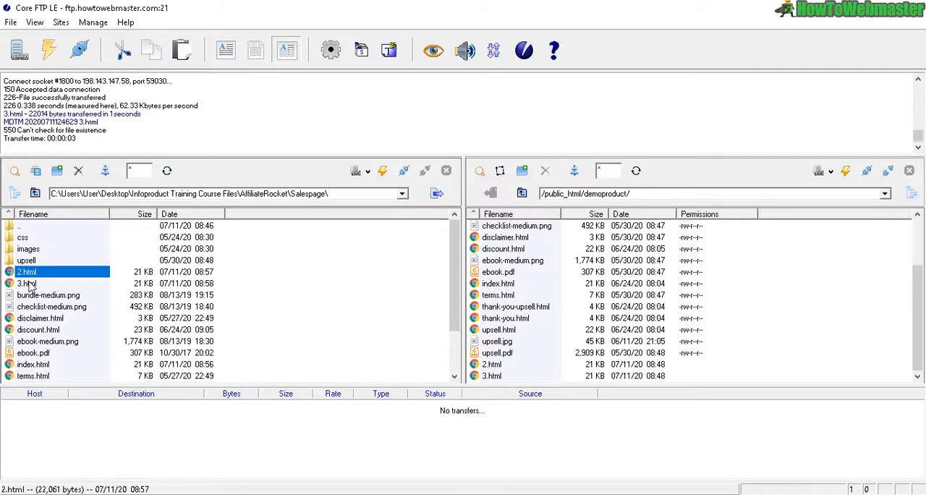
- Upload the edited page files, choosing Overwrite if Newer All for existing copies
click(27, 283)
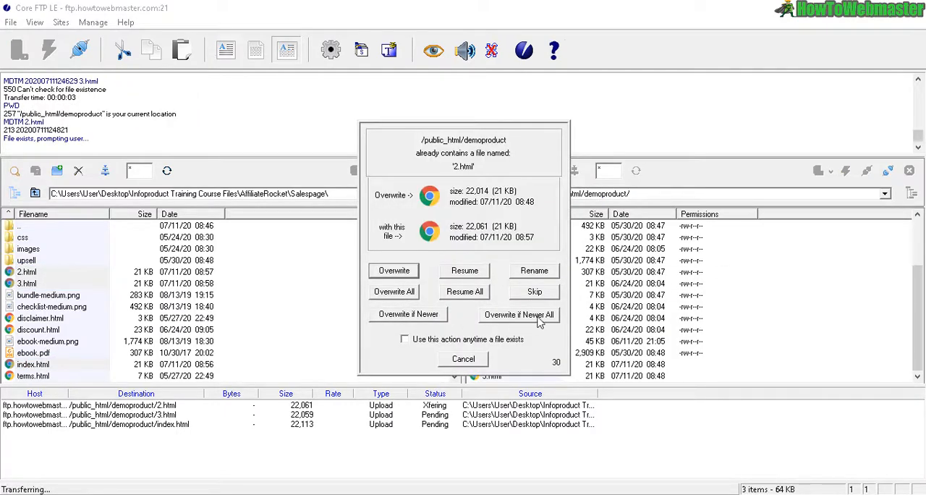
click(519, 314)
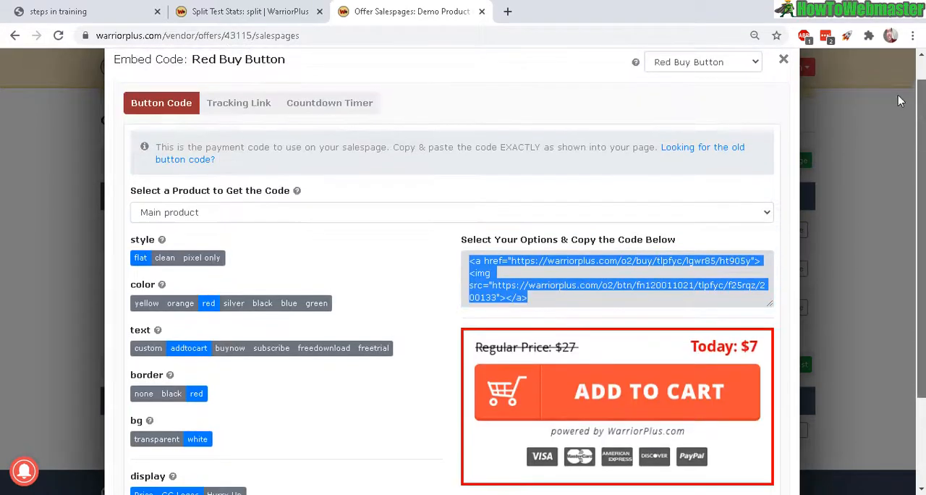
- Close the Embed Code dialog, then get and copy the 1st split test link
click(784, 59)
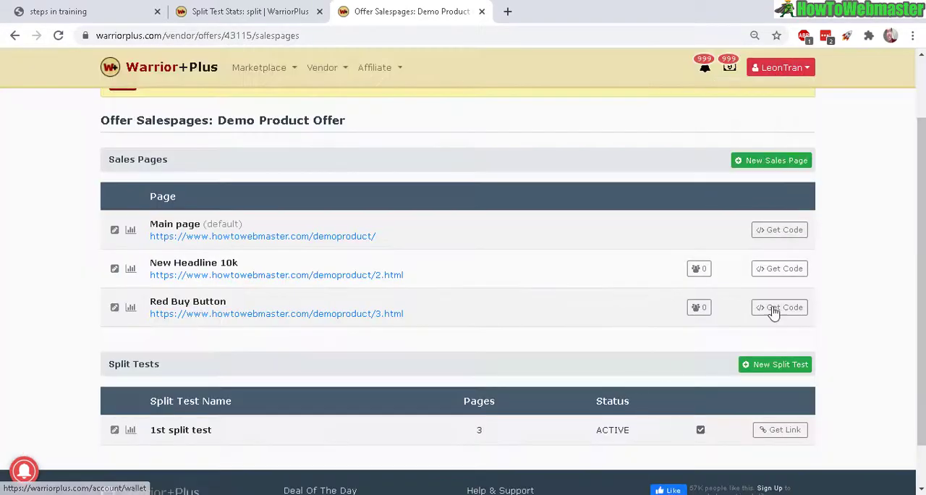
mouse_move(521, 259)
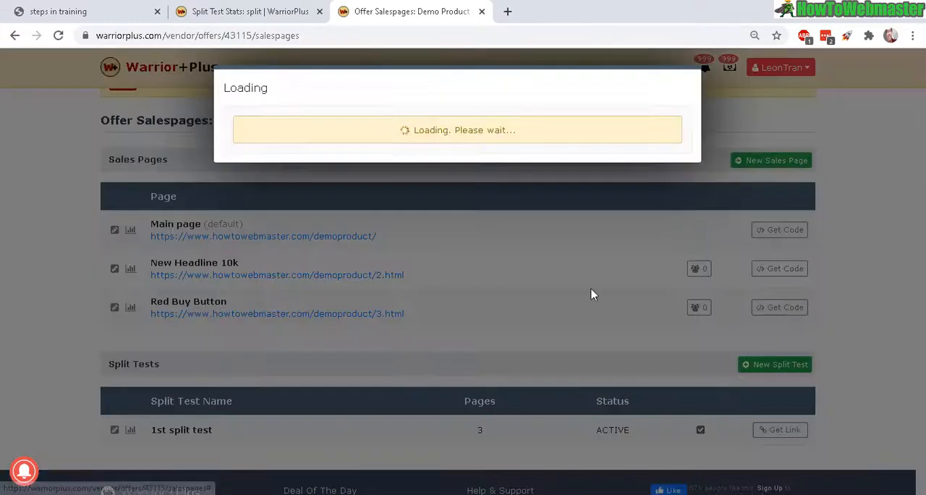
click(784, 429)
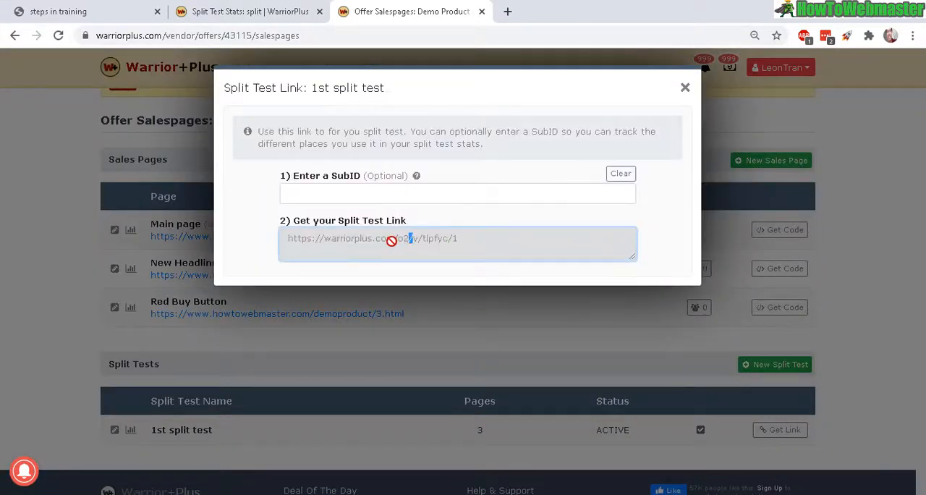
right_click(372, 239)
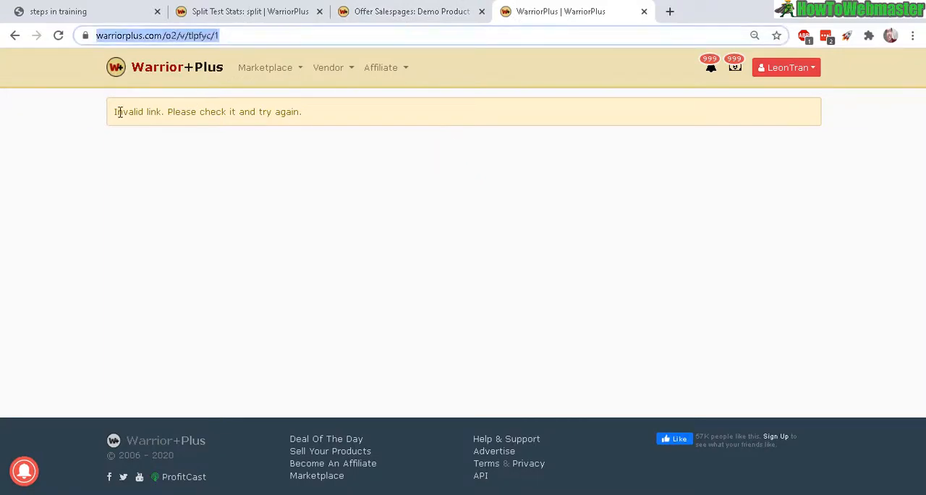
- Highlight the 'Invalid link' message on the split test tab
double_click(134, 112)
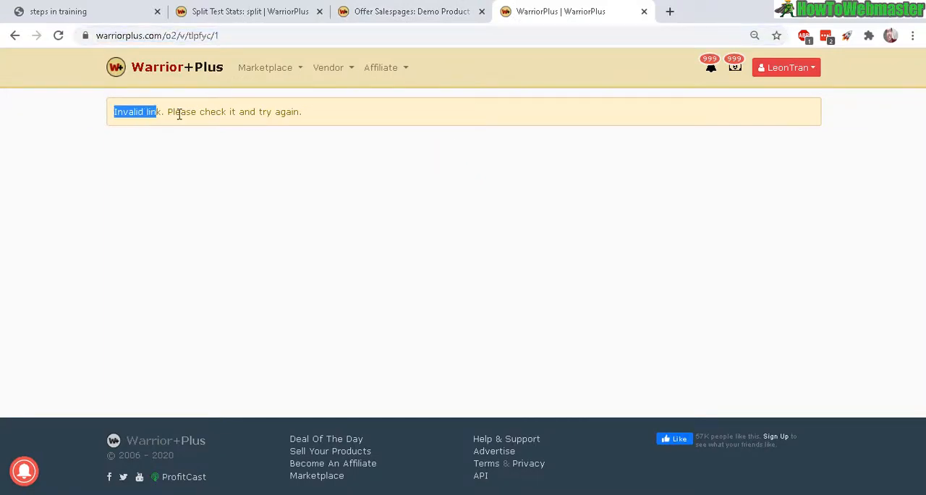
mouse_move(396, 11)
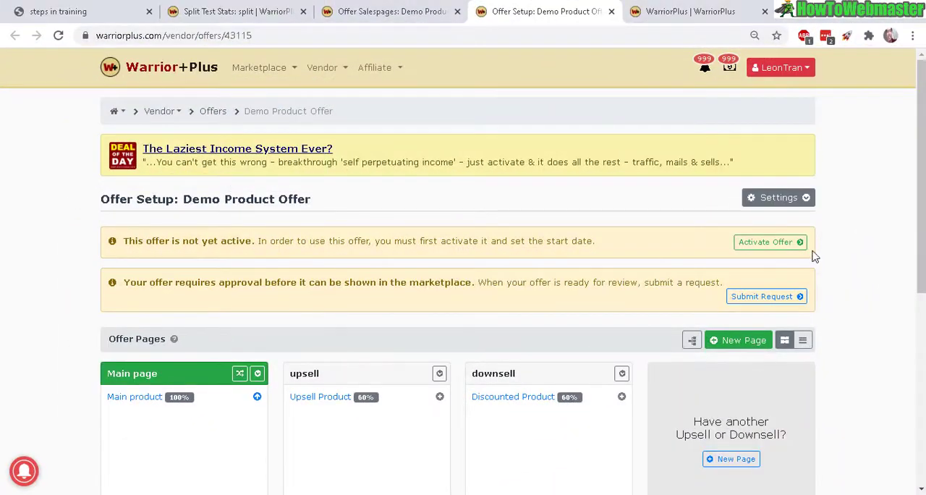
- Activate the Demo Product Offer with Launch Now and dismiss the confirmation
click(770, 242)
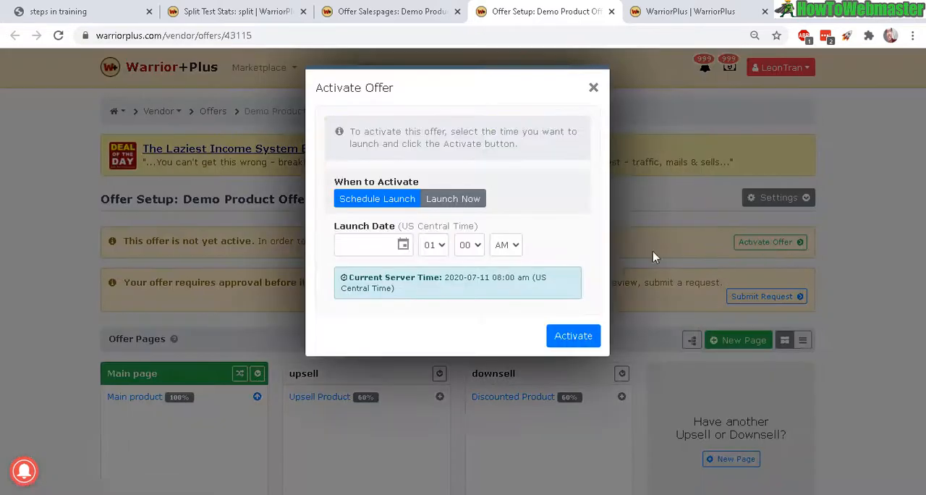
mouse_move(257, 294)
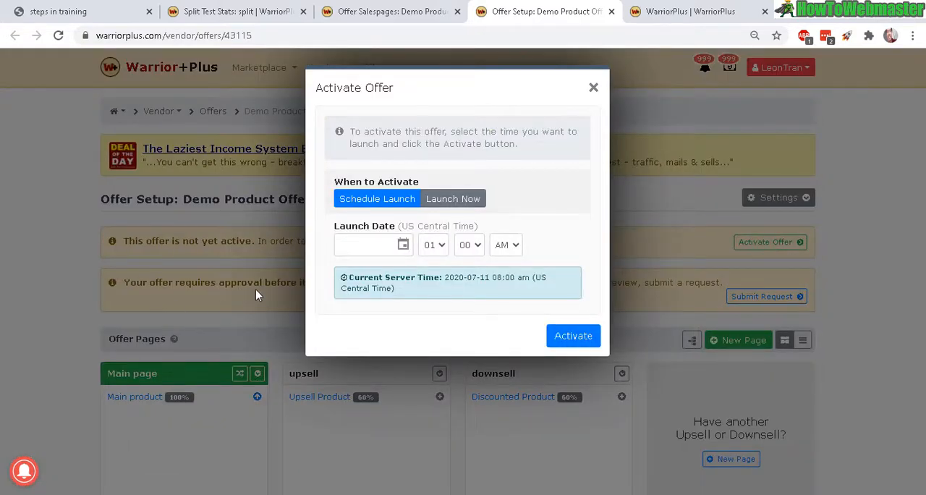
click(453, 198)
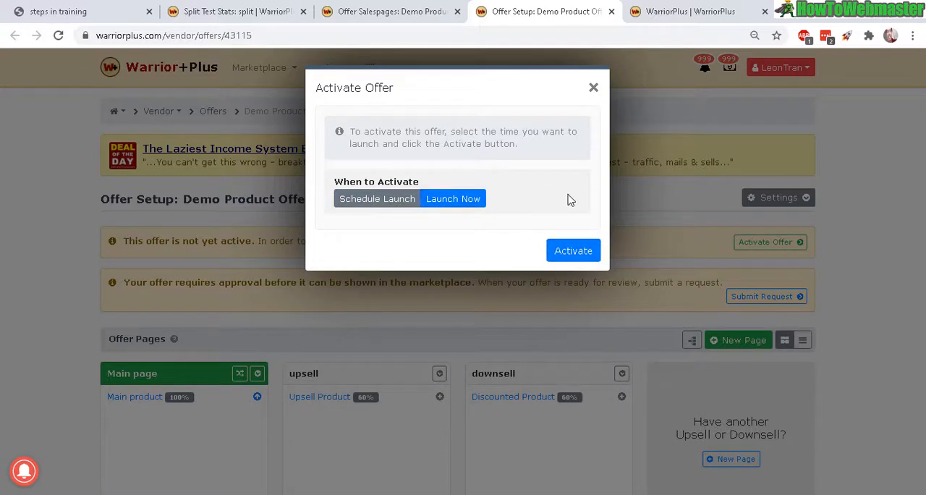
mouse_move(519, 180)
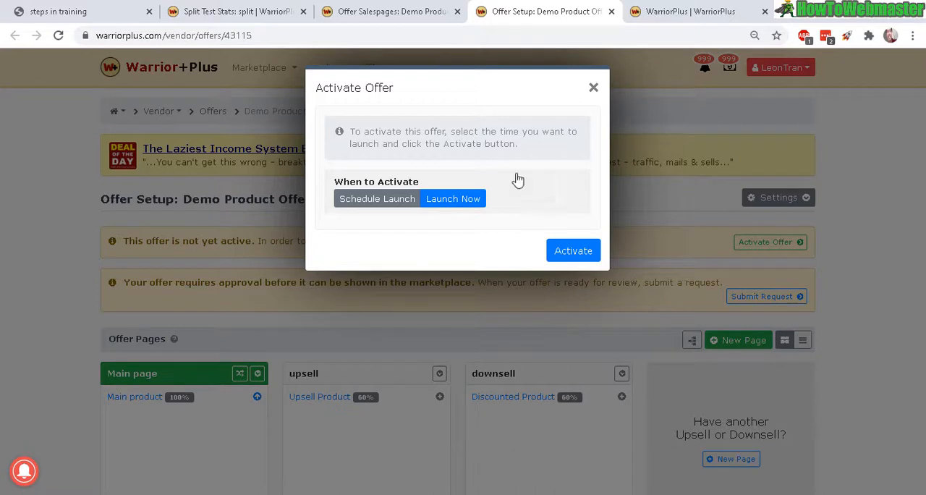
mouse_move(370, 165)
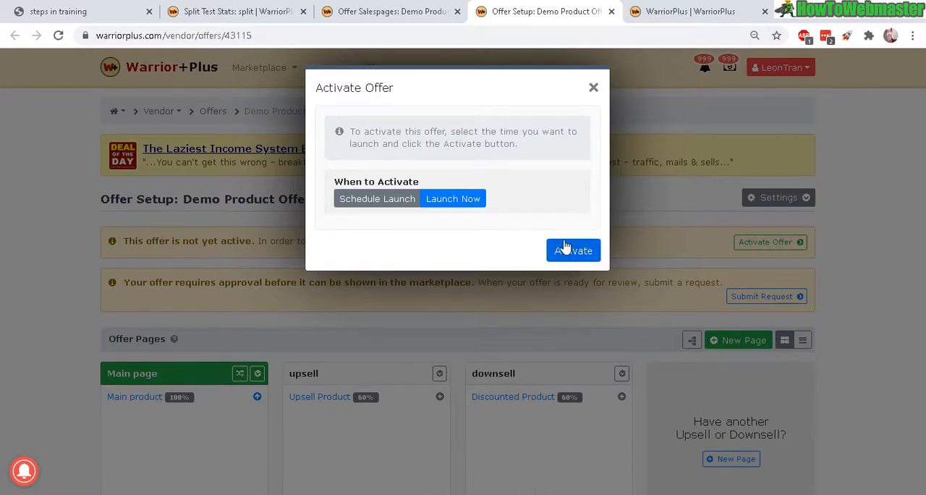
click(573, 249)
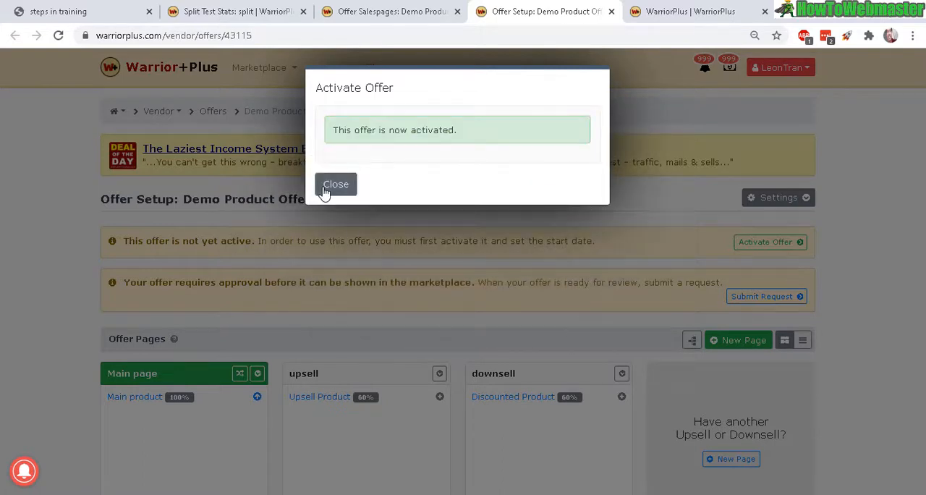
click(336, 184)
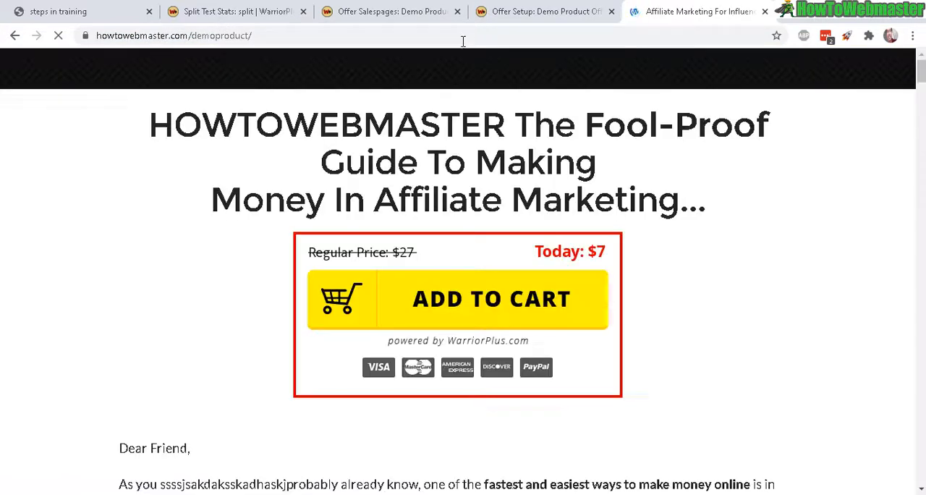
mouse_move(437, 158)
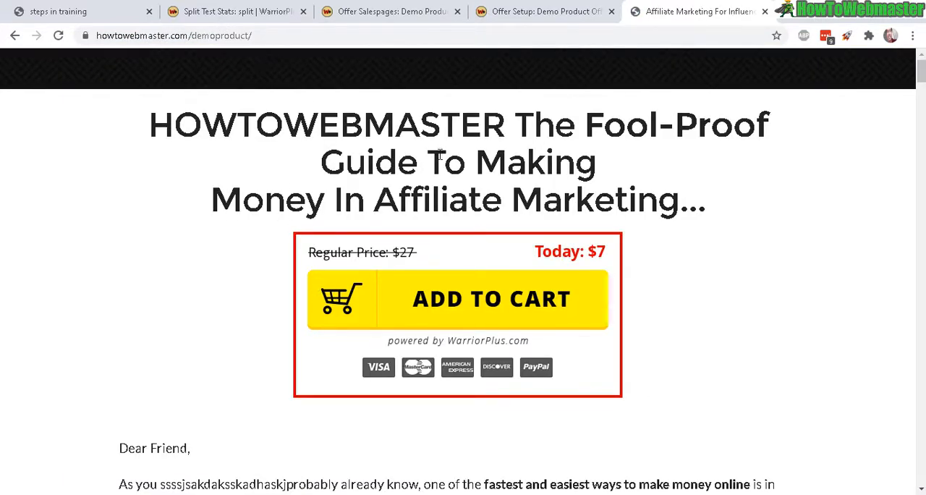
mouse_move(411, 147)
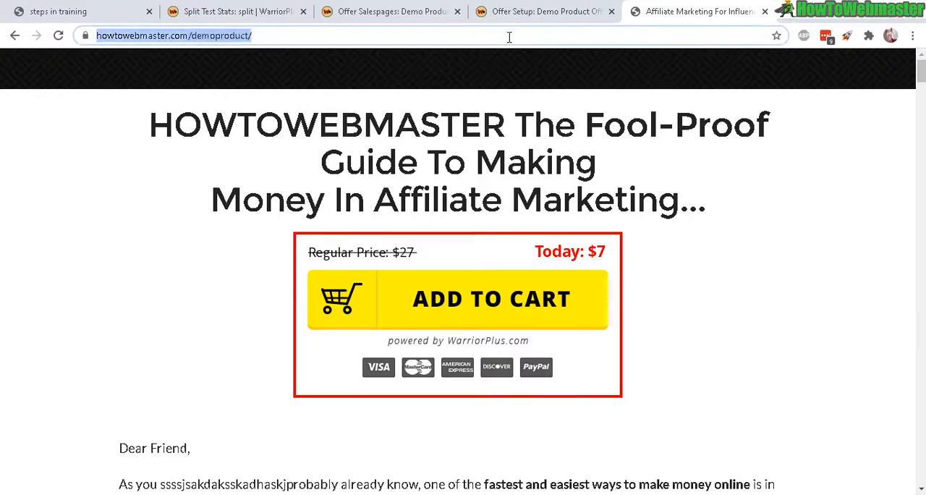
text(https://warriorplus.com/o2/v/tlpfyc/1)
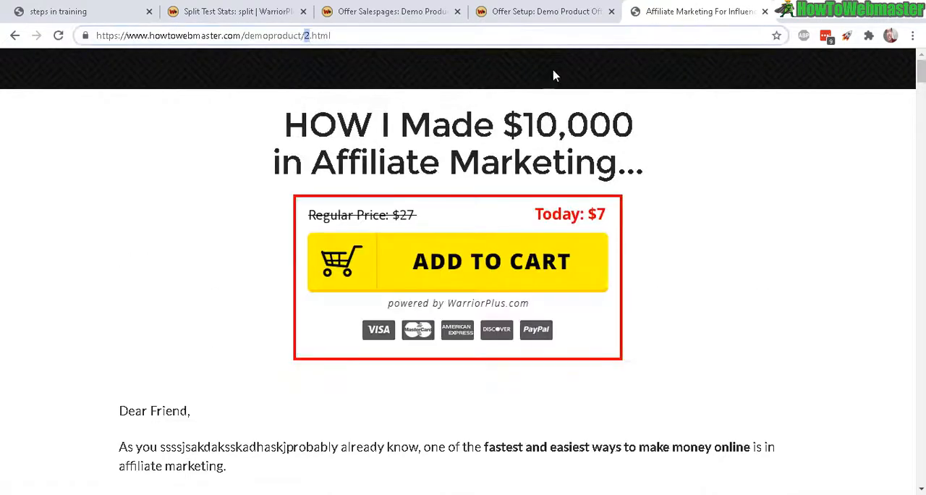
mouse_move(865, 131)
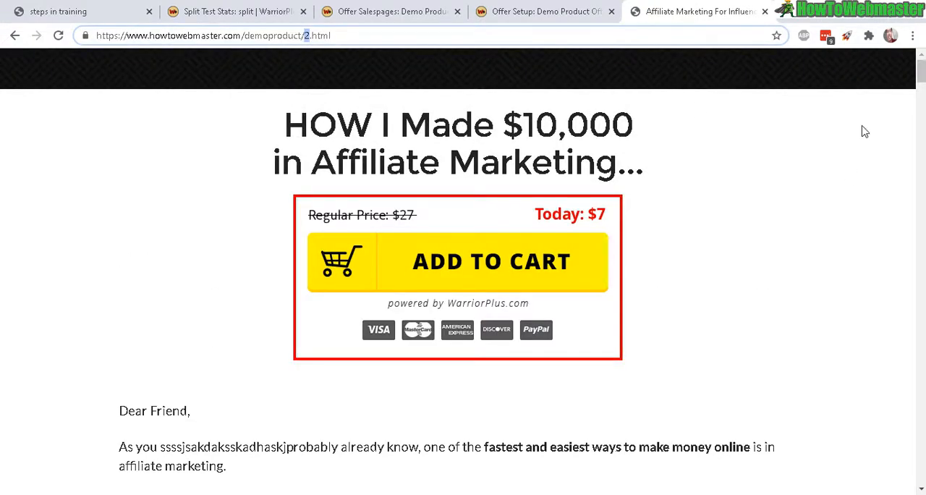
click(213, 35)
text(3)
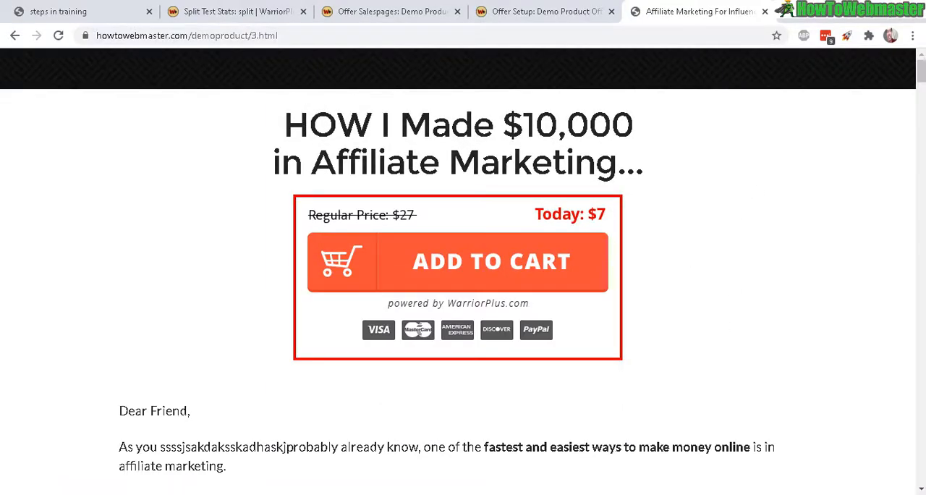
mouse_move(392, 257)
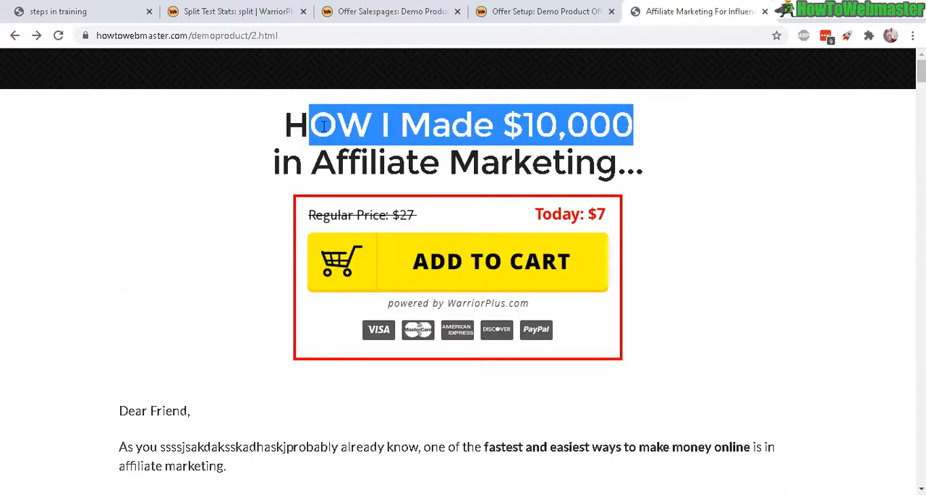
click(13, 35)
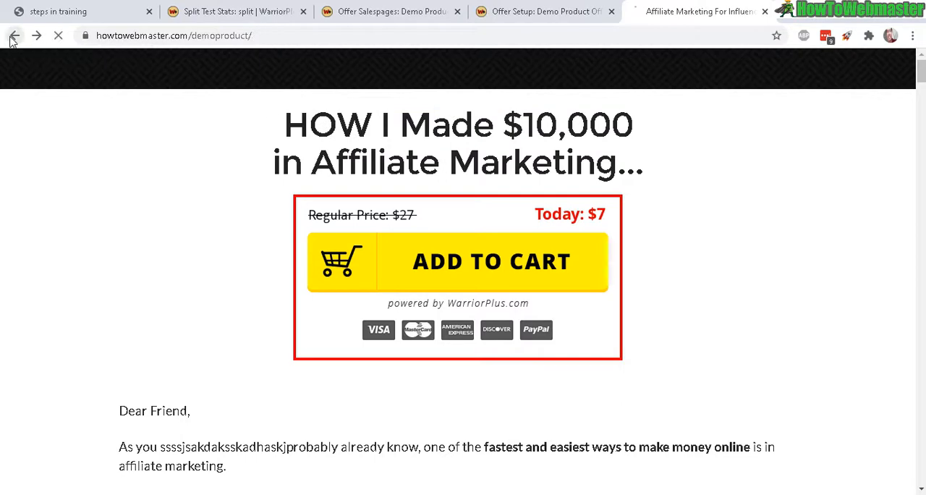
click(13, 35)
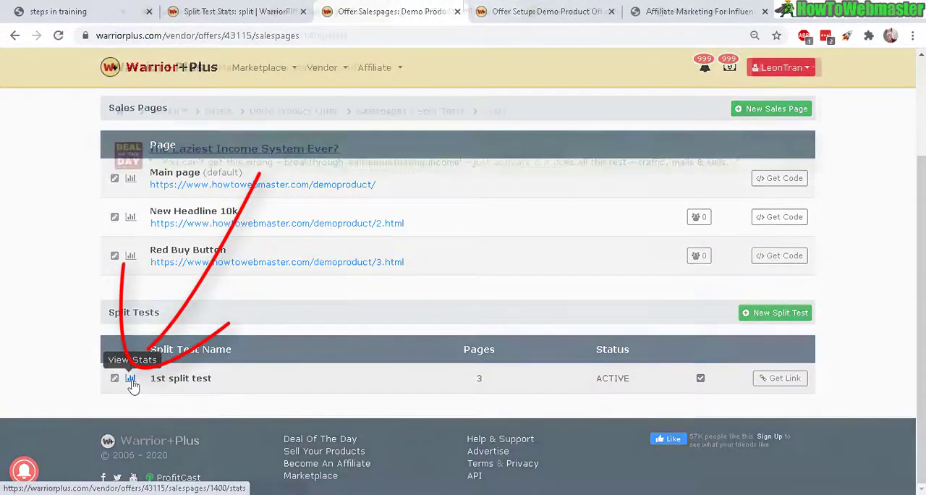
- Open the 1st split test stats and scroll to the Salespage Stats
click(130, 377)
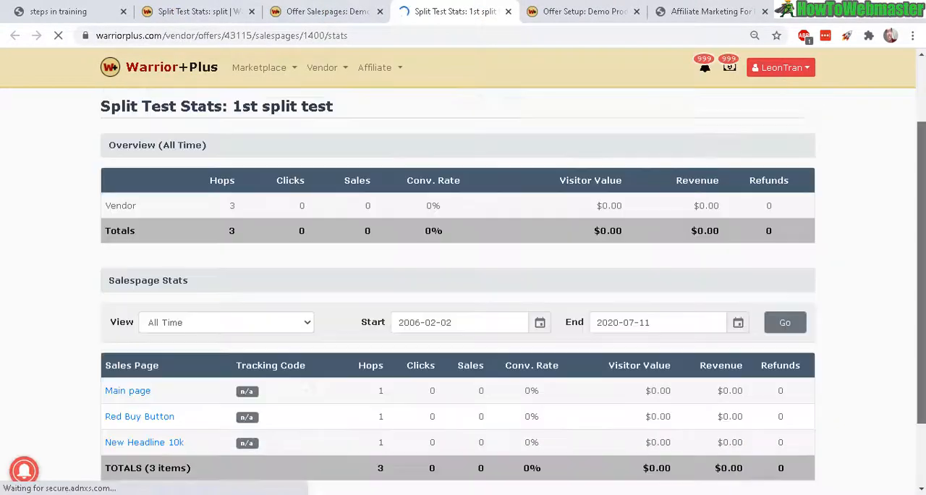
scroll(down, 3)
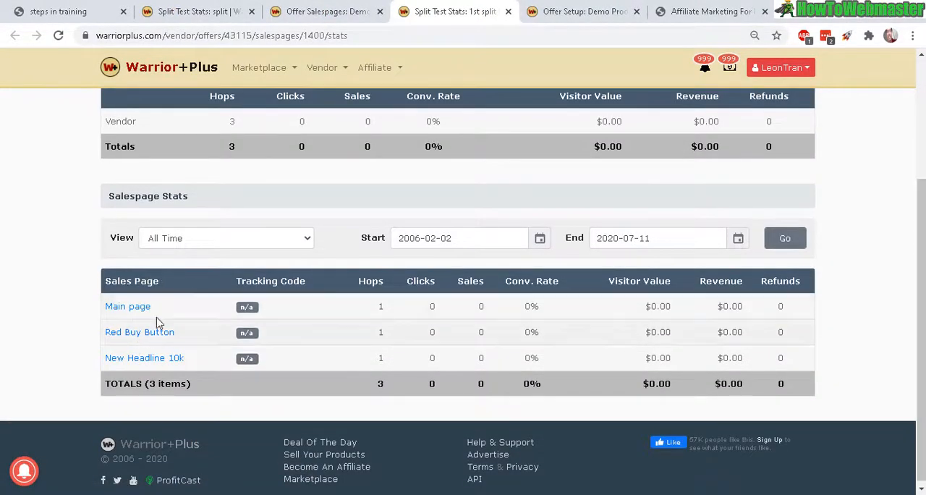
mouse_move(586, 343)
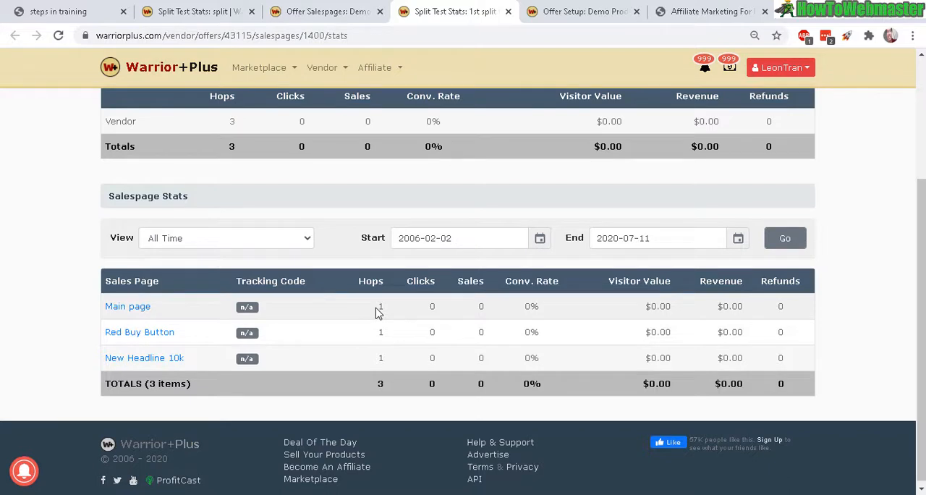
mouse_move(158, 311)
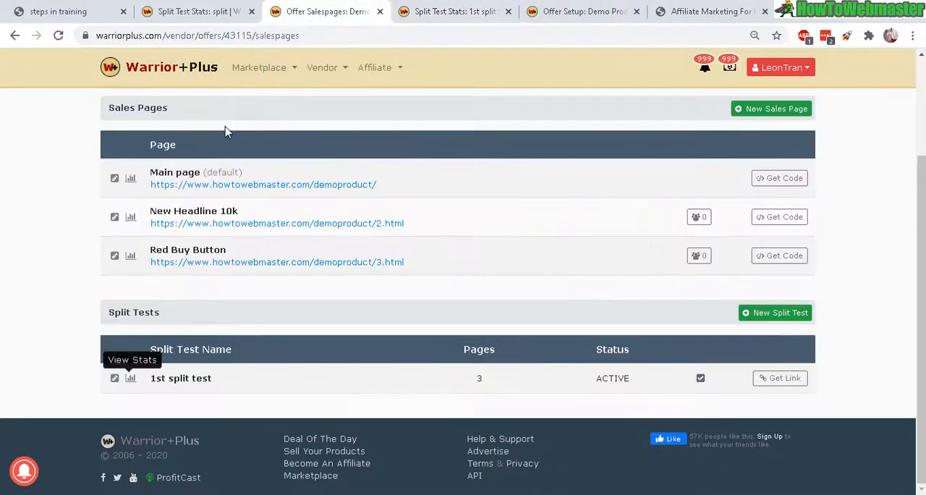
mouse_move(883, 283)
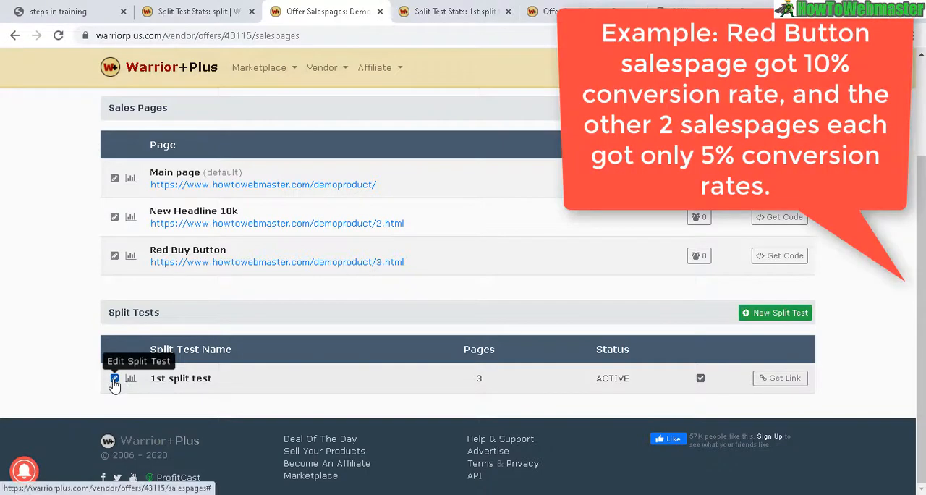
- Edit the 1st split test to untick Main page and New Headline 10k, keeping Red Buy Button
click(114, 378)
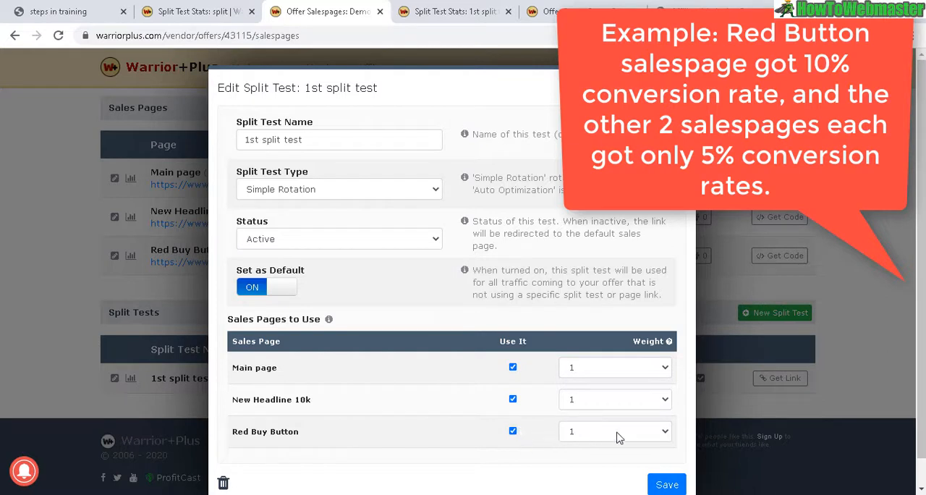
mouse_move(655, 407)
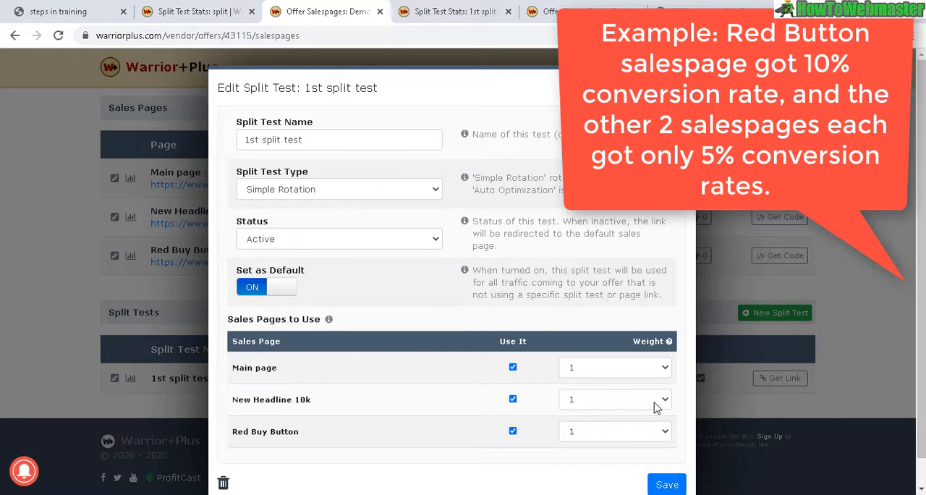
mouse_move(486, 367)
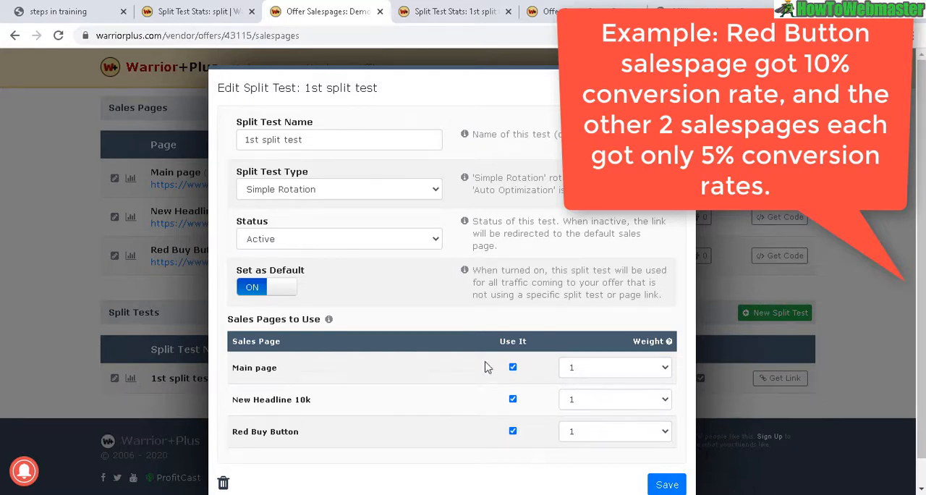
click(513, 367)
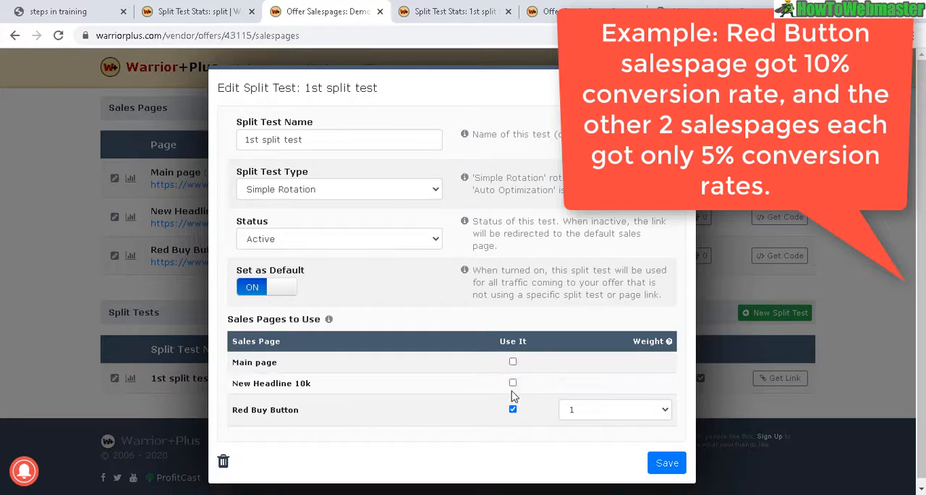
mouse_move(587, 391)
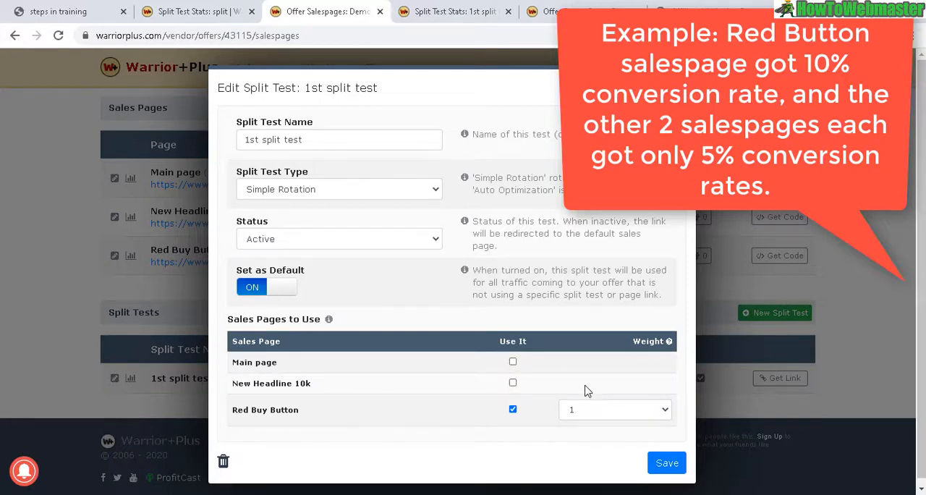
double_click(265, 410)
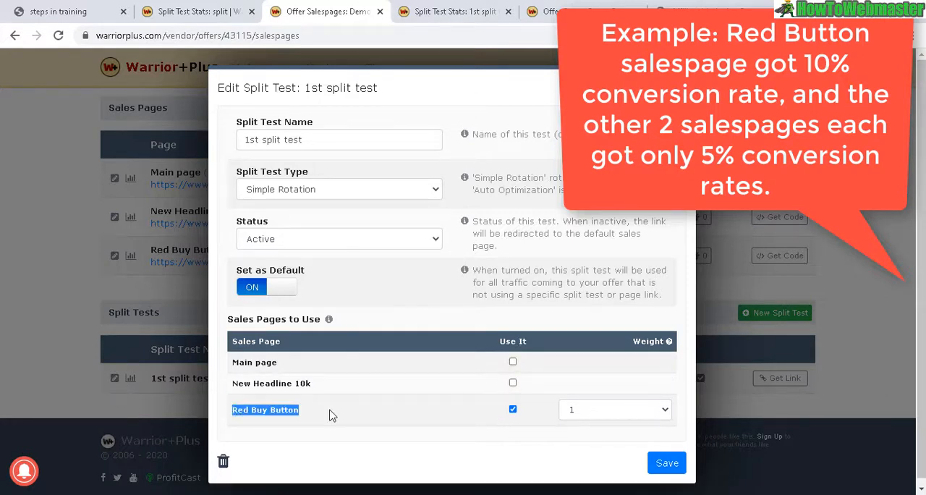
mouse_move(595, 410)
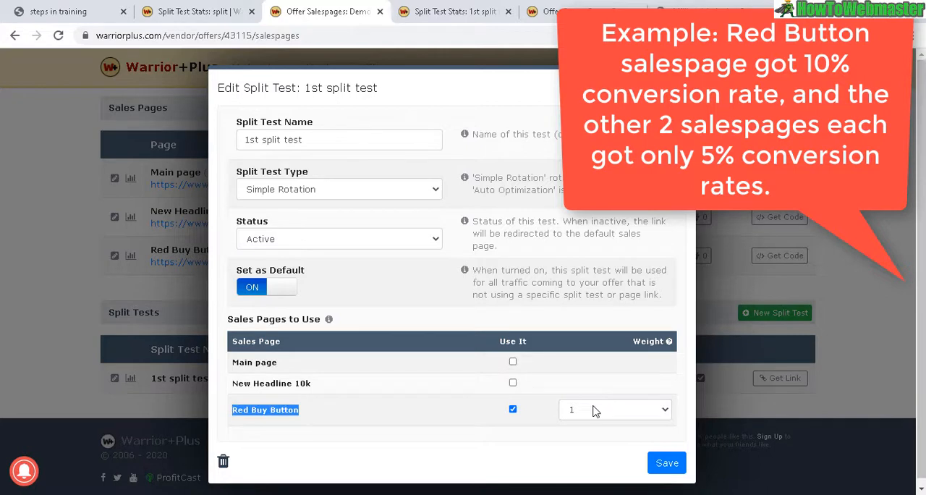
mouse_move(557, 317)
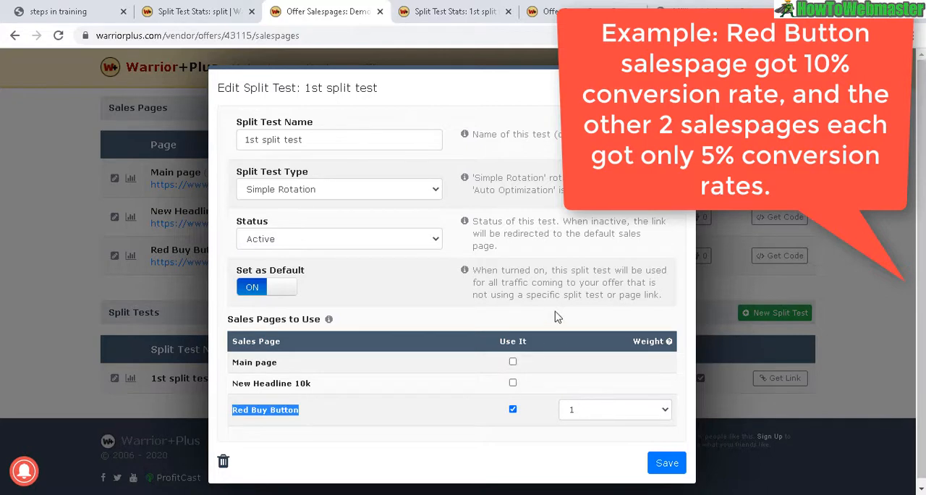
mouse_move(517, 379)
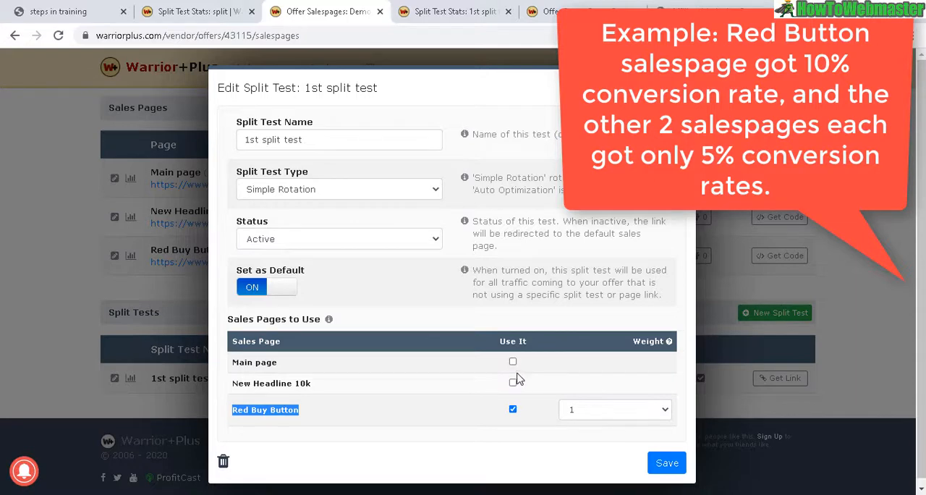
mouse_move(541, 366)
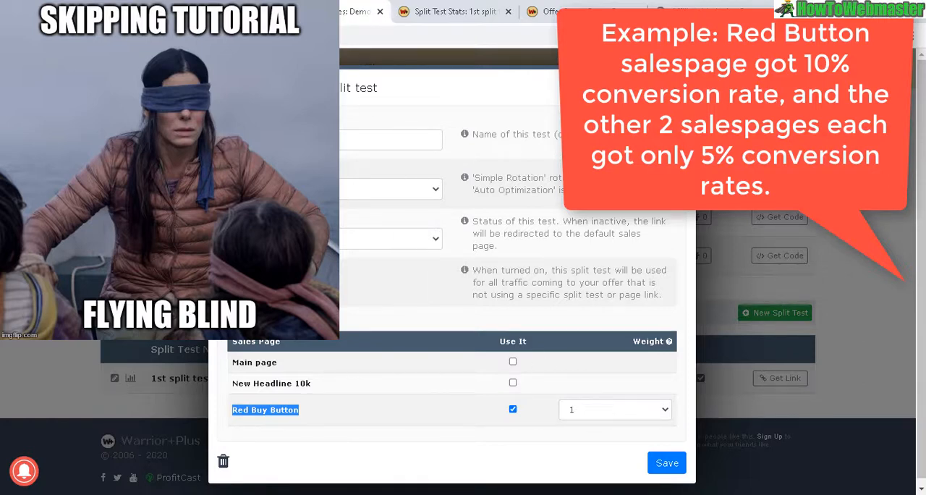
mouse_move(528, 404)
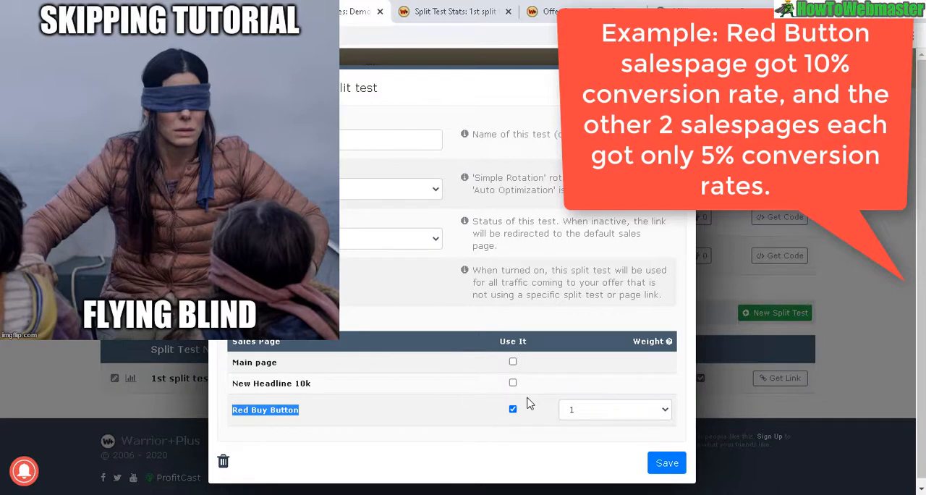
mouse_move(572, 422)
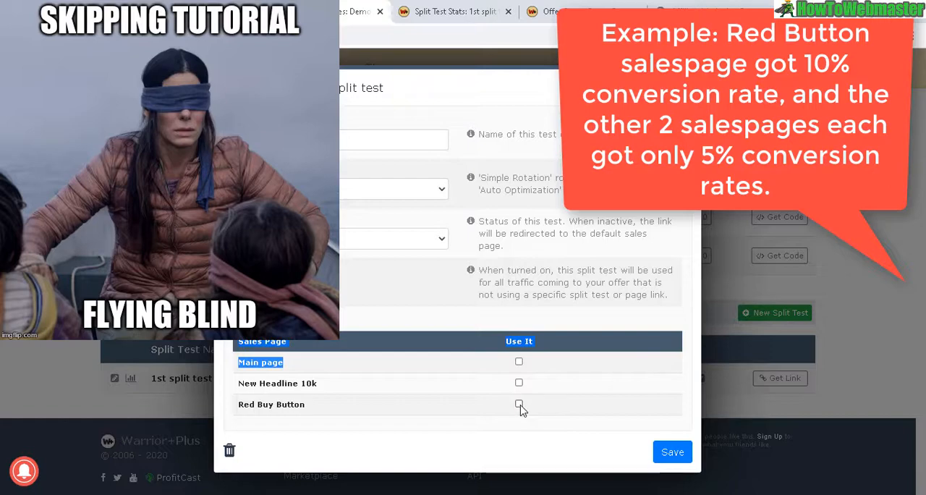
click(519, 404)
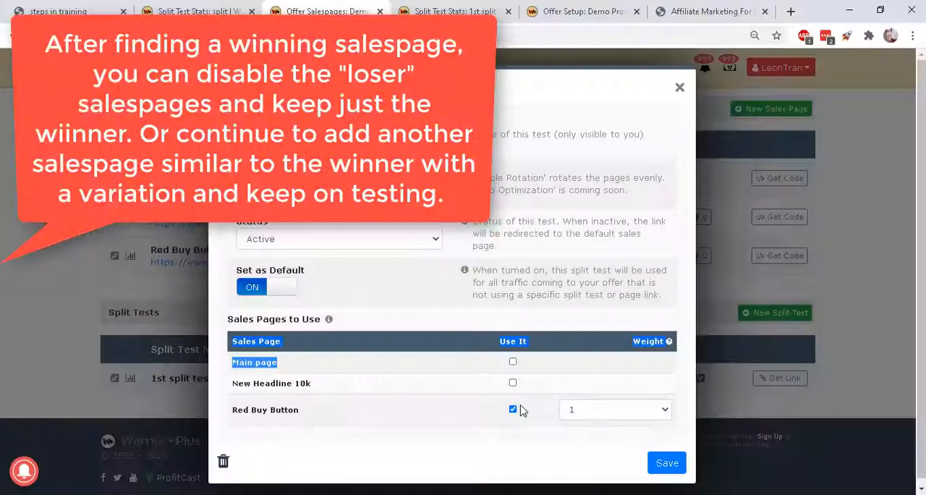
mouse_move(611, 304)
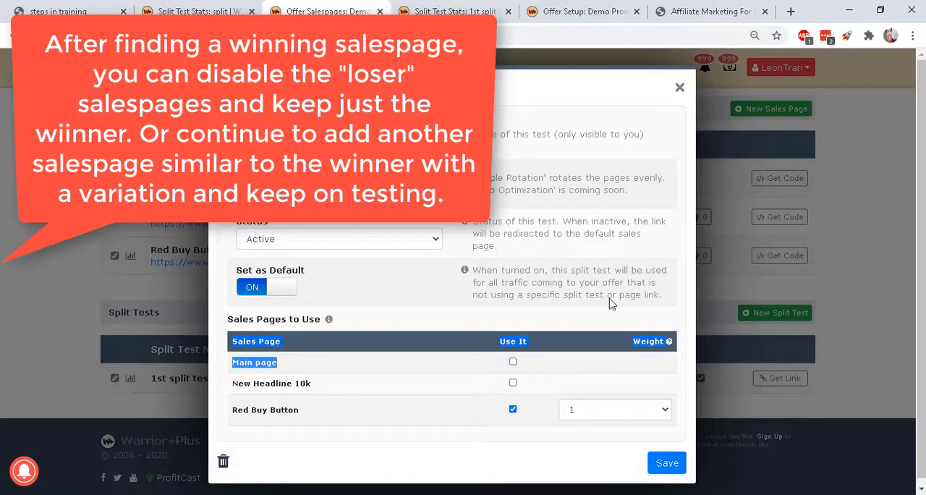